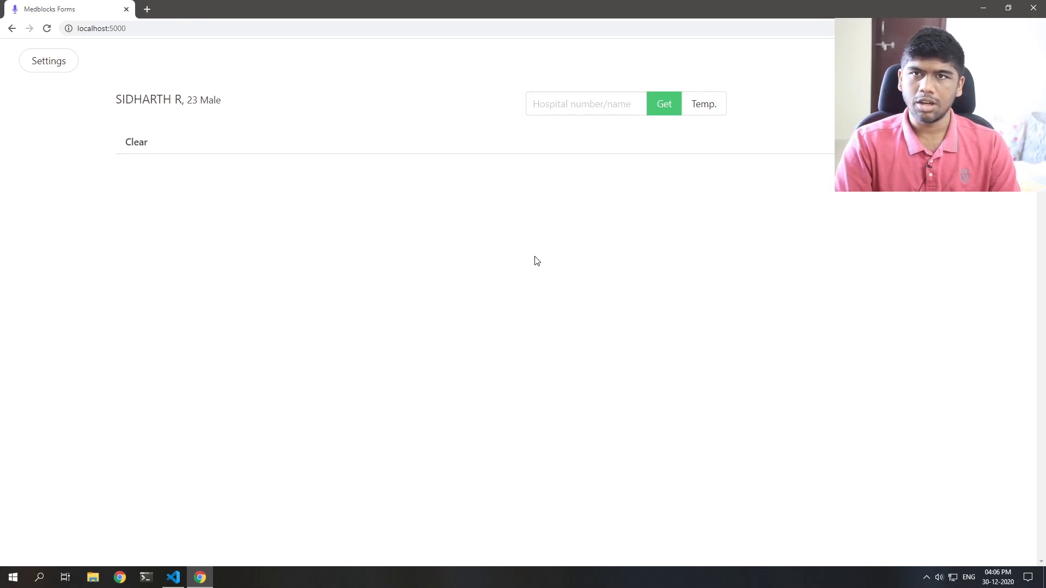
pyautogui.moveTo(205, 129)
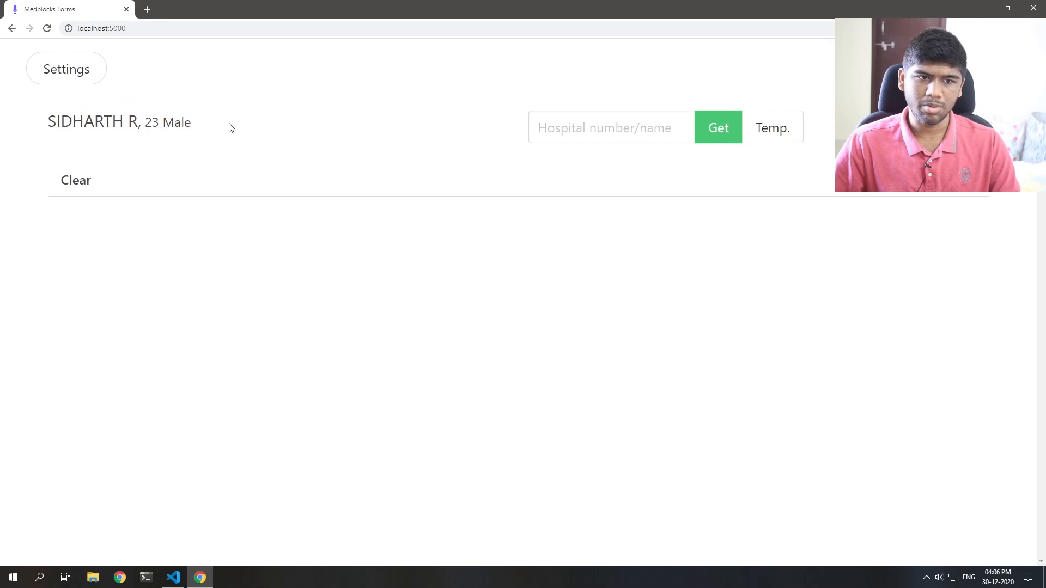
pyautogui.moveTo(159, 110)
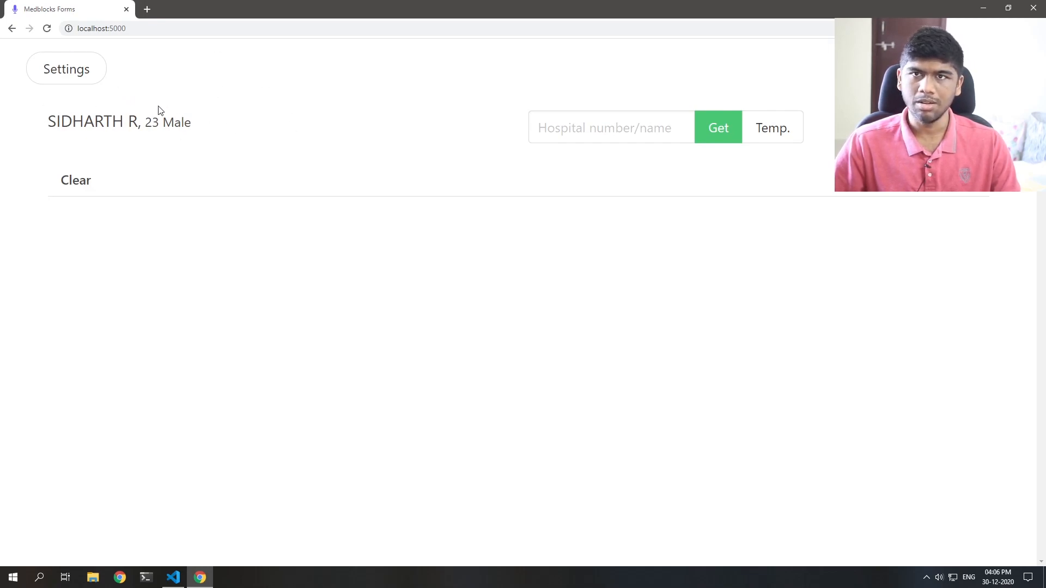
# Open the Clinical Knowledge Manager dashboard at ckm.openehr.org/ckm/ in a new tab
pyautogui.click(611, 128)
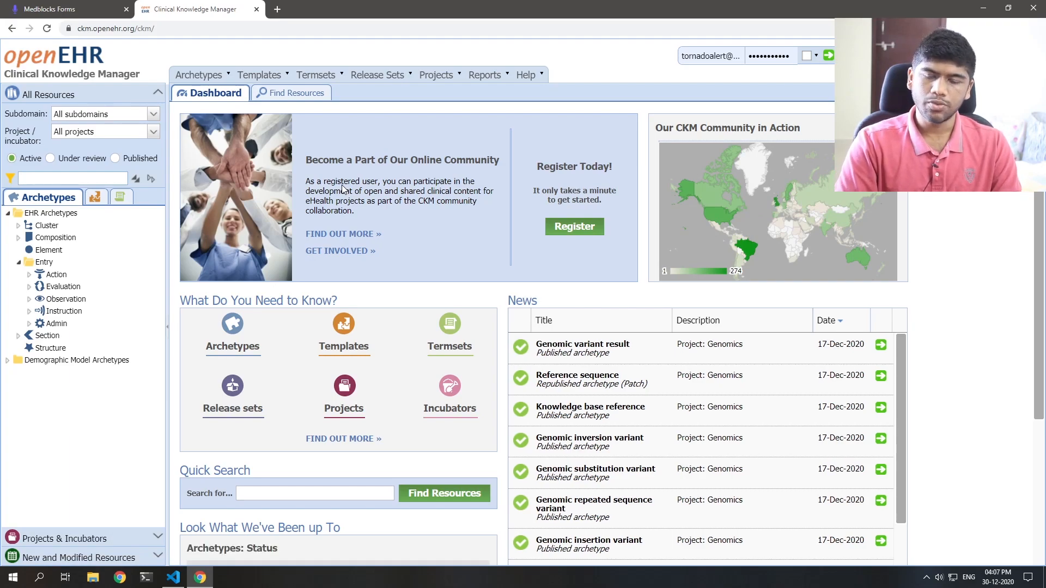
# Filter for 'glas', show Glasgow Coma Scale (GCS) as a mind map, then filter 'Pulse'
pyautogui.write('glas')
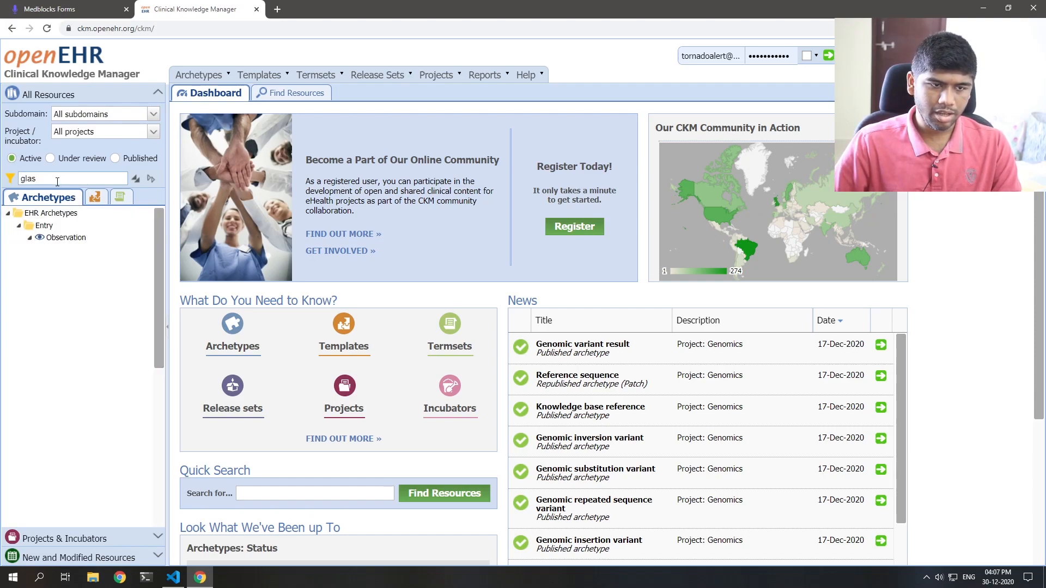
pyautogui.click(106, 249)
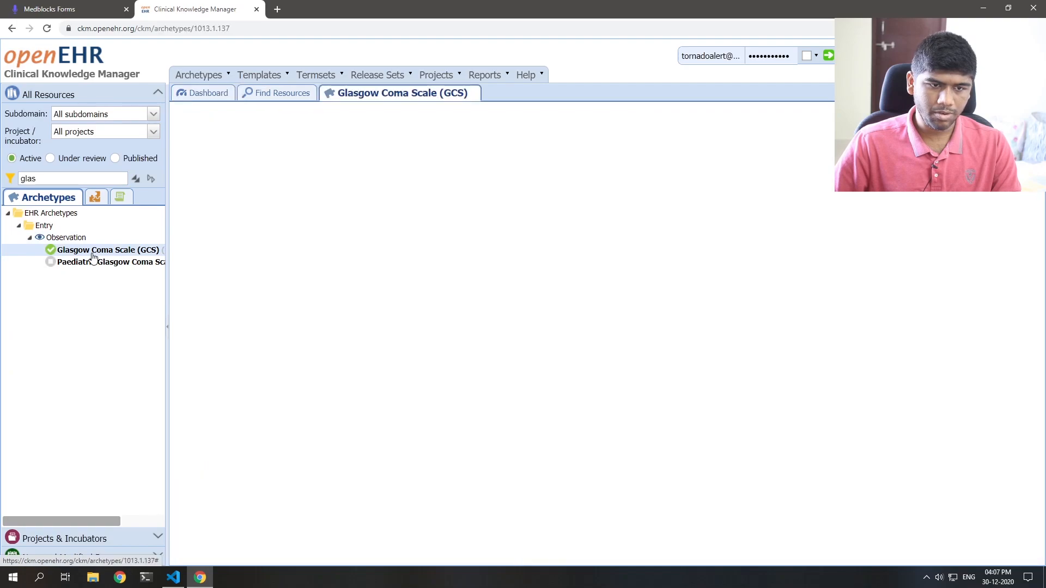
pyautogui.click(107, 249)
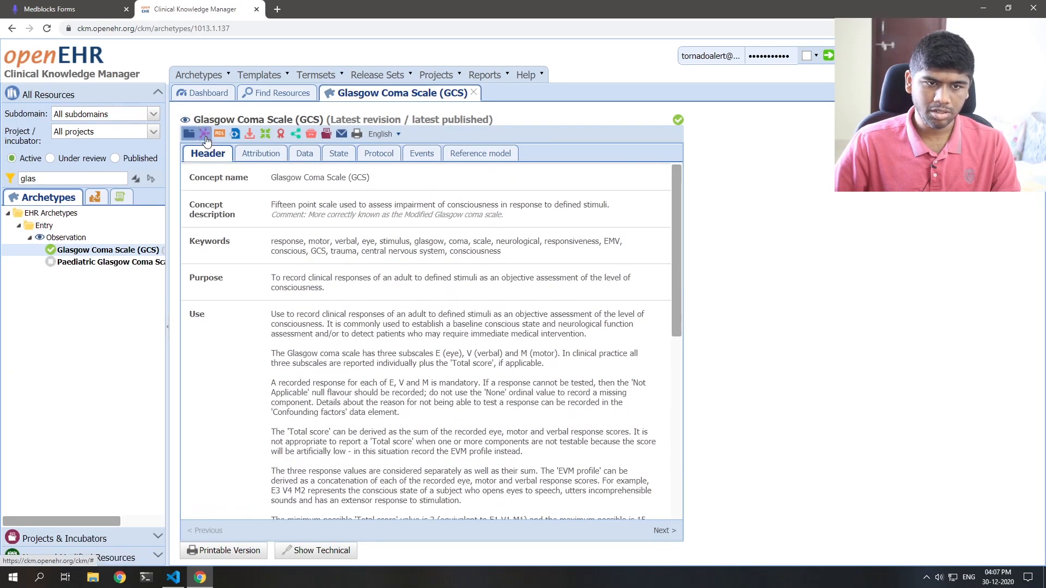
pyautogui.click(205, 133)
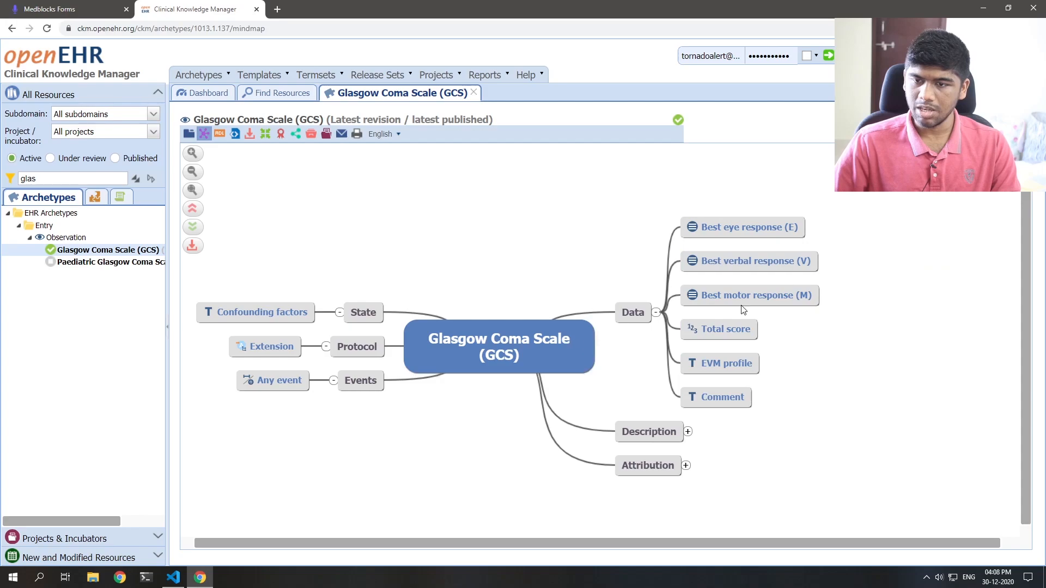
pyautogui.moveTo(480, 354)
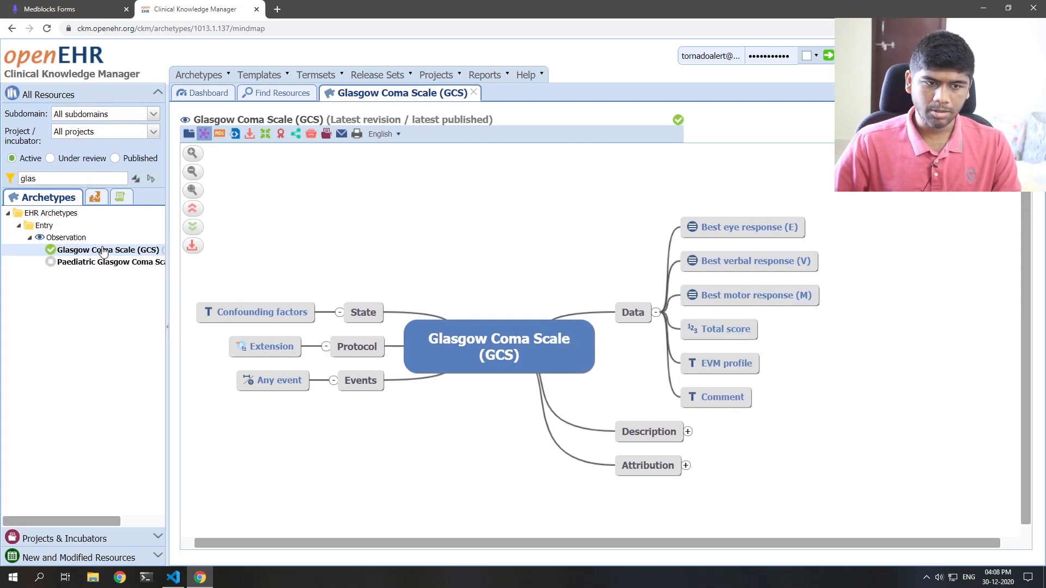
pyautogui.write('Pul')
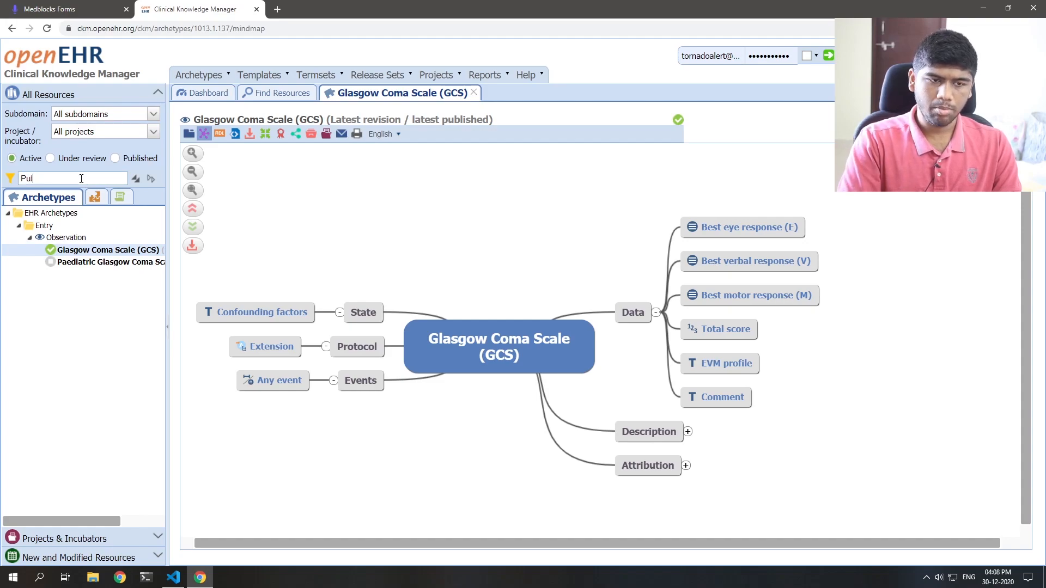
pyautogui.write('se')
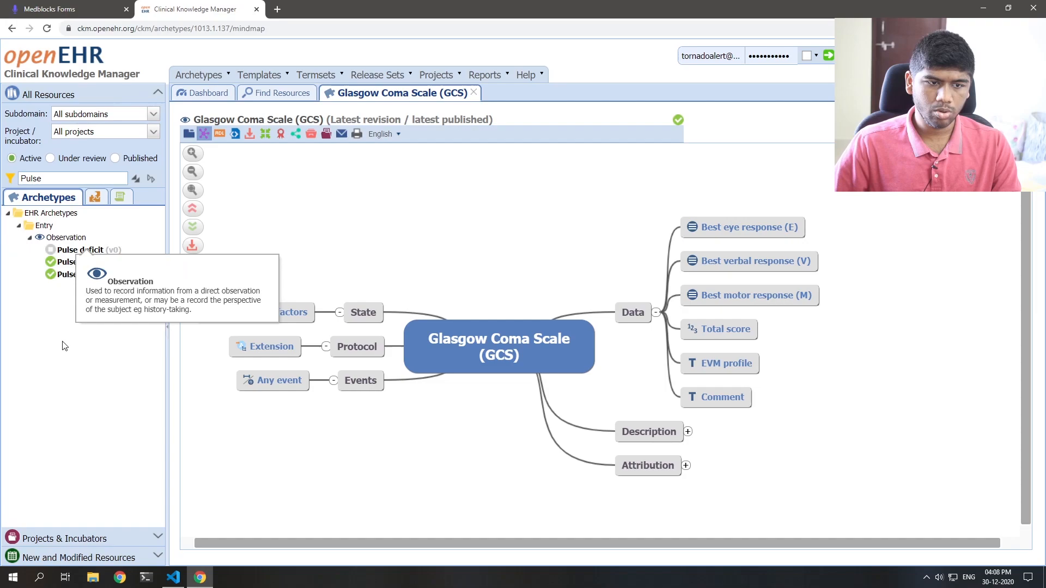
# Show the Pulse/Heart beat archetype as a mind map, then open a blank tab
pyautogui.click(80, 274)
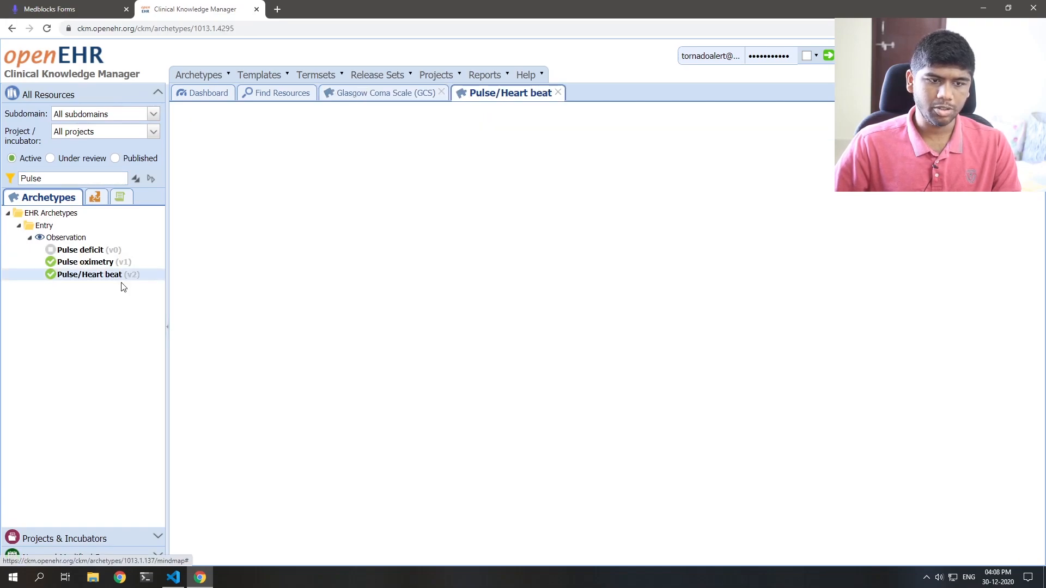
pyautogui.click(89, 274)
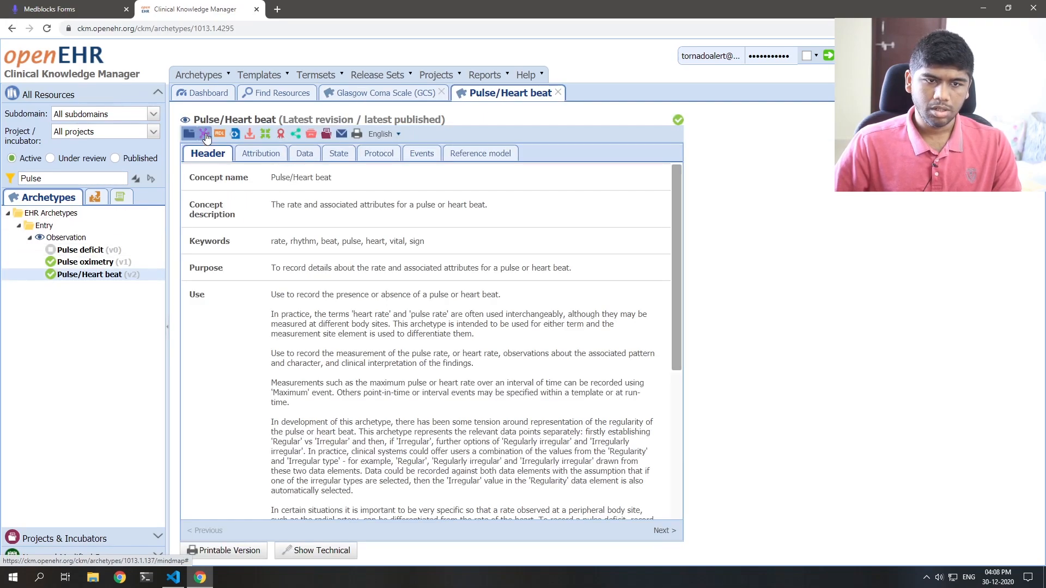
pyautogui.click(205, 134)
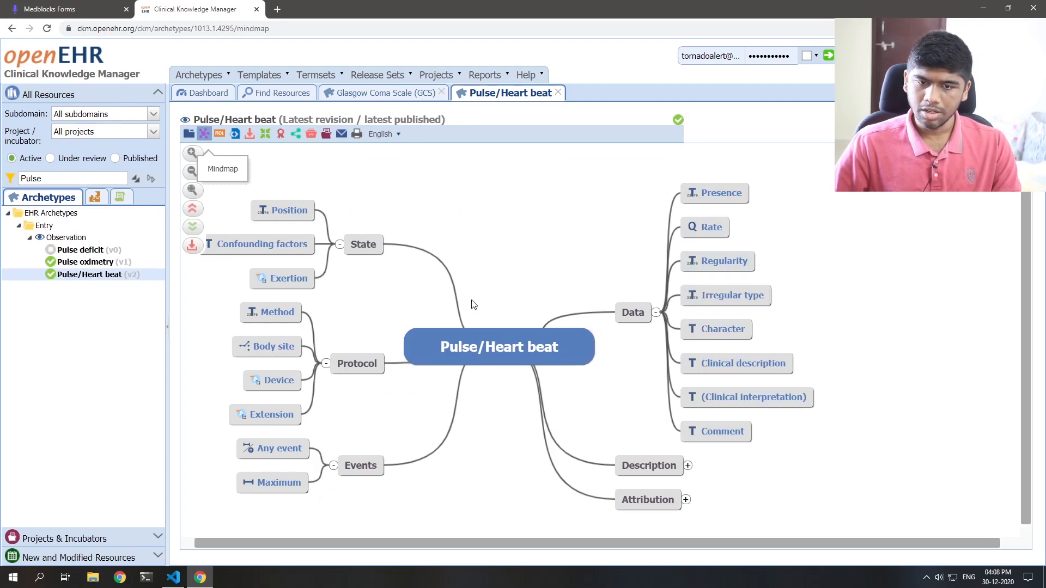
pyautogui.moveTo(89, 274)
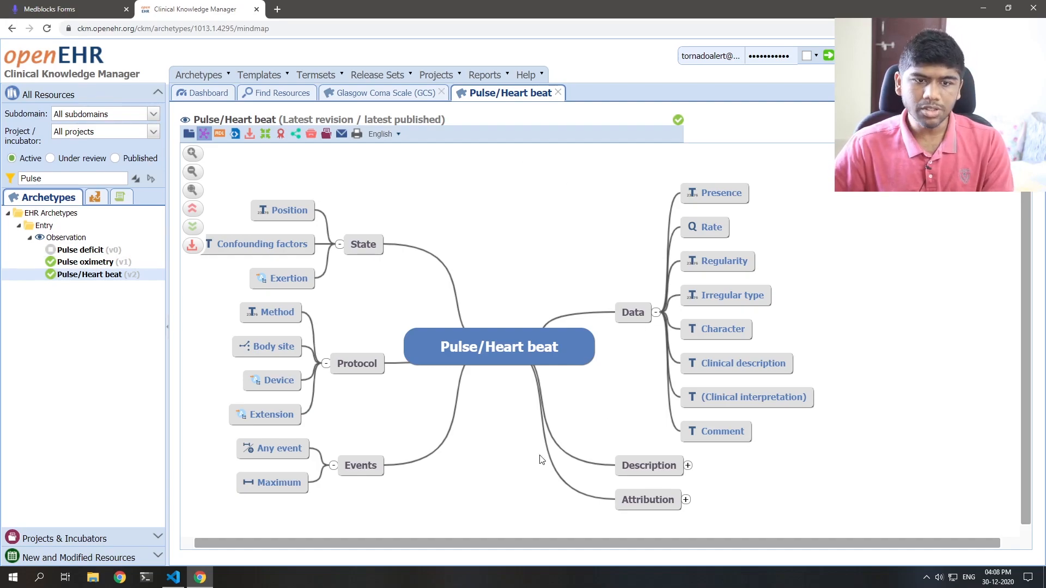
pyautogui.moveTo(544, 288)
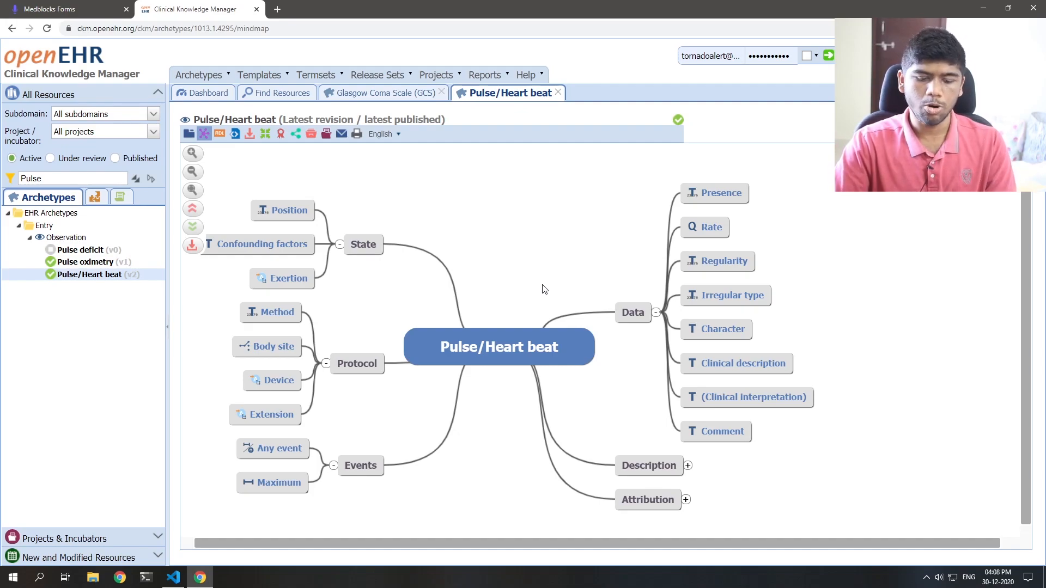
pyautogui.click(277, 9)
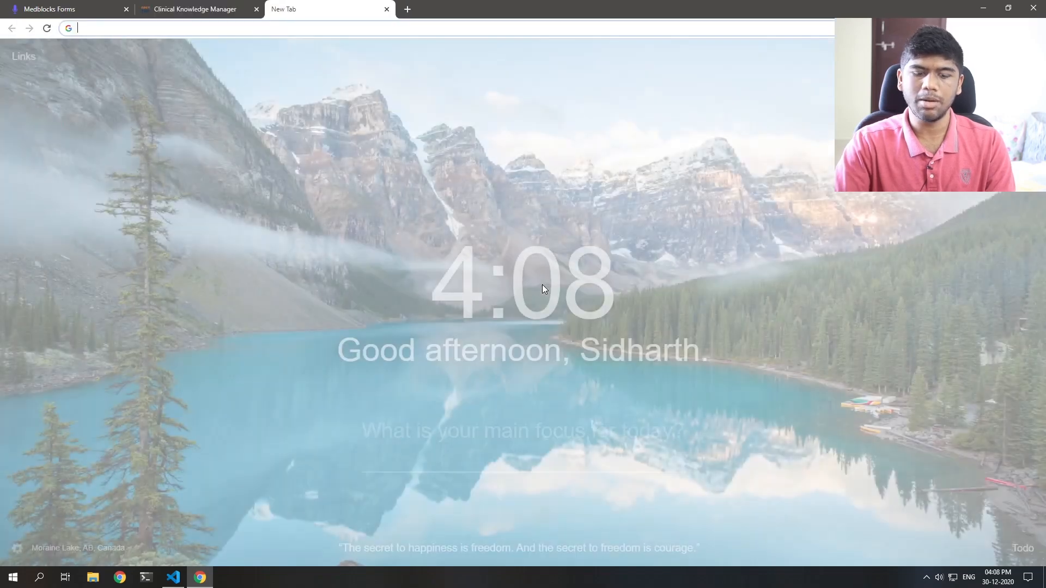
# Load tools.openehr.org/designer/ and log in with Google
pyautogui.write('tools.openehr.org/designer/#/')
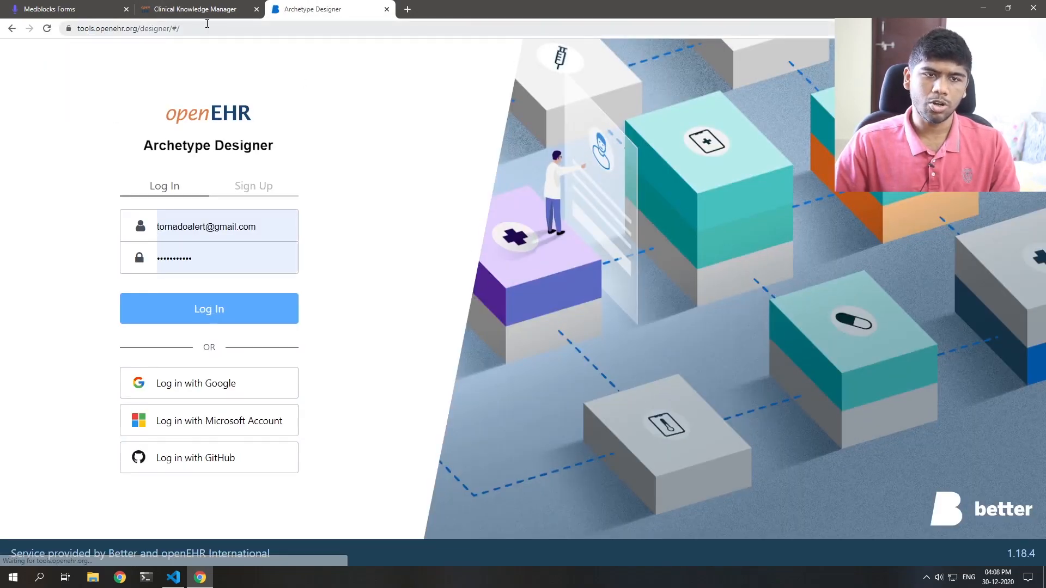
pyautogui.click(208, 308)
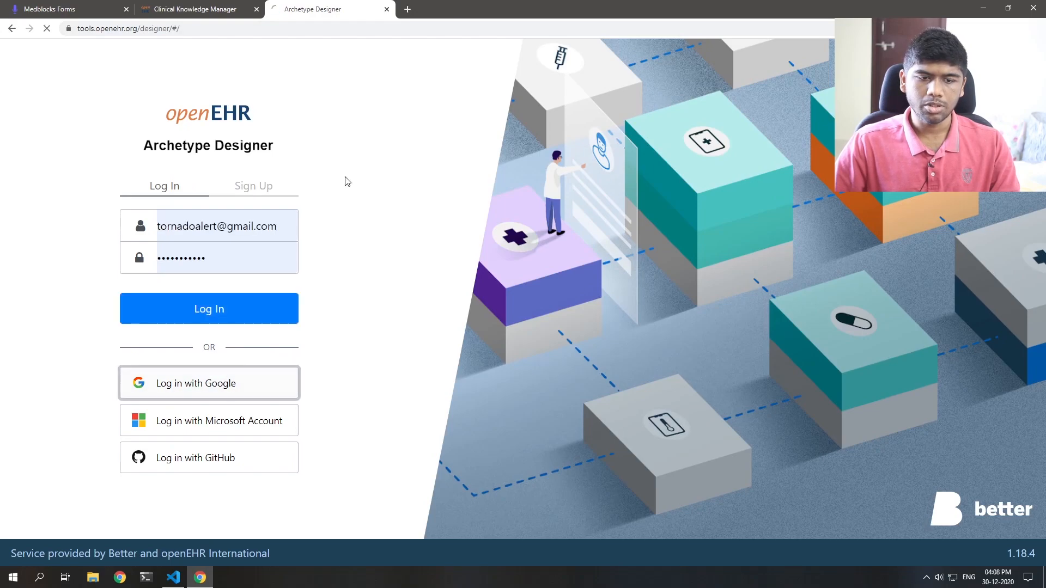
pyautogui.click(208, 382)
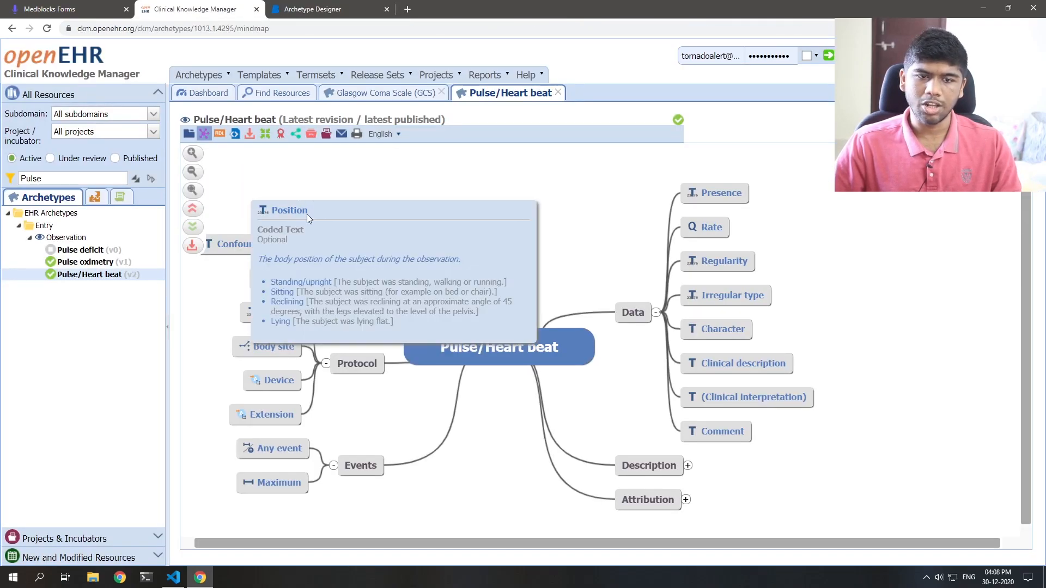
# Open the medblocks repository and bring up its New artefact menu
pyautogui.click(330, 8)
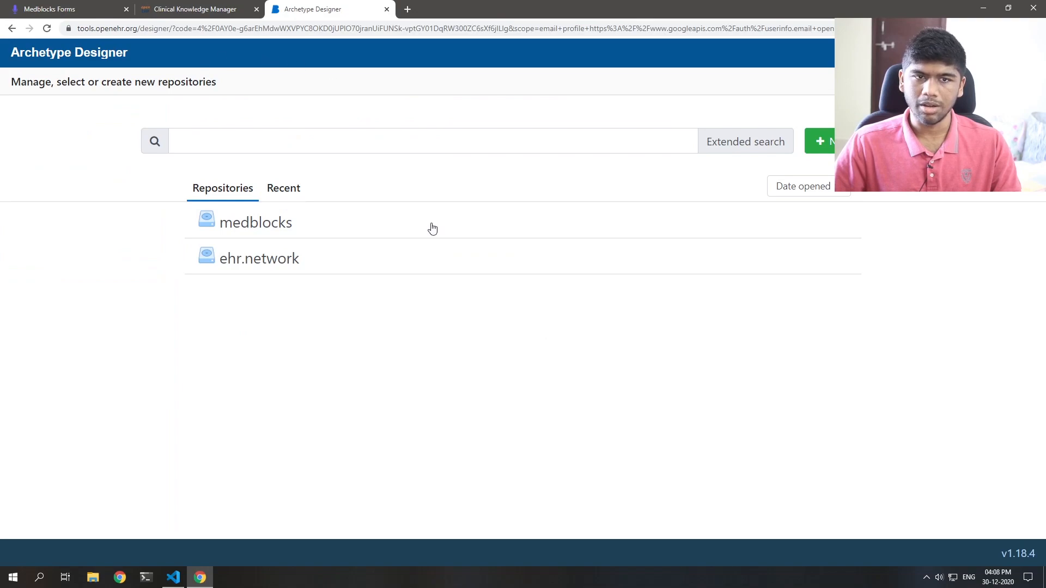
pyautogui.click(256, 222)
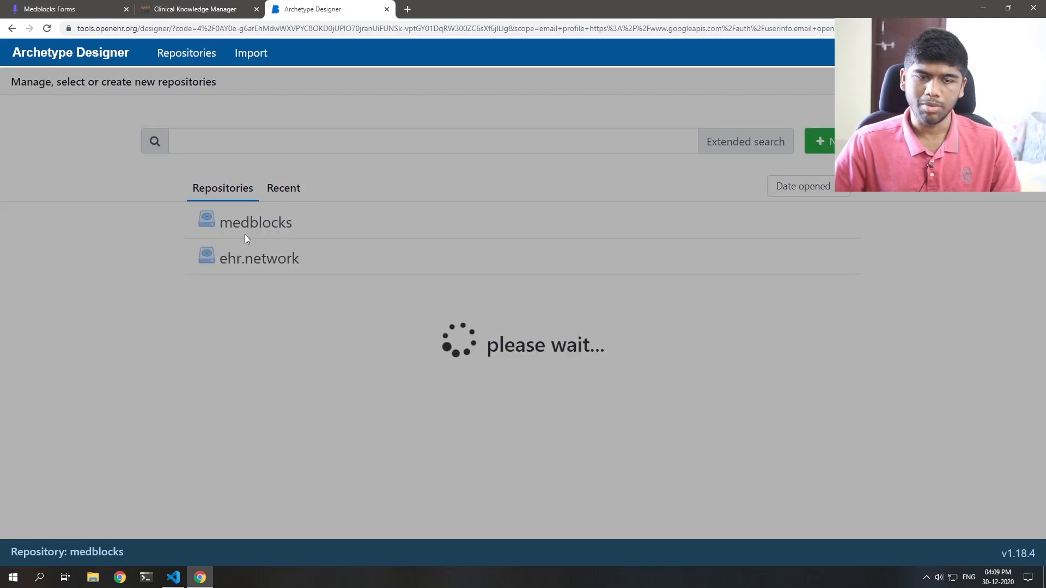
pyautogui.moveTo(276, 225)
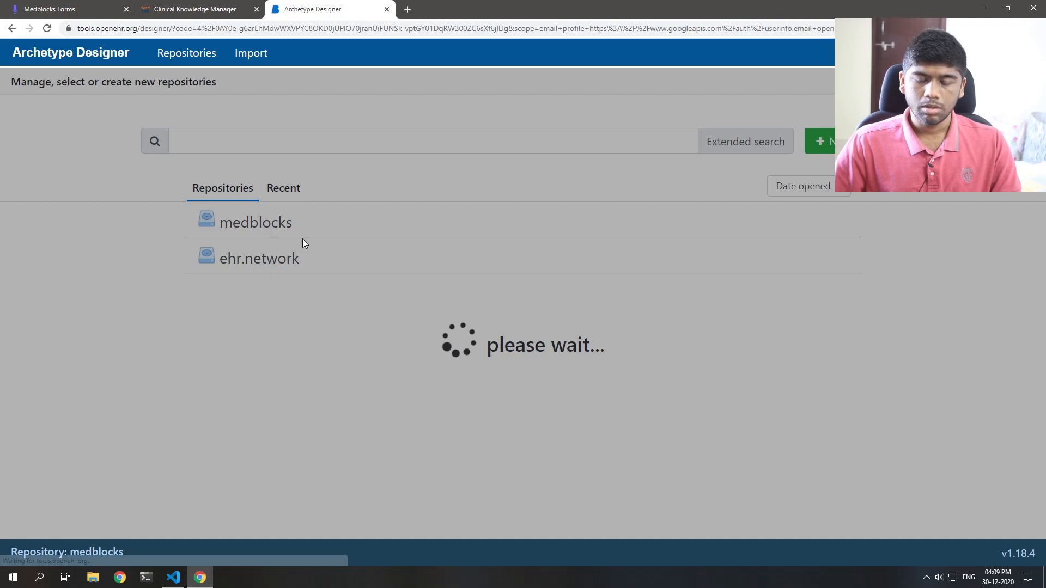
pyautogui.click(255, 222)
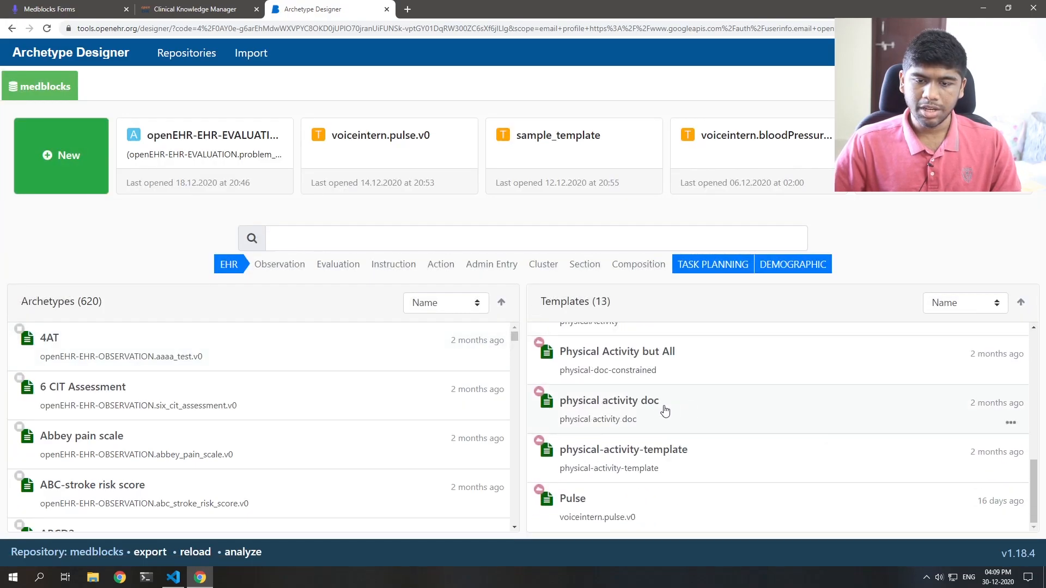
pyautogui.scroll(3)
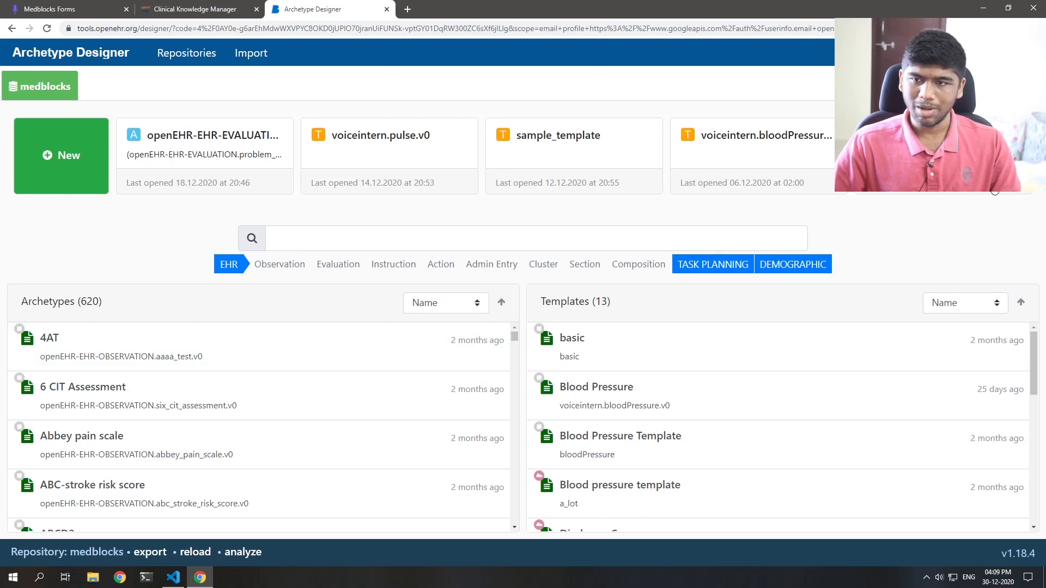
pyautogui.moveTo(187, 135)
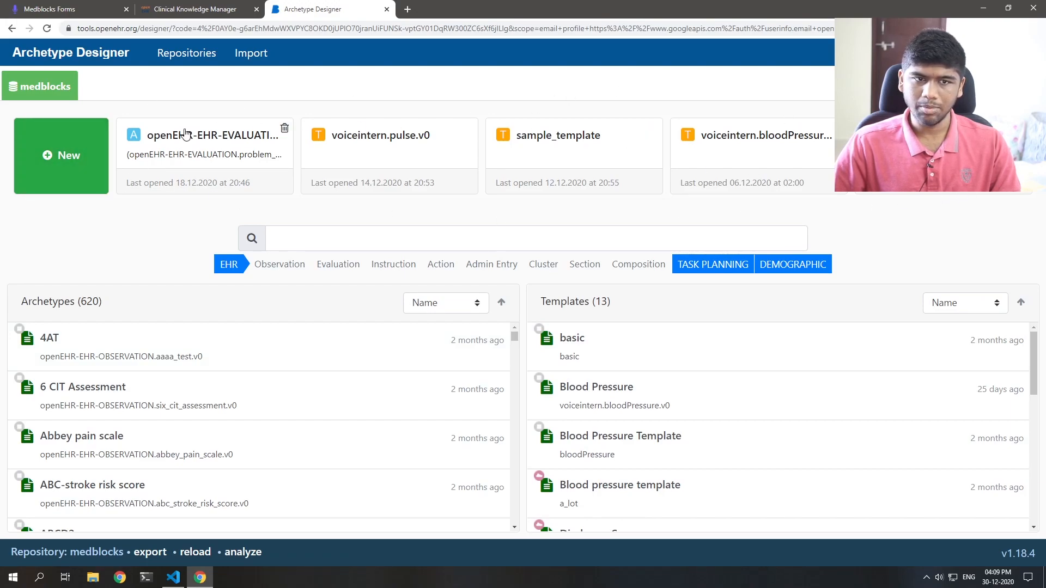
pyautogui.click(60, 155)
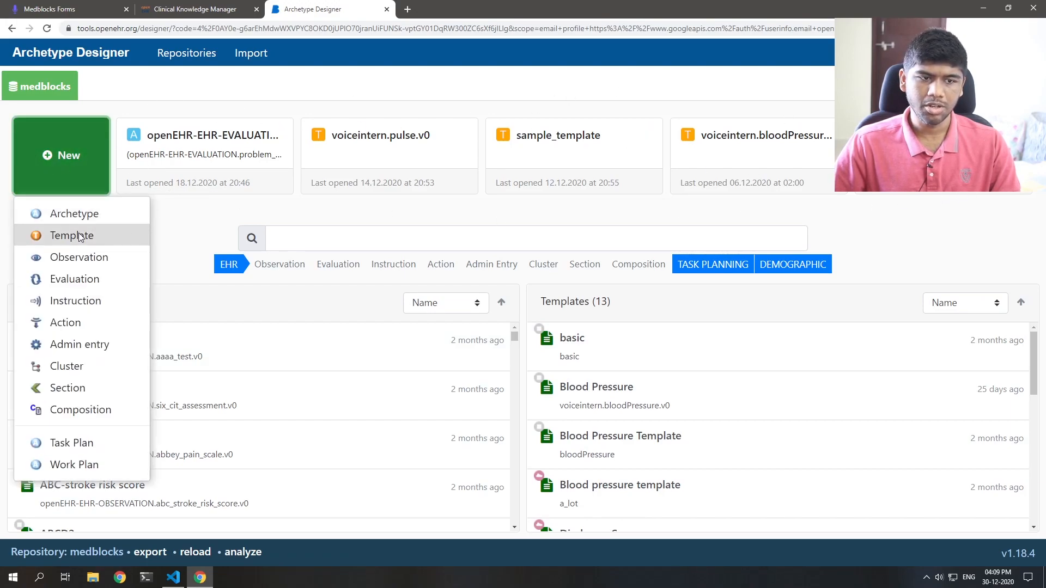
# Create template example.initialassessment.v0 rooted on openEHR-EHR-COMPOSITION.encounter.v1
pyautogui.click(71, 235)
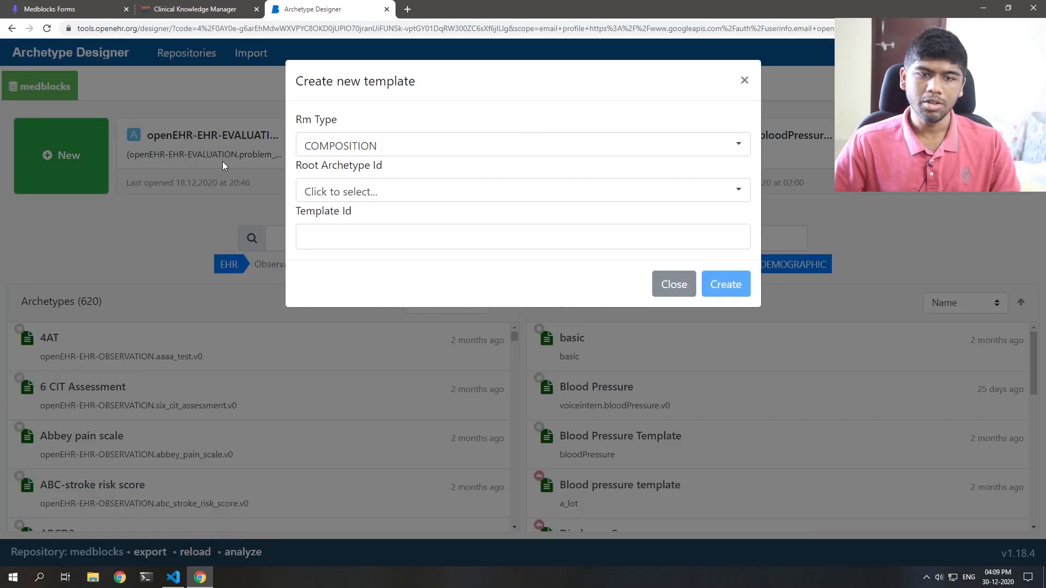
pyautogui.click(522, 191)
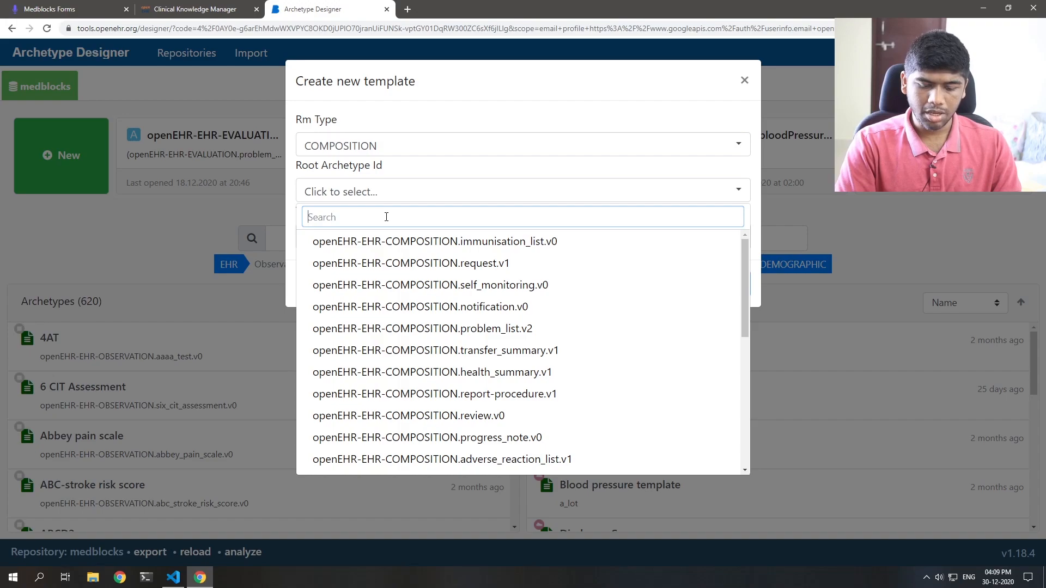
pyautogui.write('encounter.v1')
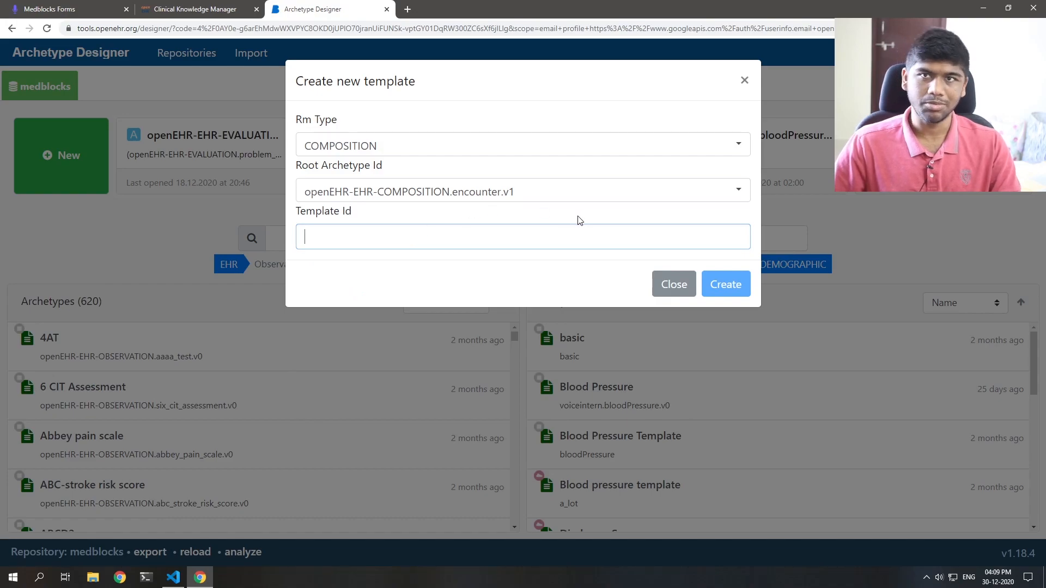
pyautogui.moveTo(520, 215)
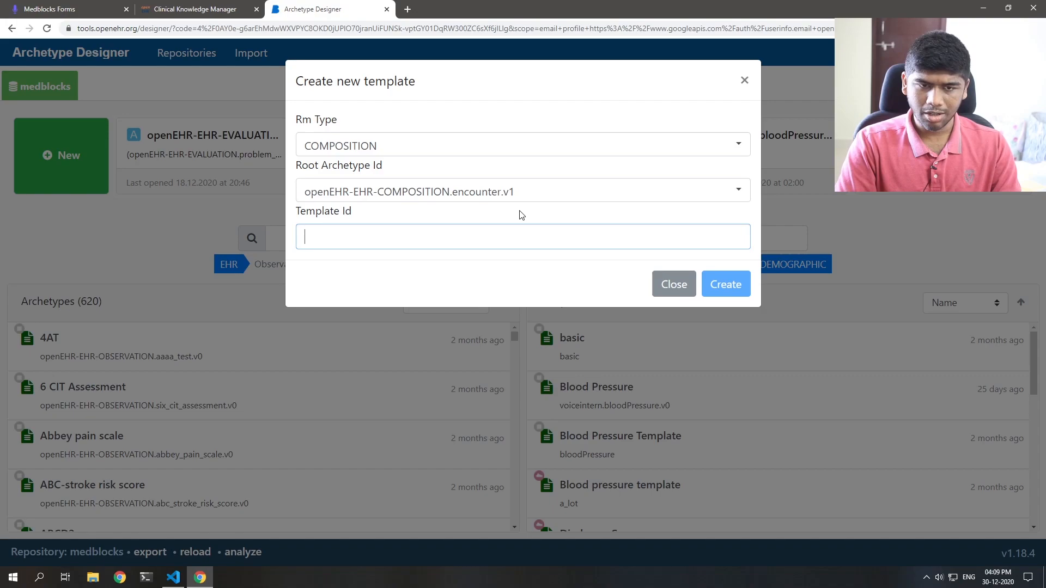
pyautogui.write('example.')
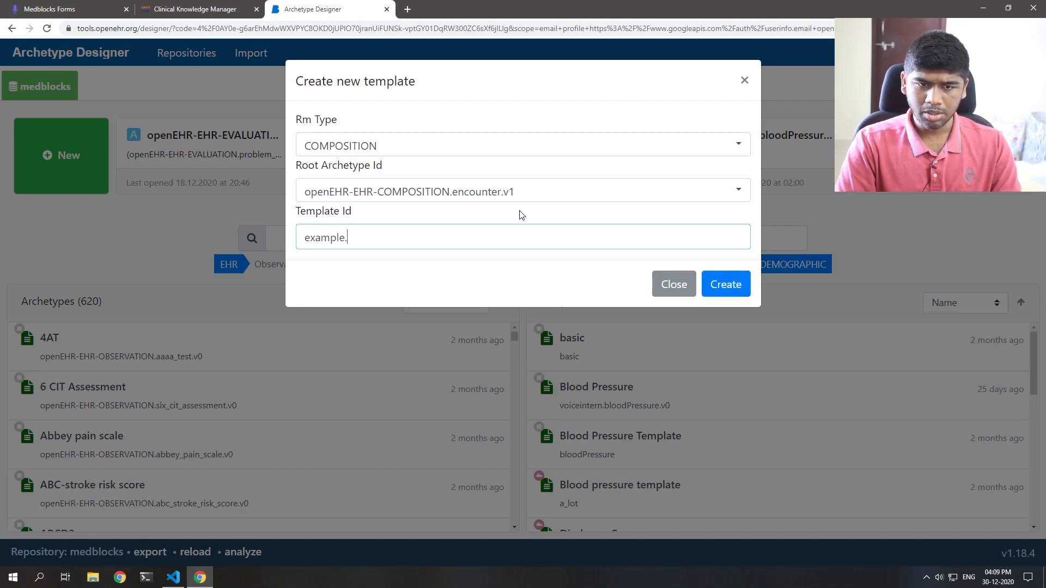
pyautogui.write('initial')
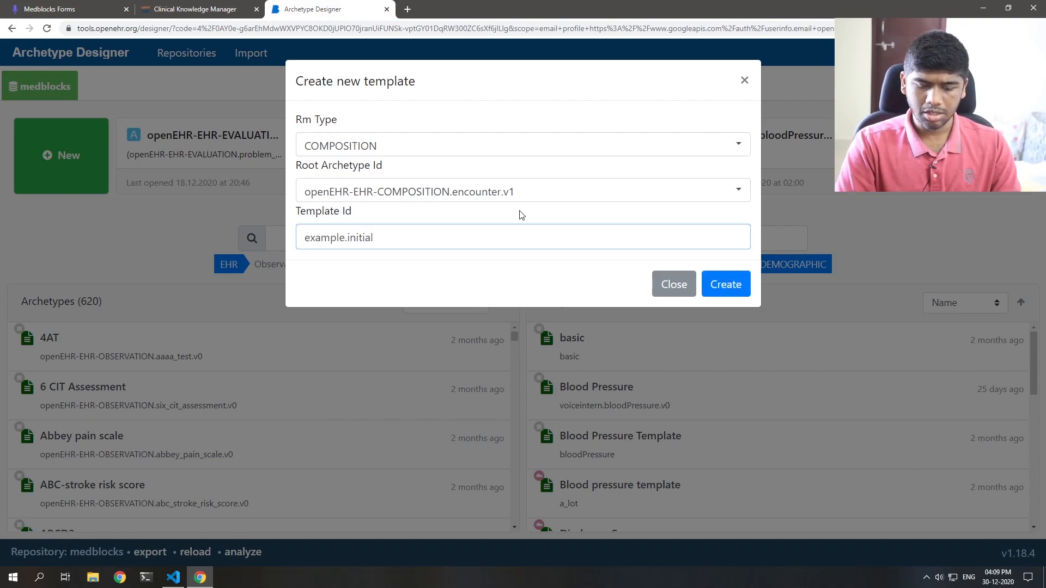
pyautogui.write('assessment.')
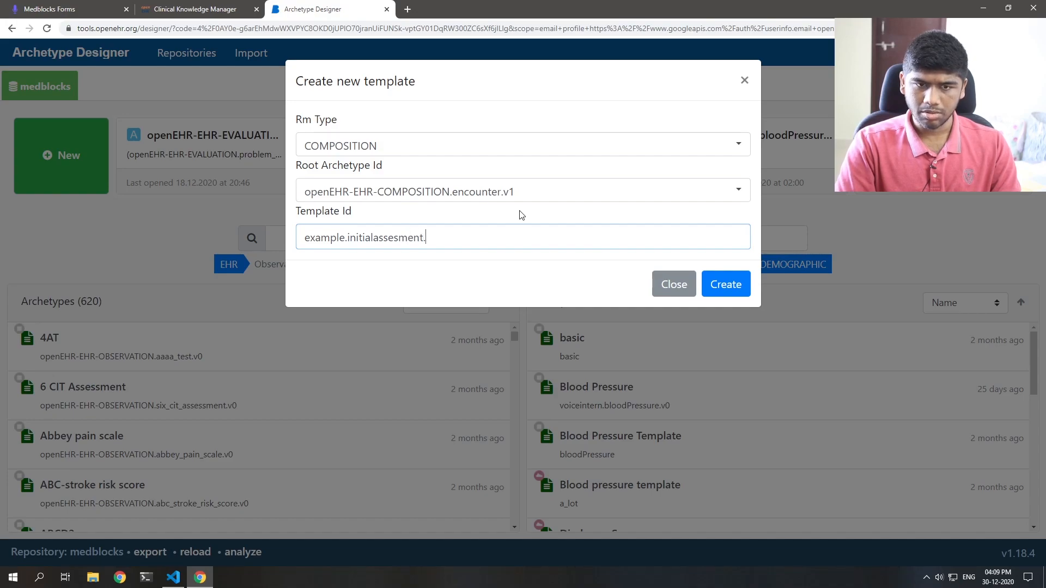
pyautogui.write('v0')
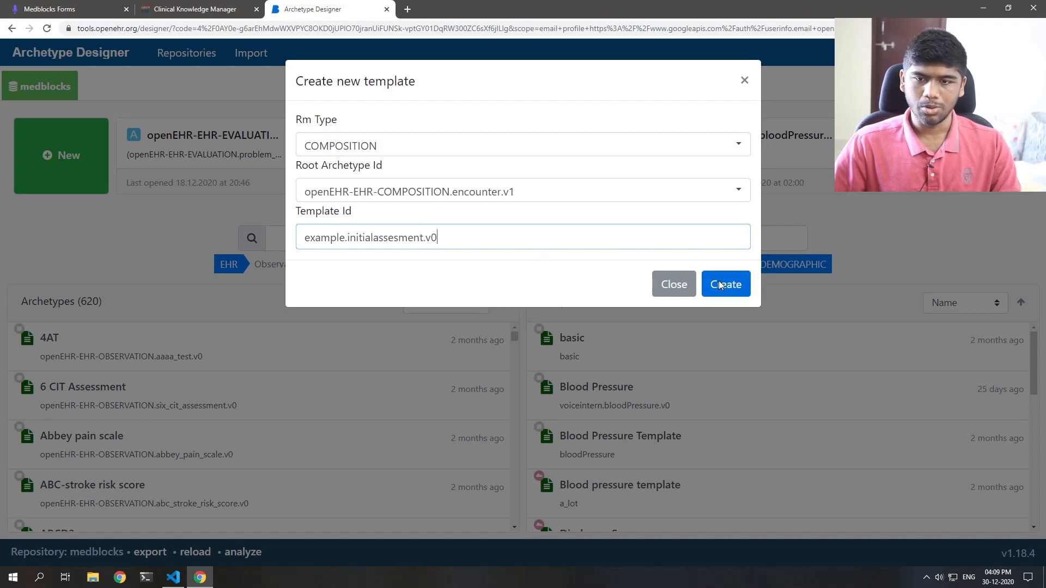
pyautogui.click(725, 283)
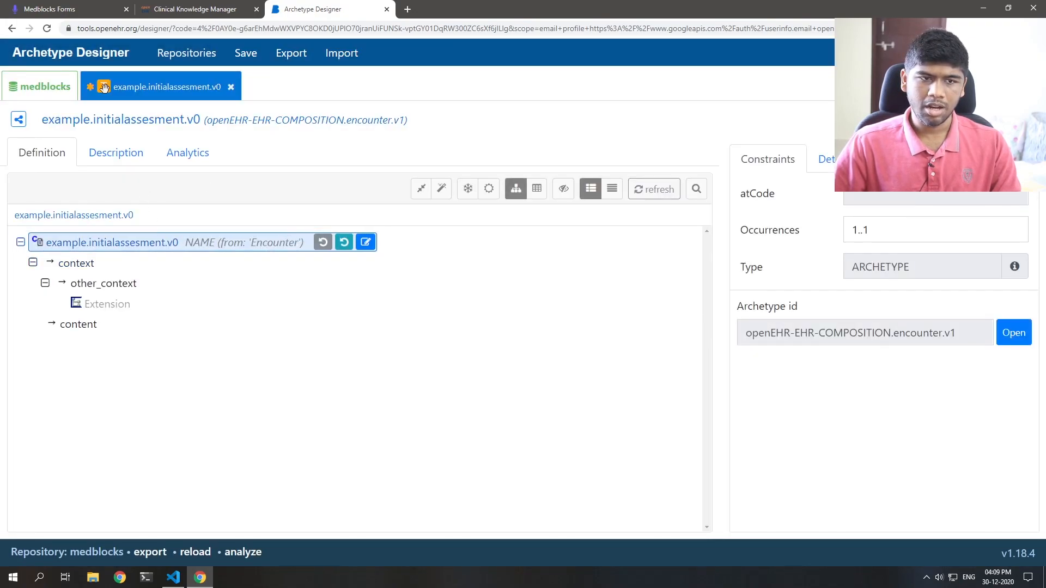
# Add the Glasgow Coma Scale (GCS) archetype under the template's content
pyautogui.click(76, 262)
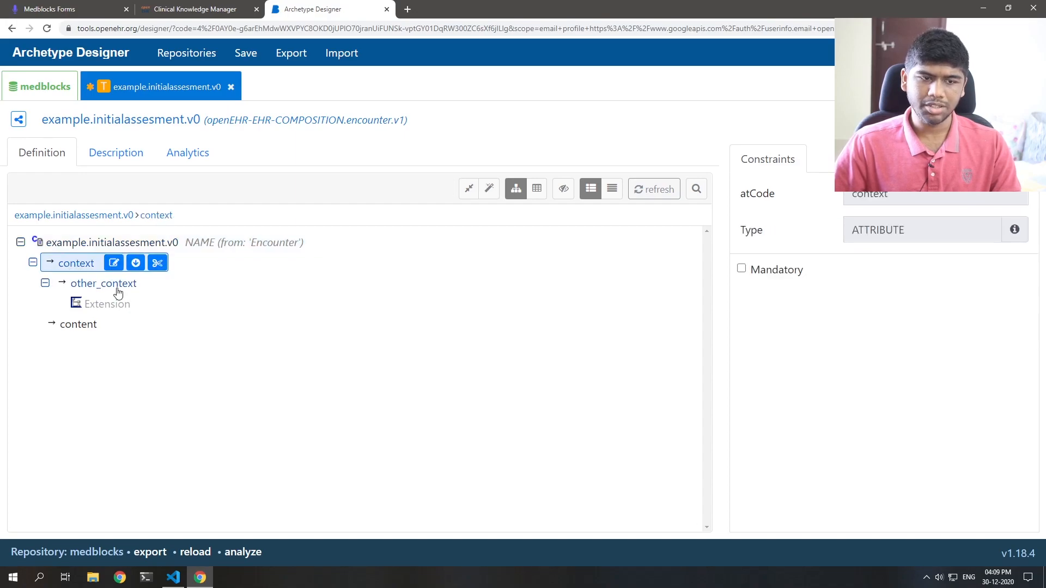
pyautogui.click(78, 324)
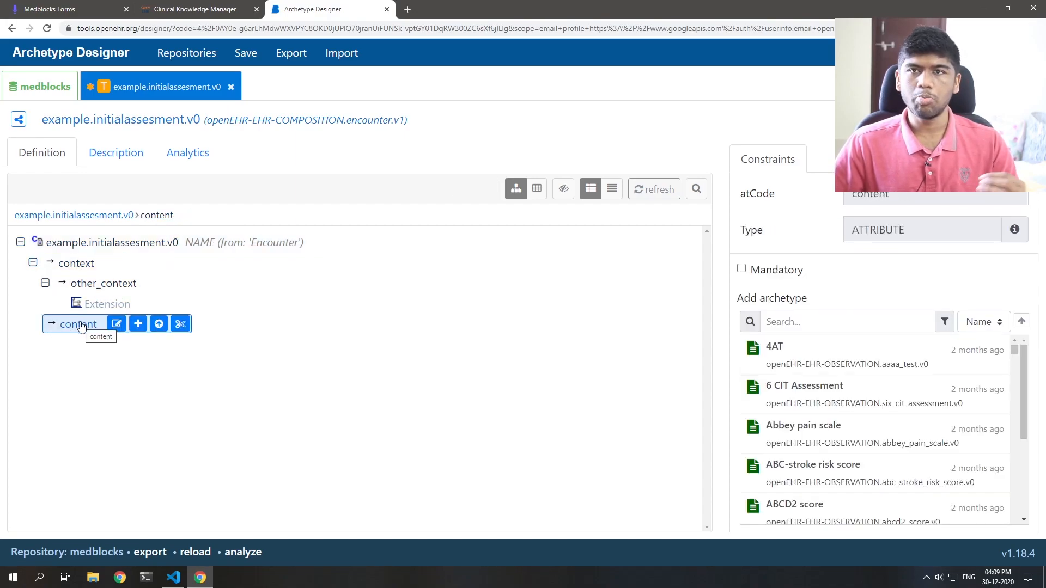
pyautogui.moveTo(713, 337)
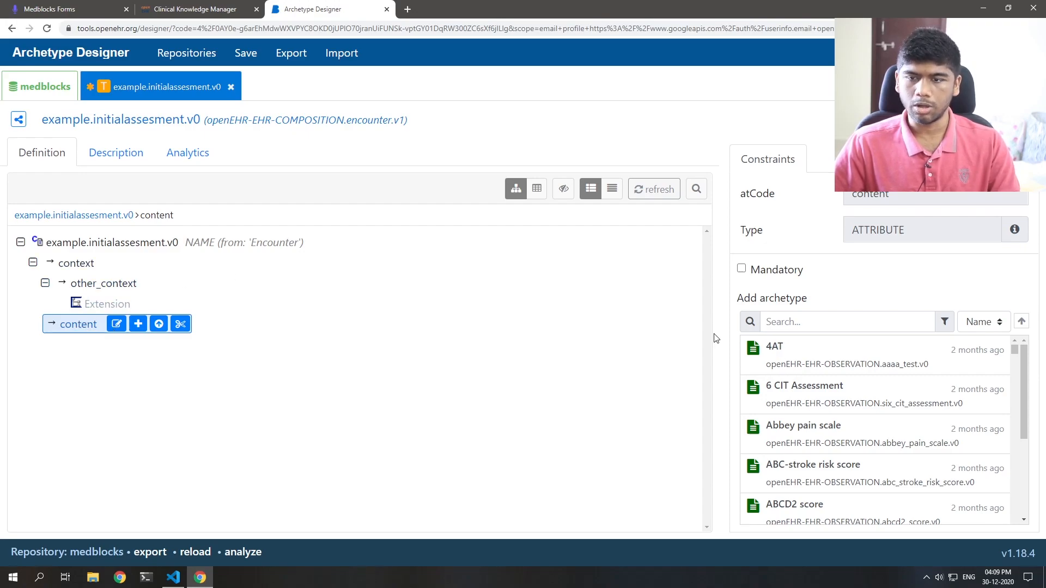
pyautogui.click(847, 321)
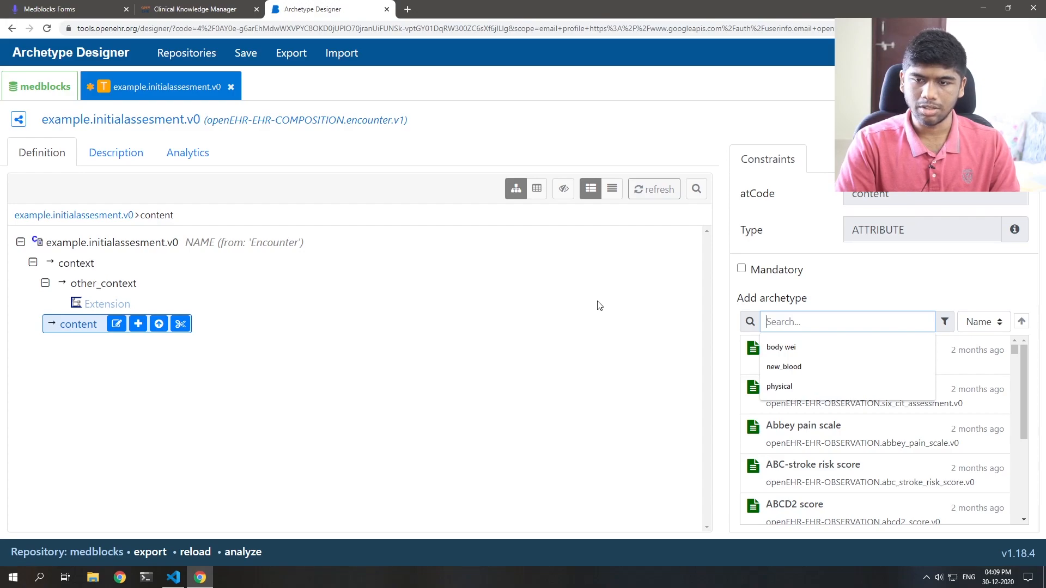
pyautogui.write('Glas')
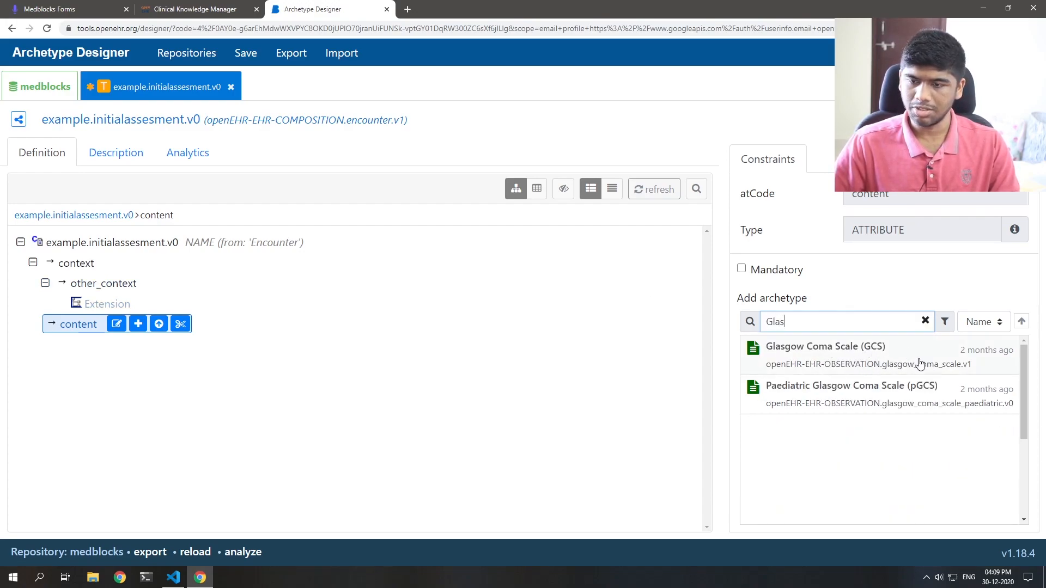
pyautogui.click(825, 347)
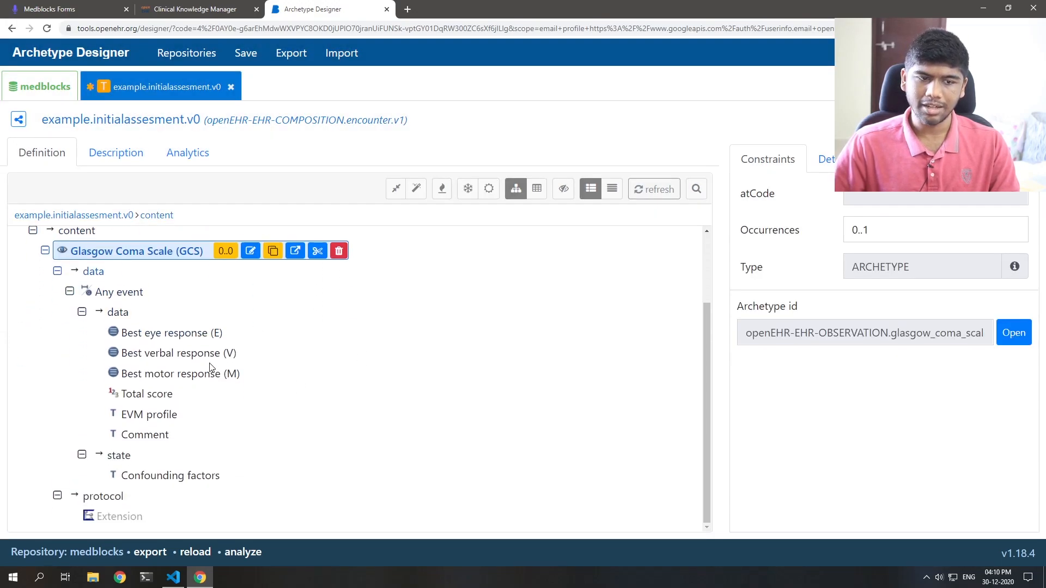
pyautogui.moveTo(220, 339)
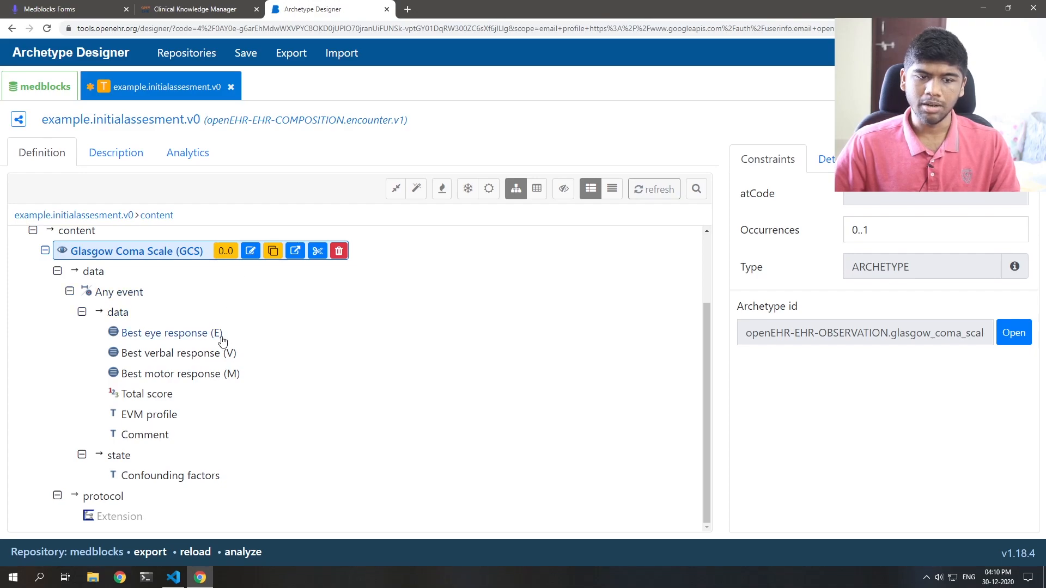
# Exclude the GCS Comment, Confounding factors and EVM profile elements
pyautogui.click(144, 434)
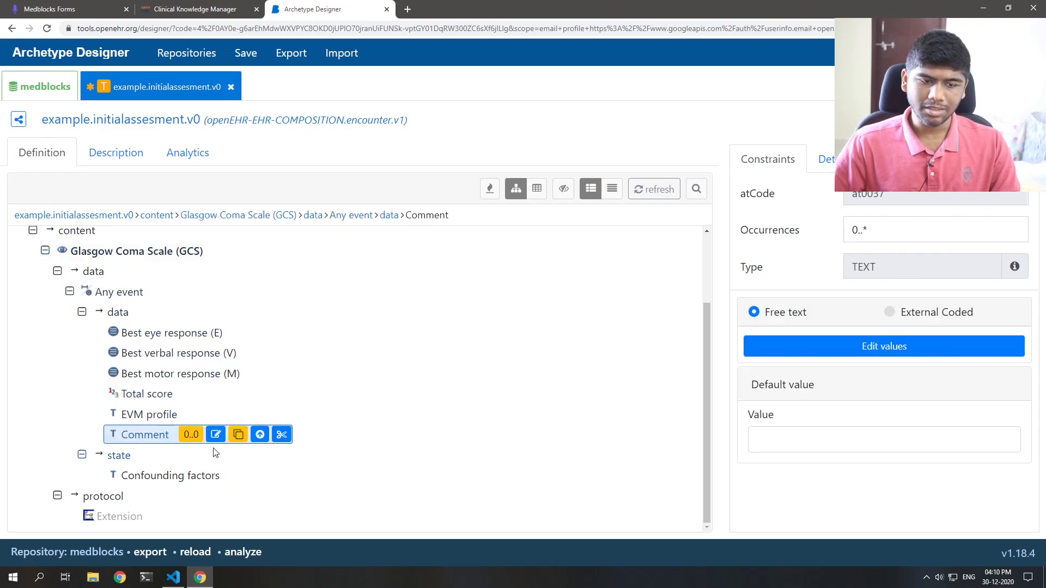
pyautogui.moveTo(180, 480)
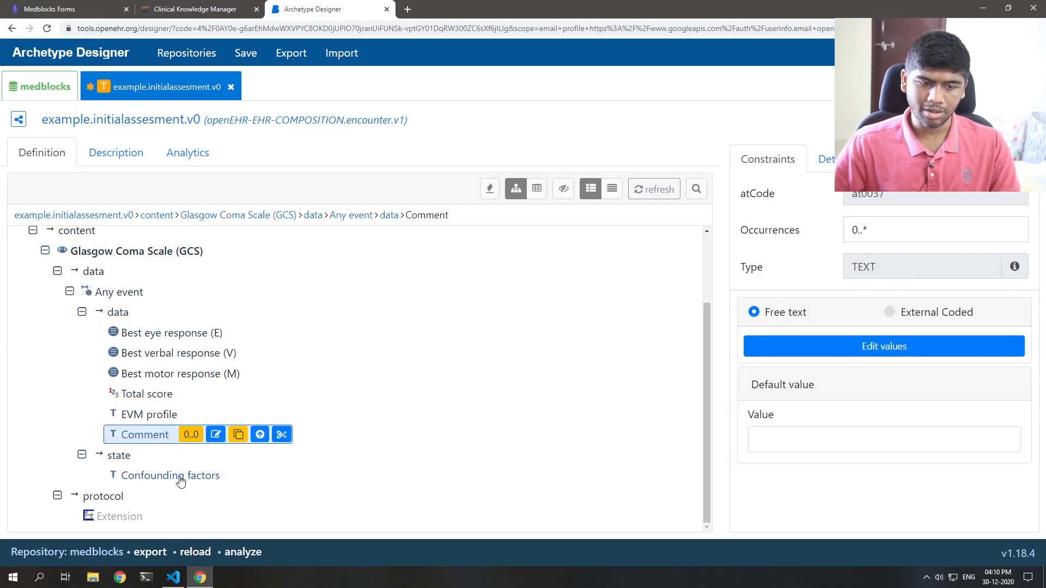
pyautogui.click(170, 475)
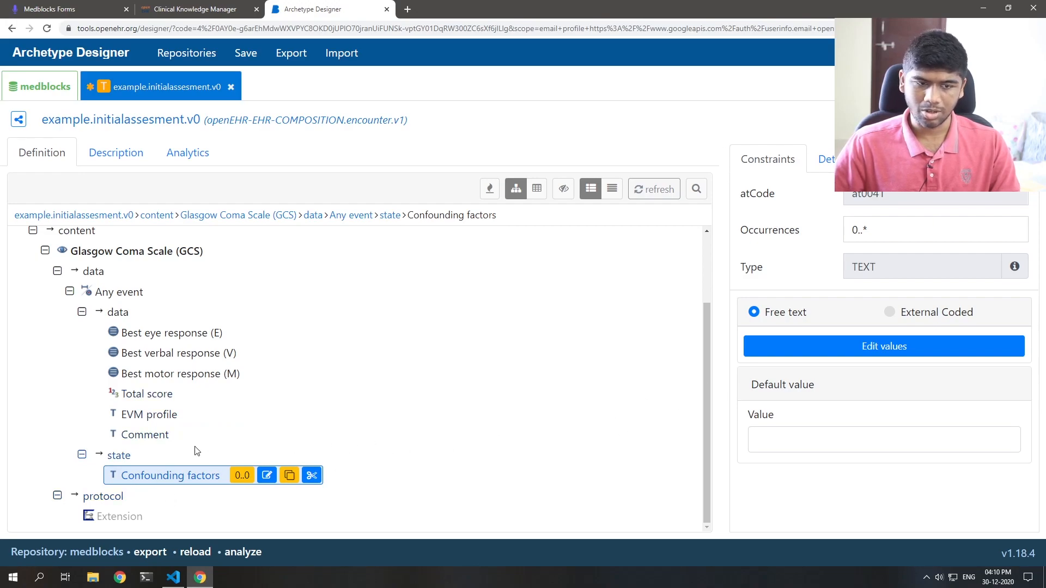
pyautogui.moveTo(241, 475)
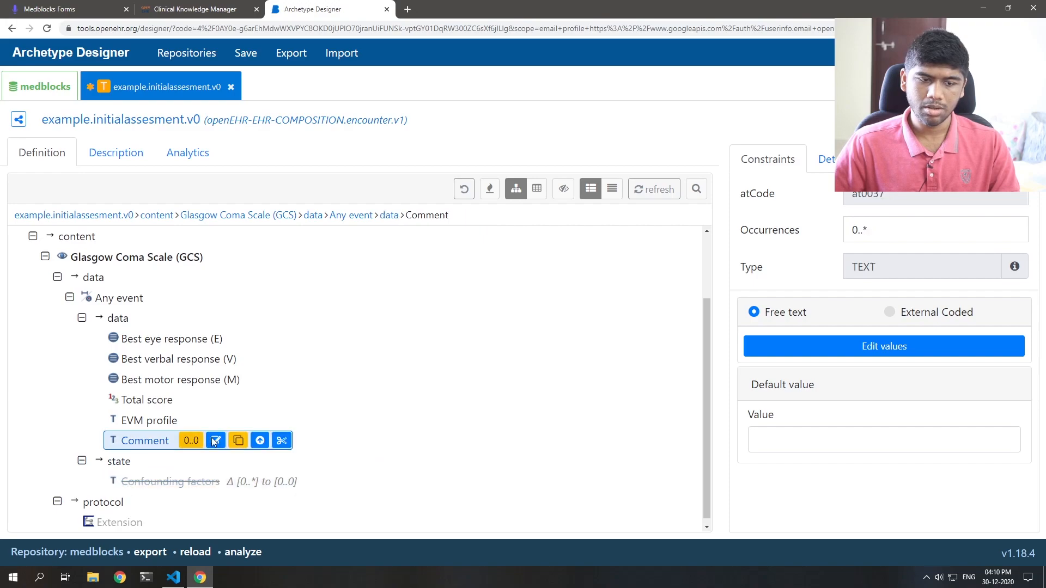
pyautogui.click(148, 419)
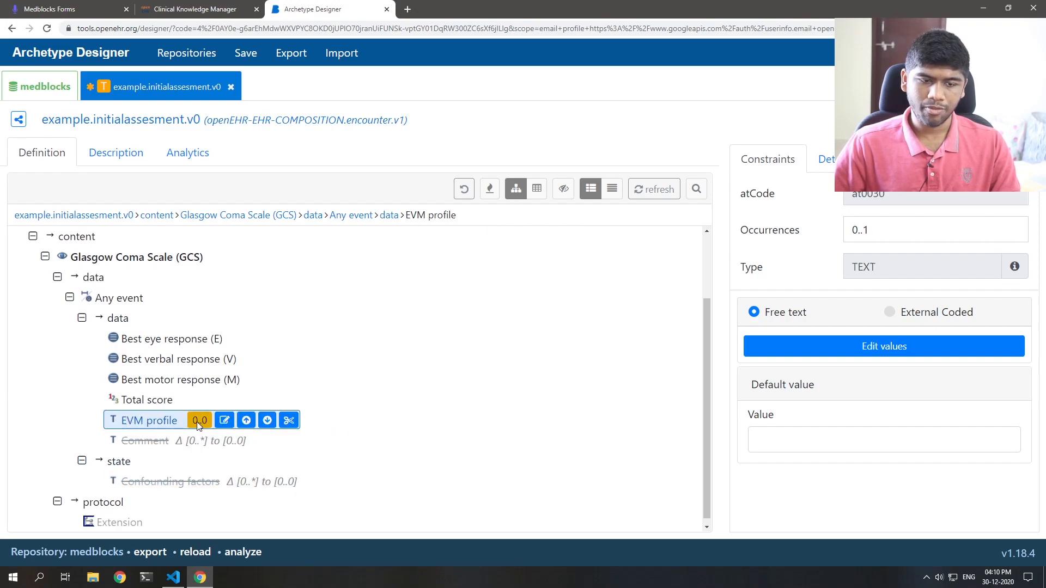
pyautogui.click(170, 338)
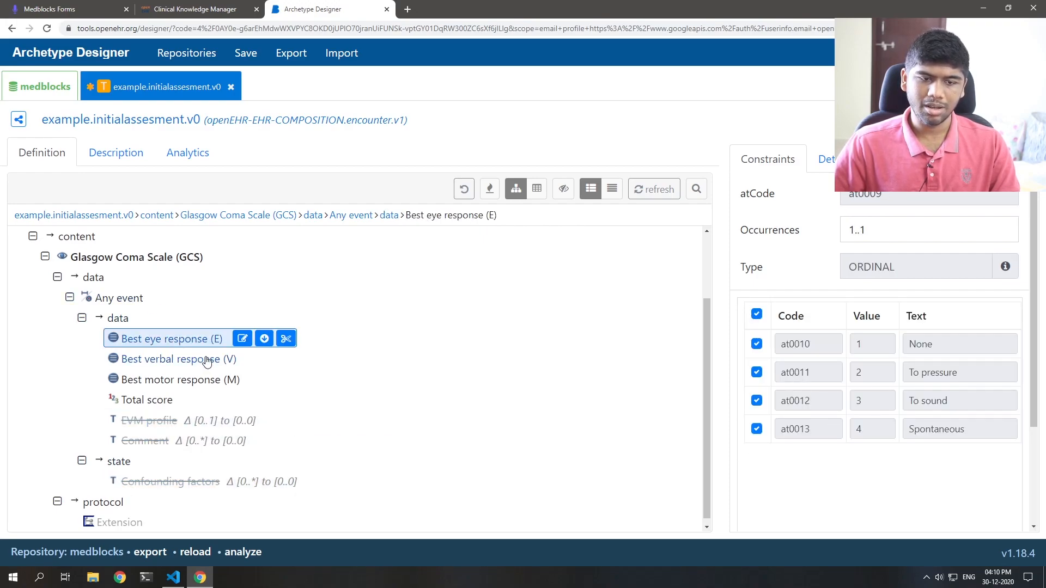
# Review verbal, motor, Total score (3–15) and Best eye response constraints
pyautogui.click(170, 359)
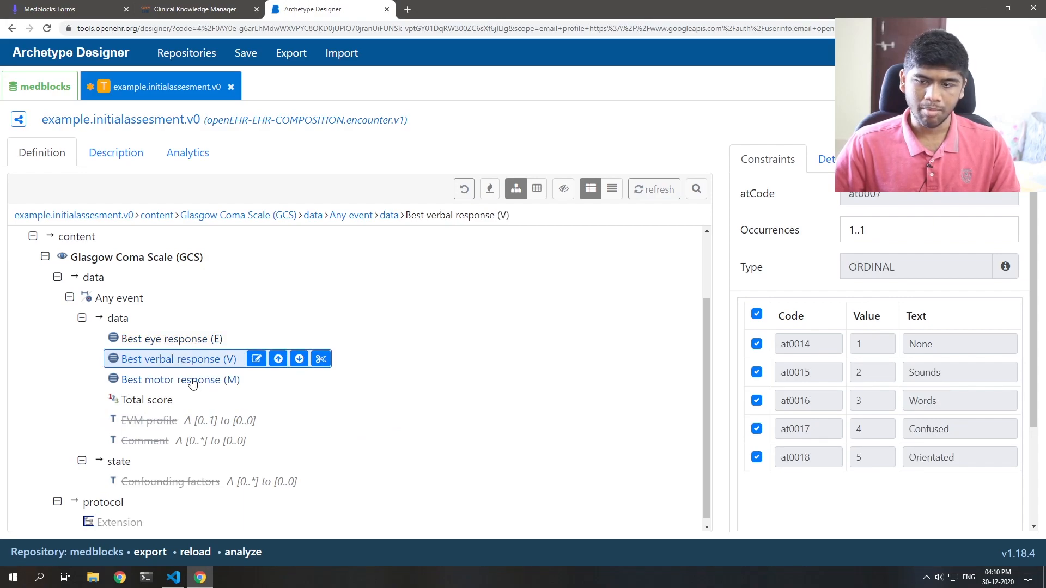
pyautogui.click(180, 379)
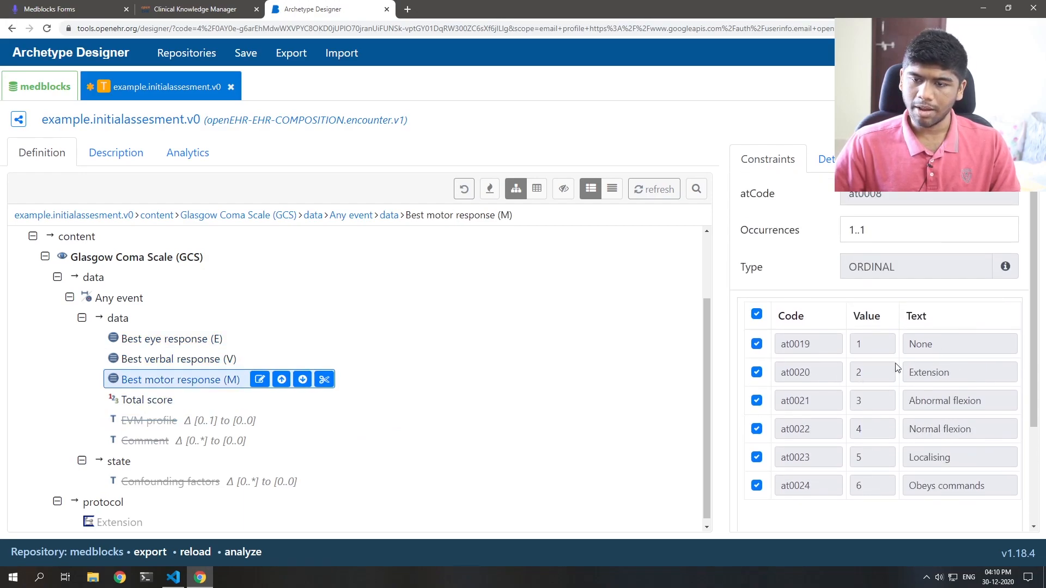
pyautogui.moveTo(882, 380)
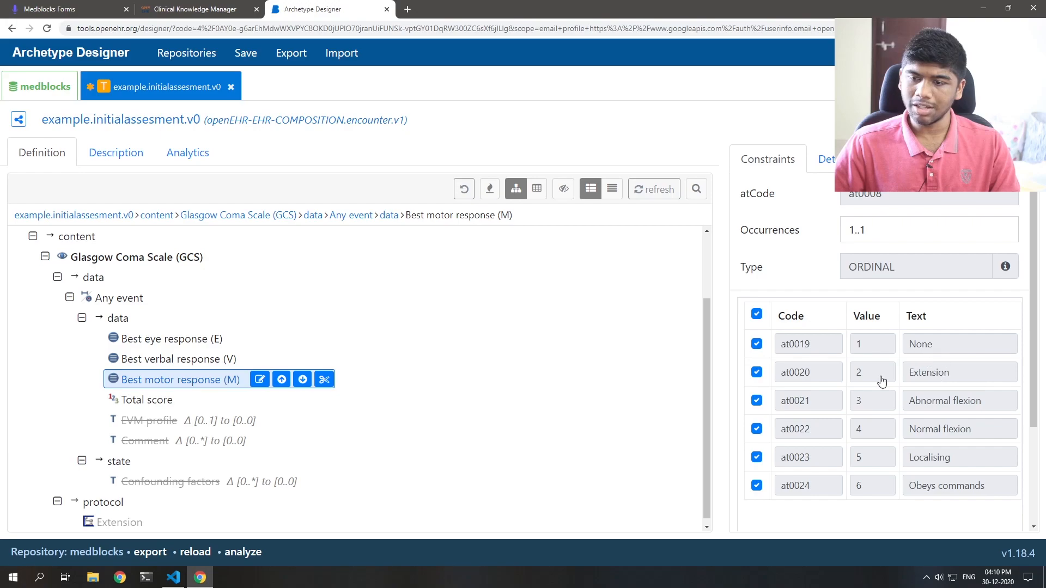
pyautogui.moveTo(931, 420)
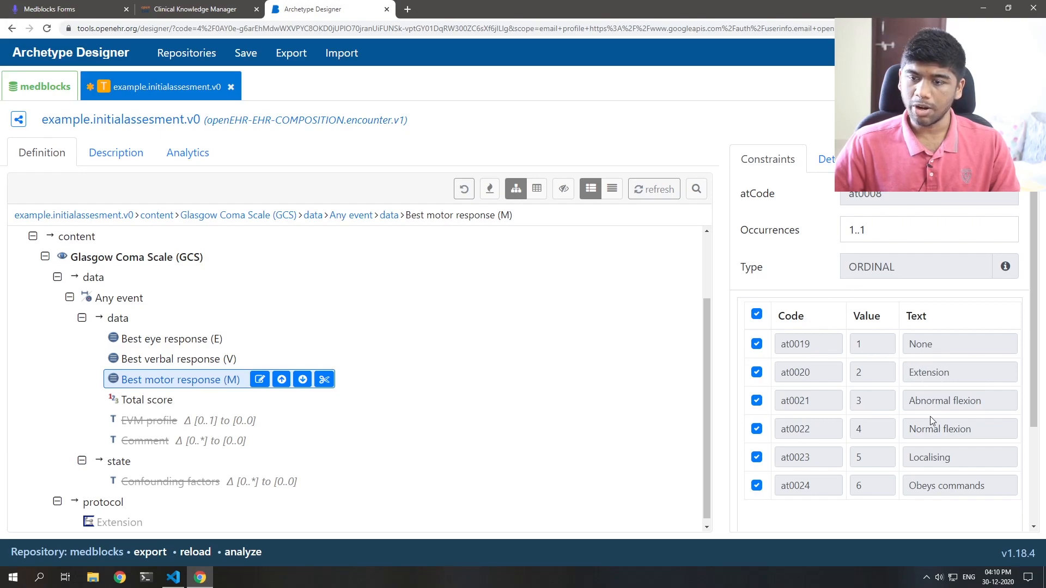
pyautogui.click(145, 399)
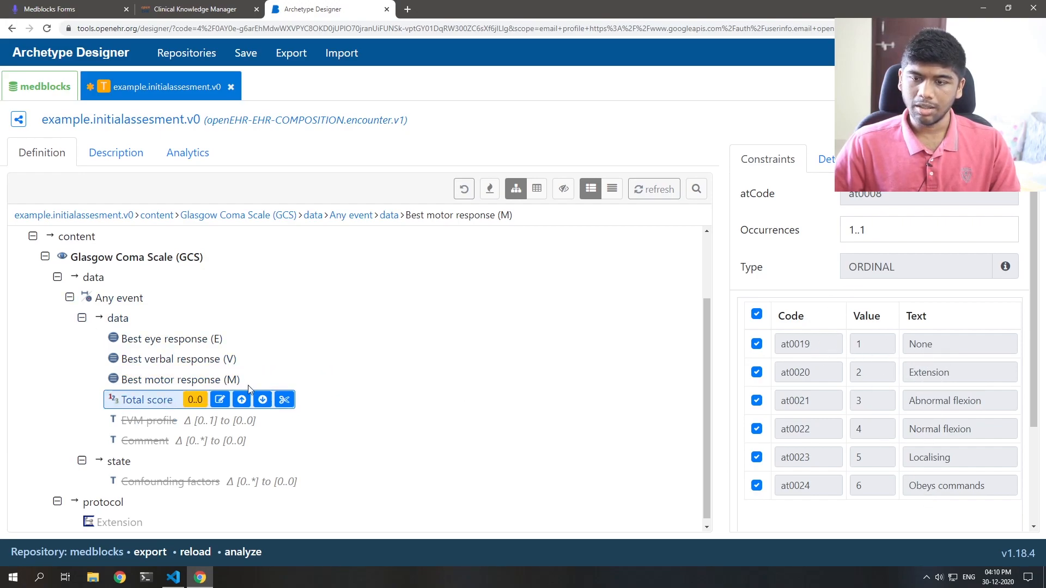
pyautogui.click(145, 399)
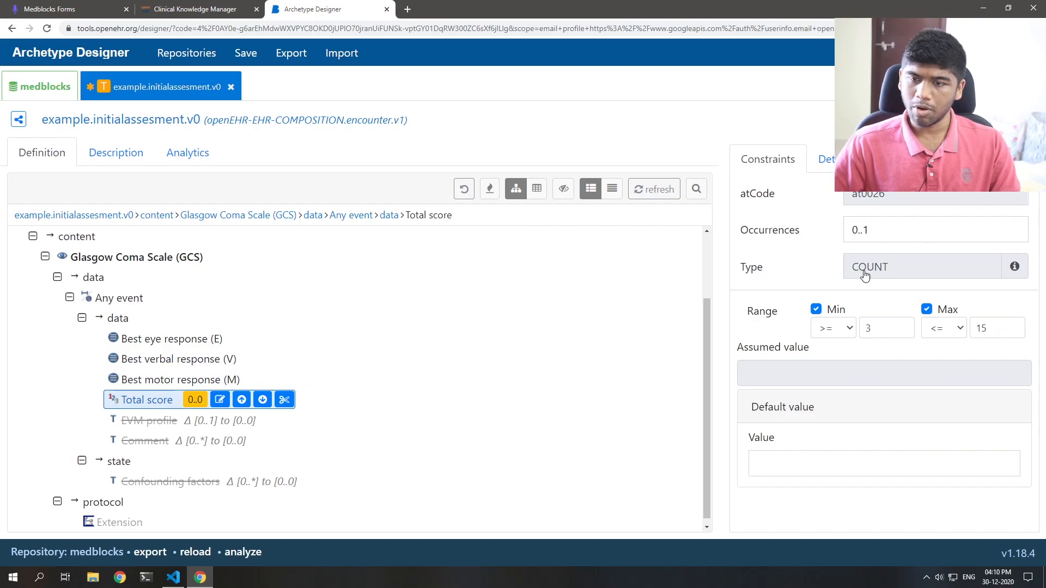
pyautogui.moveTo(166, 353)
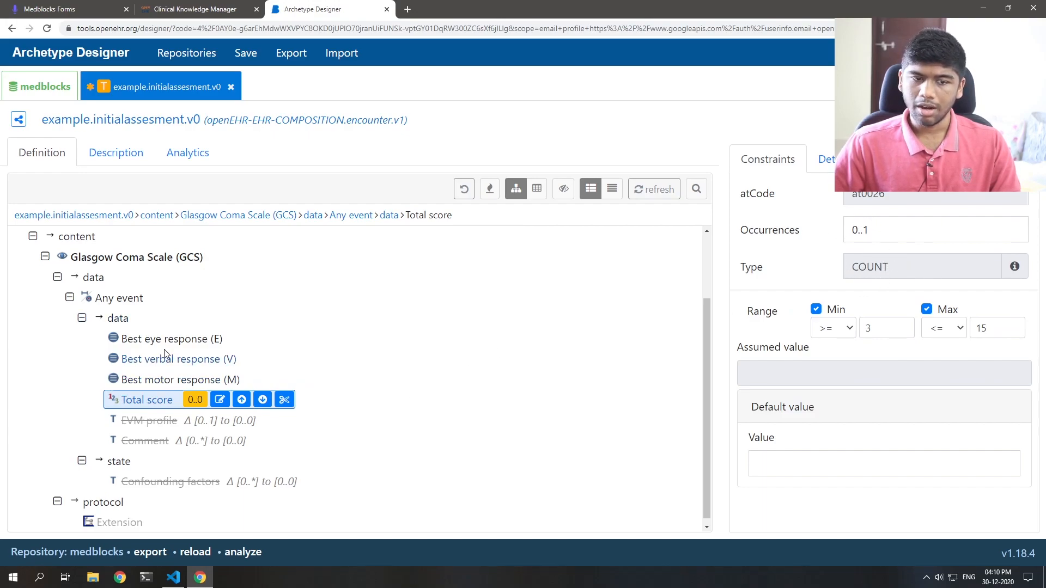
pyautogui.click(170, 338)
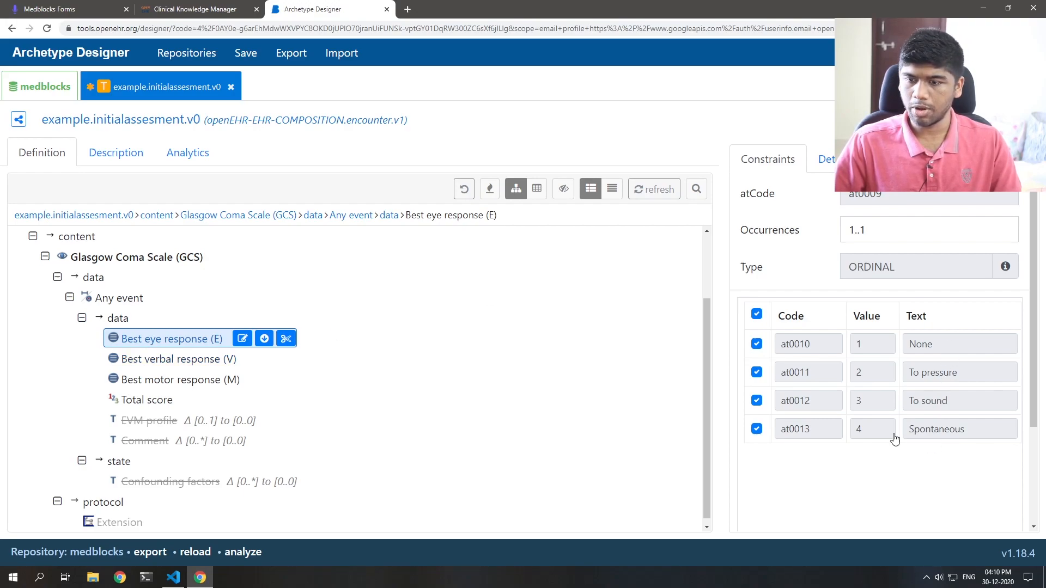
pyautogui.moveTo(458, 328)
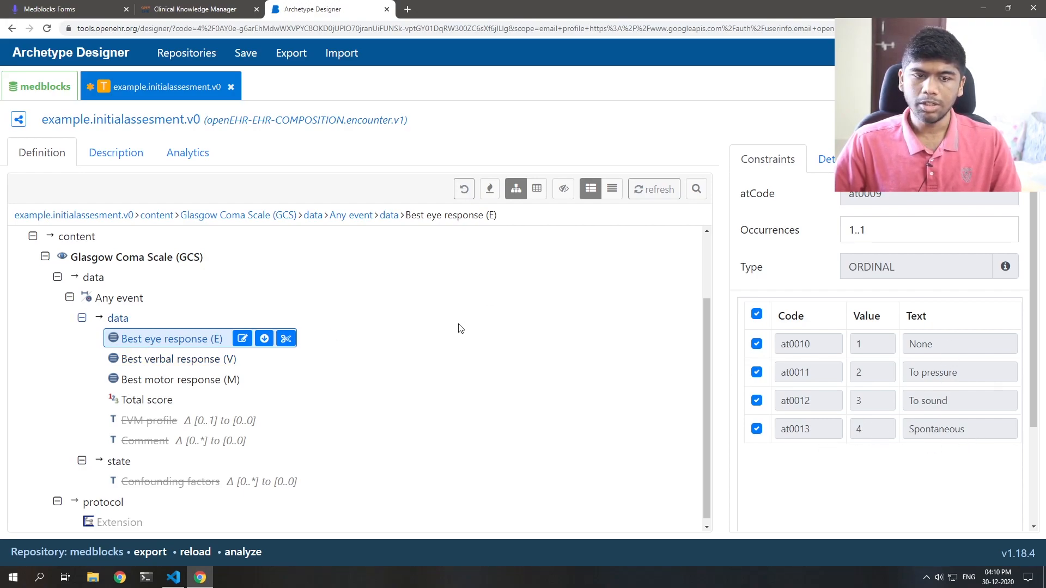
pyautogui.moveTo(337, 352)
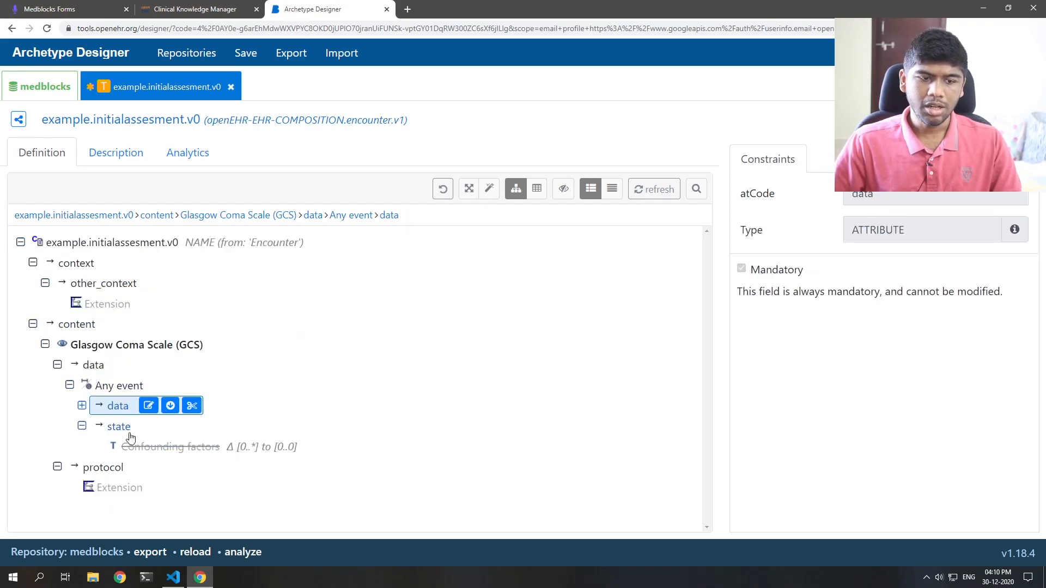
# Change the GCS Any event occurrences from 0..* to 0..1
pyautogui.click(121, 385)
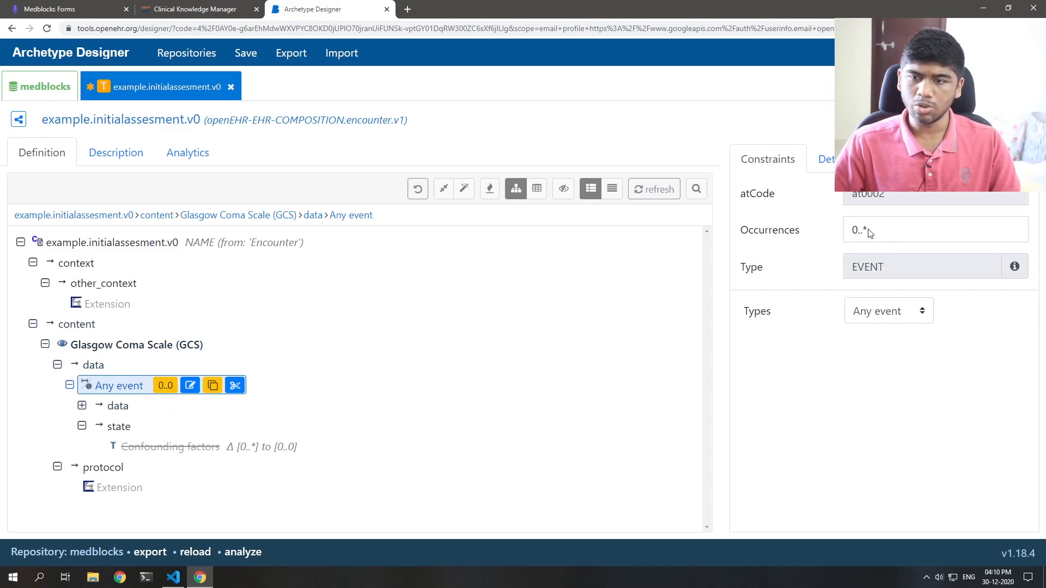
pyautogui.click(933, 230)
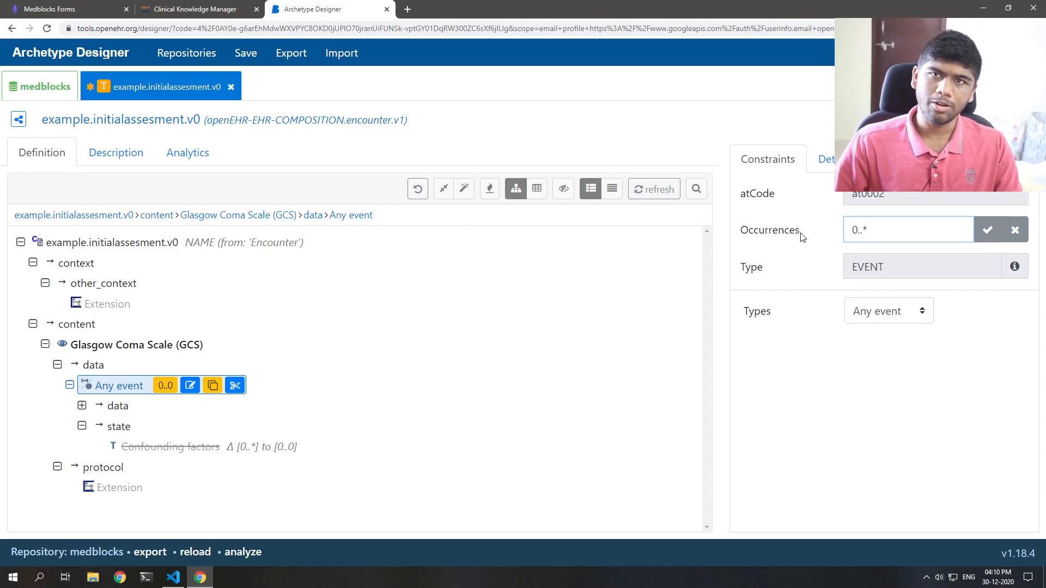
pyautogui.click(907, 229)
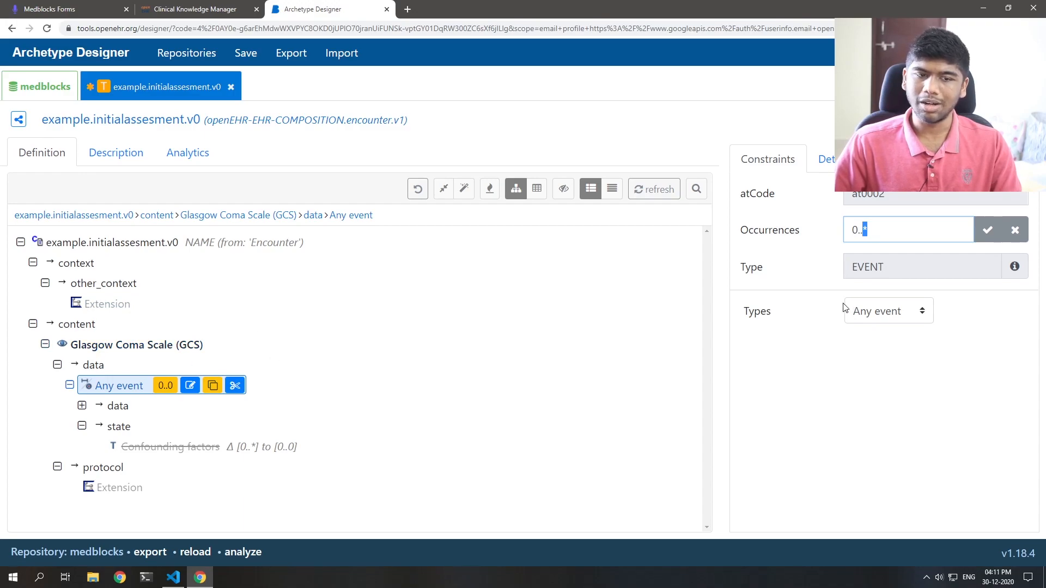
pyautogui.moveTo(764, 314)
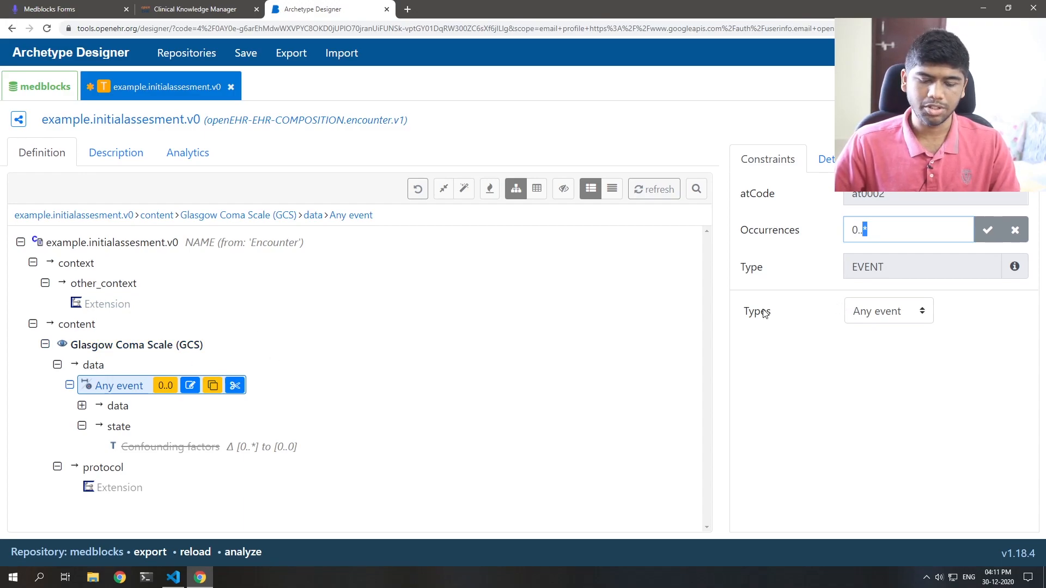
pyautogui.click(987, 230)
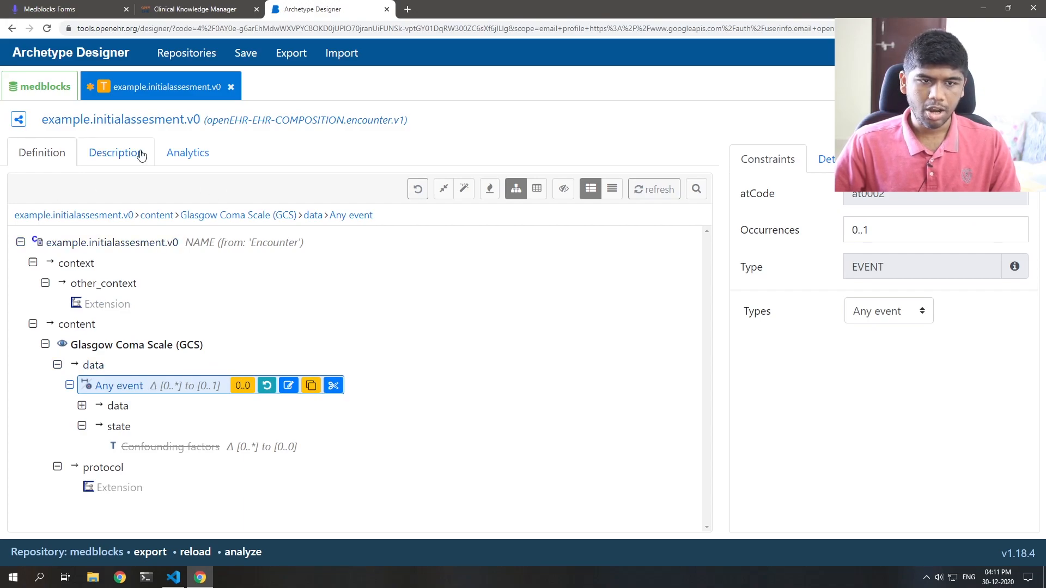
# Search 'Pul' under content and add the Pulse/Heart beat archetype
pyautogui.click(77, 323)
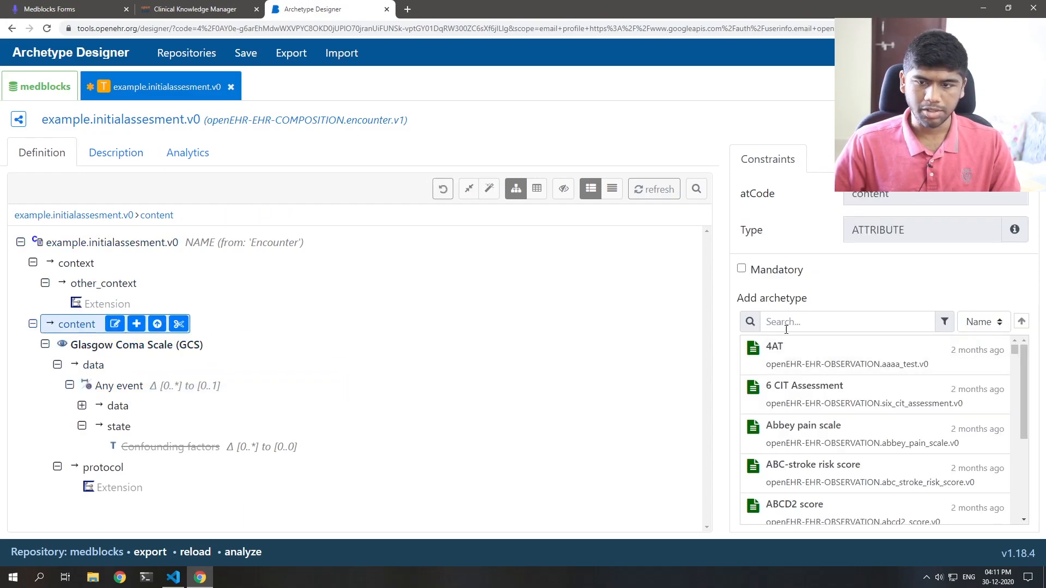
pyautogui.write('Pulse')
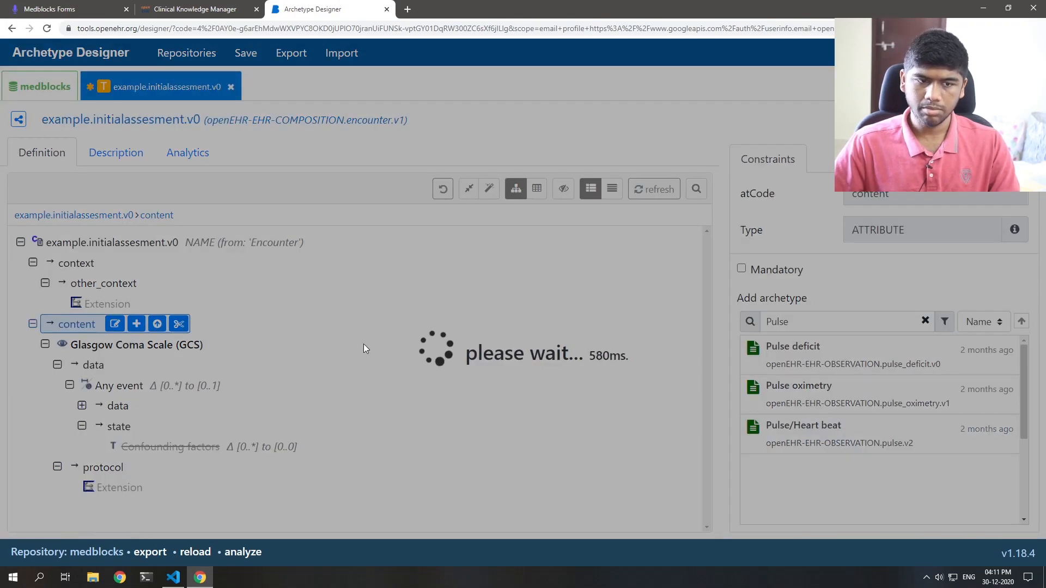
pyautogui.click(803, 425)
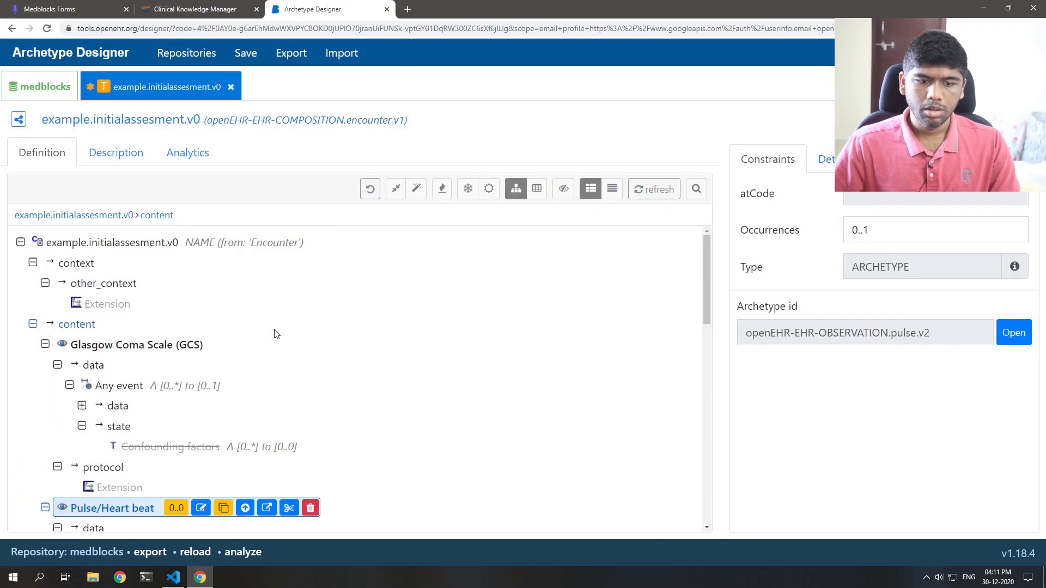
pyautogui.scroll(-3)
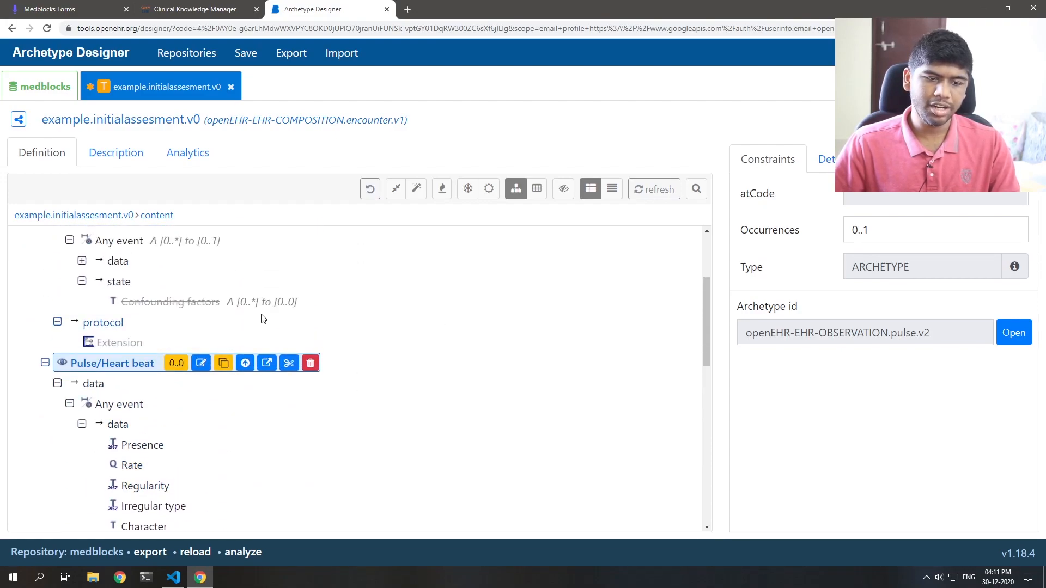
pyautogui.scroll(-3)
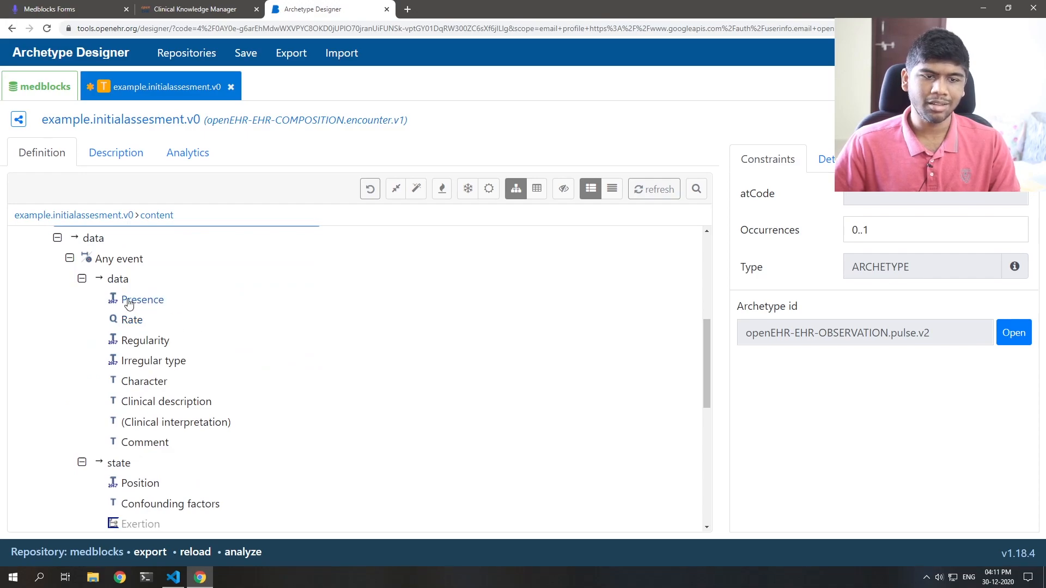
# Exclude pulse Rate, Regularity, Character, Clinical description/interpretation, Comment, Position and Confounding factors
pyautogui.click(131, 319)
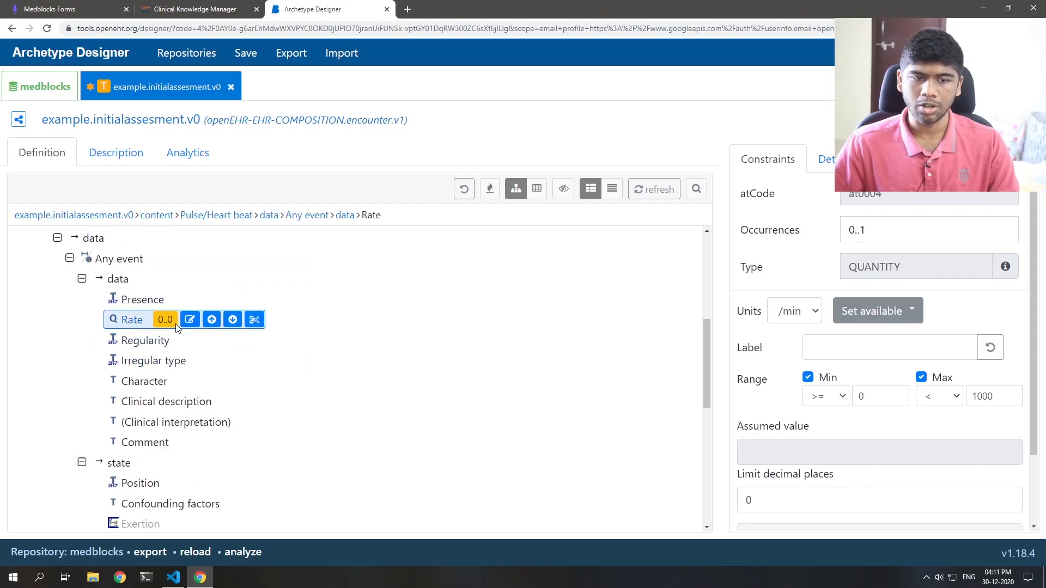
pyautogui.click(143, 340)
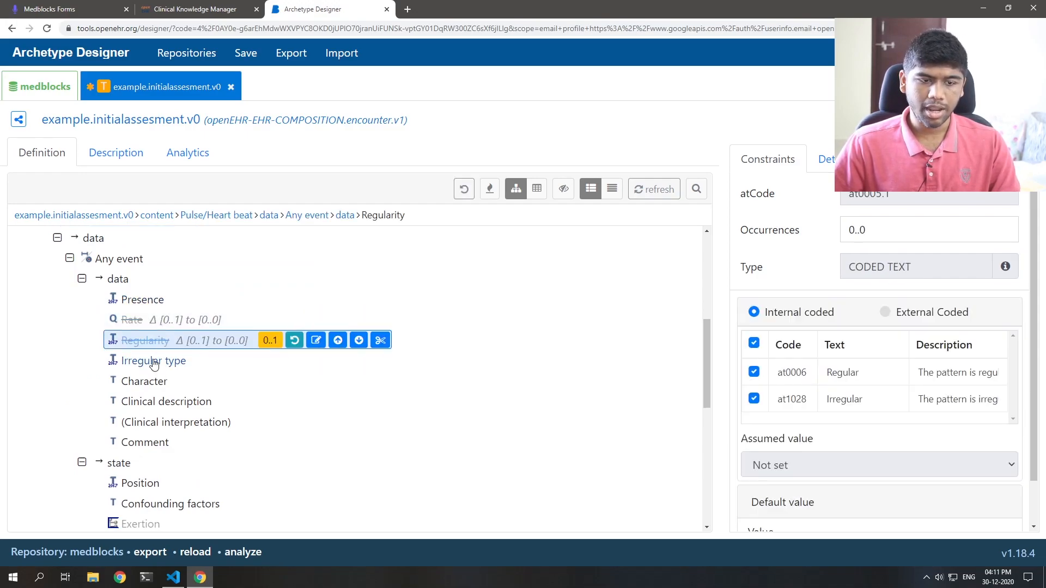
pyautogui.click(144, 380)
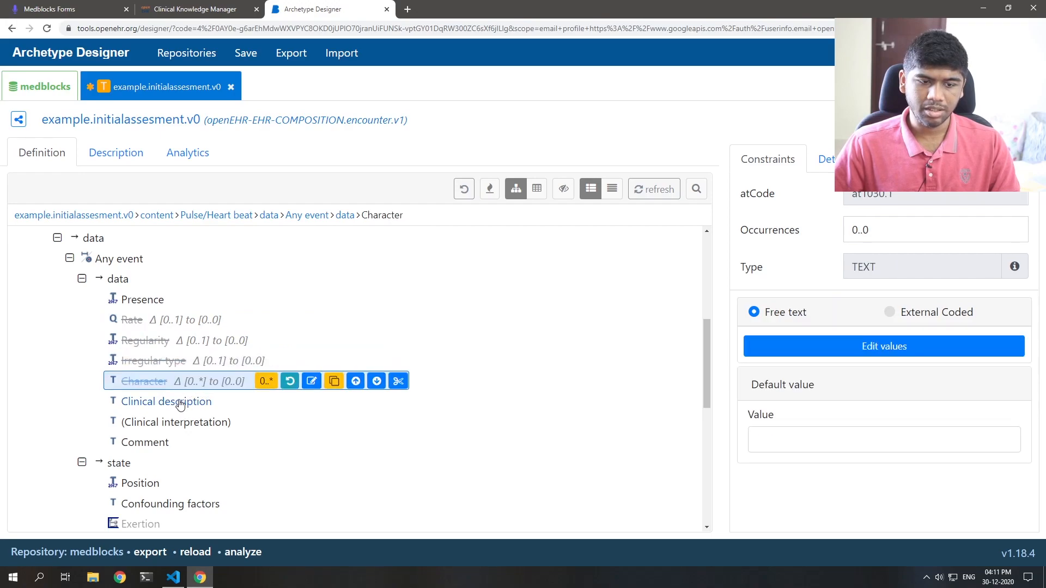
pyautogui.click(176, 422)
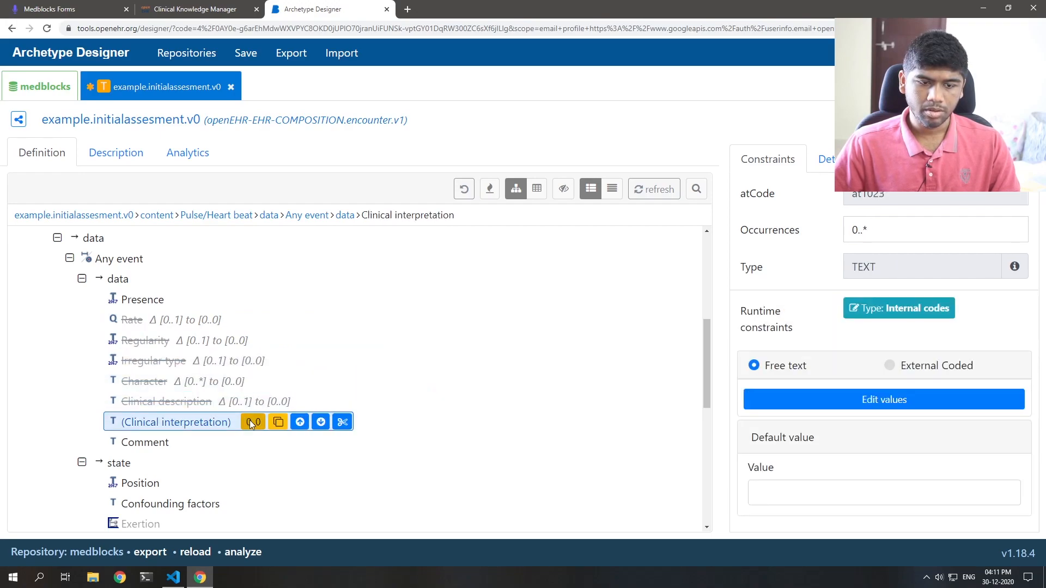
pyautogui.click(119, 463)
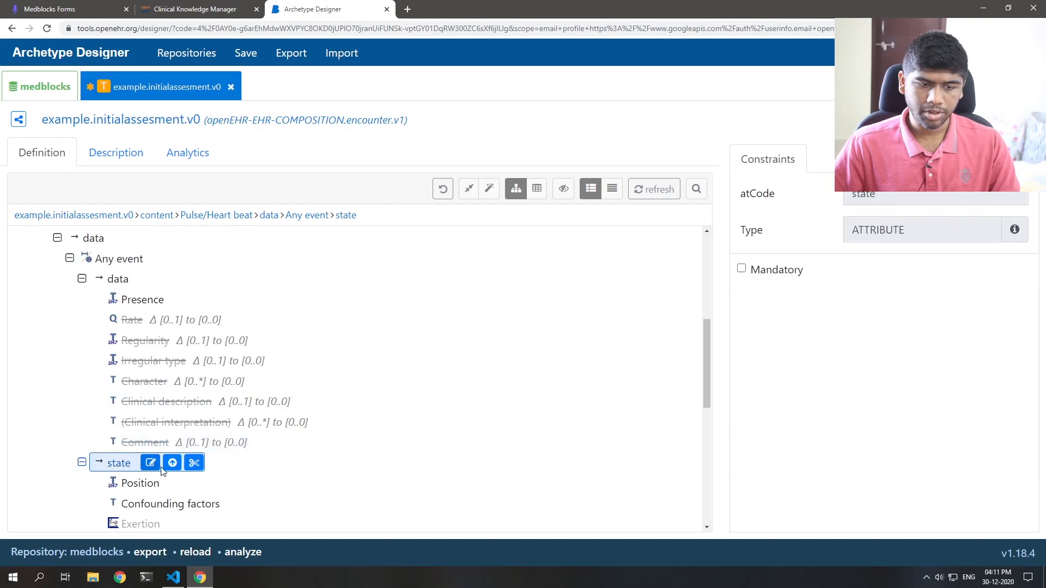
pyautogui.click(140, 483)
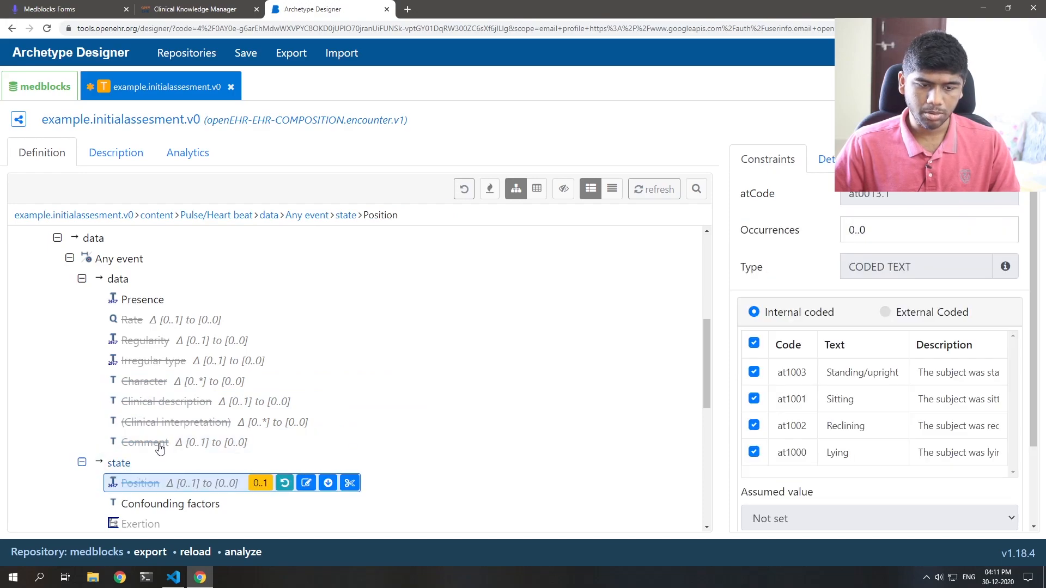
pyautogui.click(169, 503)
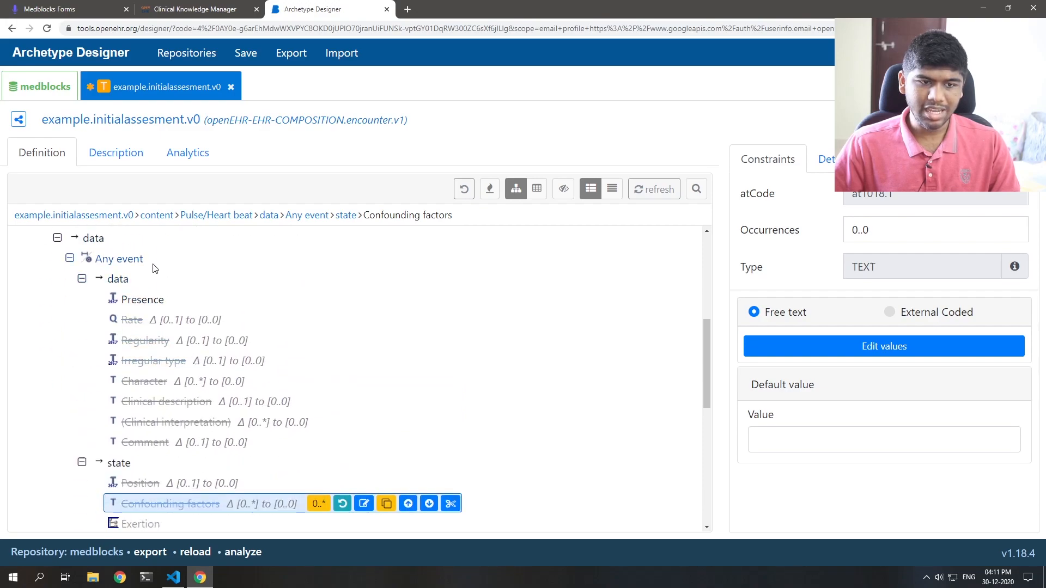
# Exclude the pulse Maximum interval event, Method and Body site
pyautogui.click(118, 259)
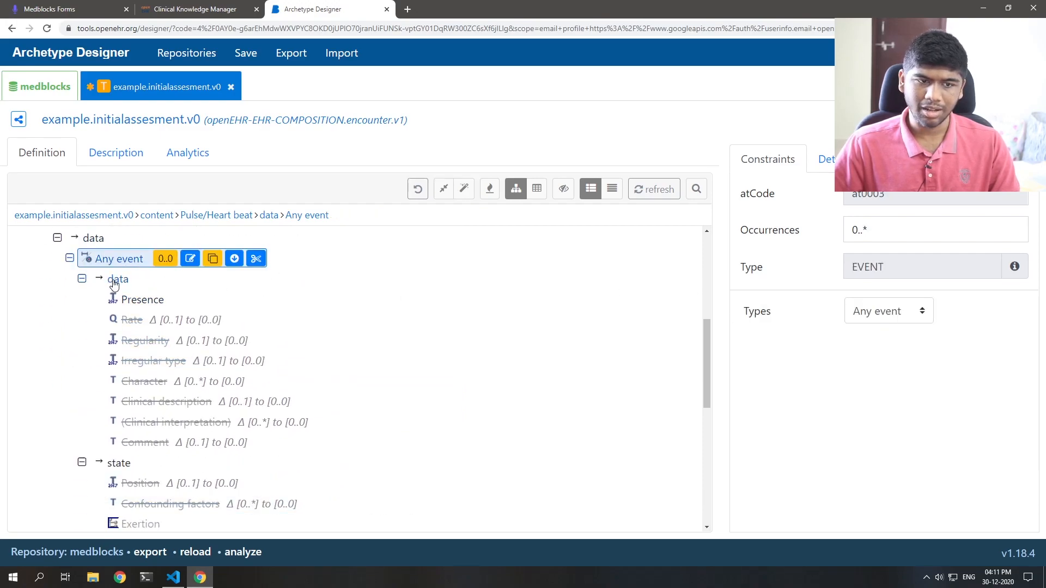
pyautogui.scroll(-3)
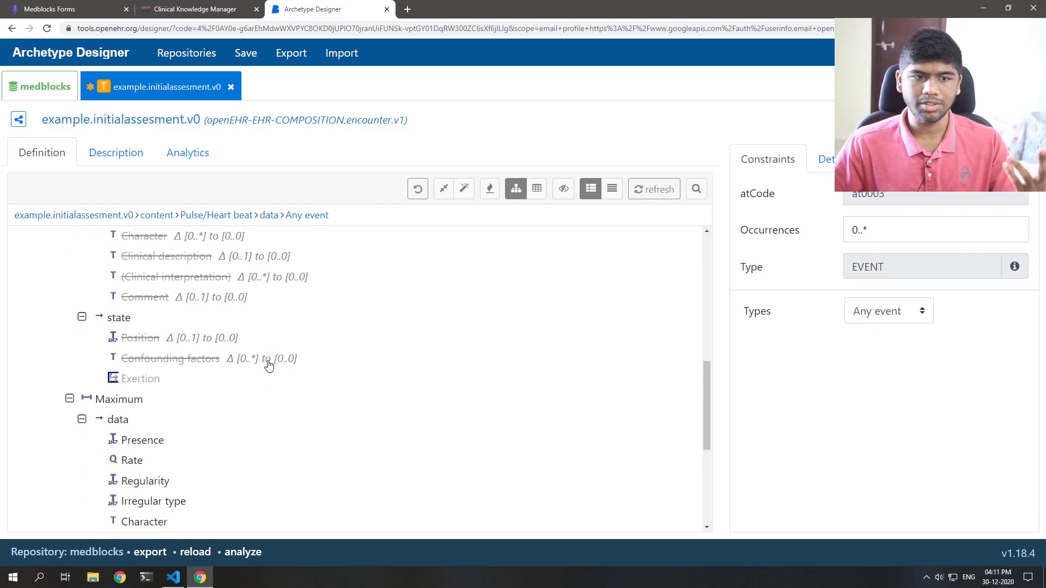
pyautogui.click(118, 398)
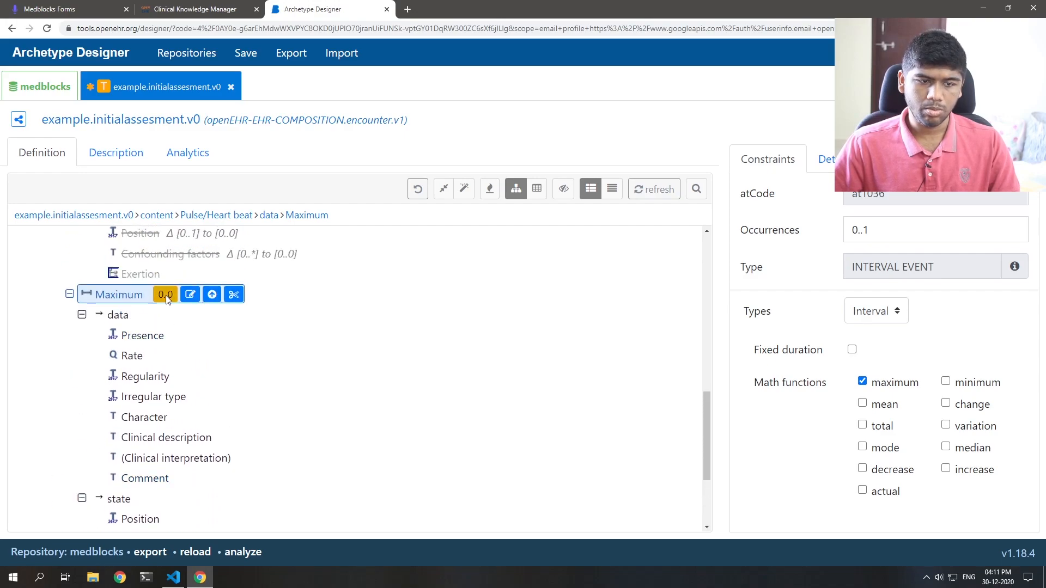
pyautogui.click(116, 454)
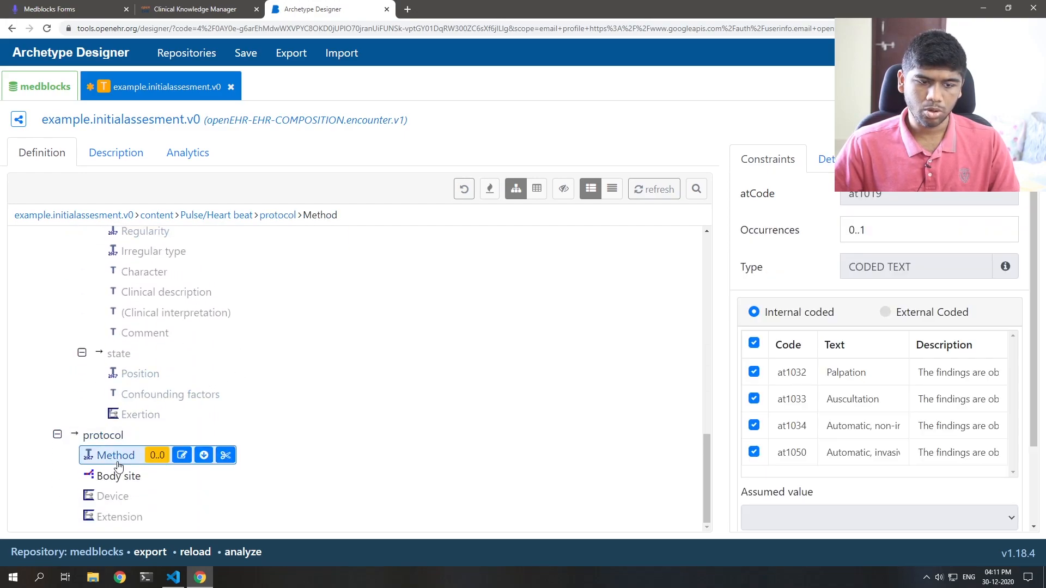
pyautogui.scroll(-3)
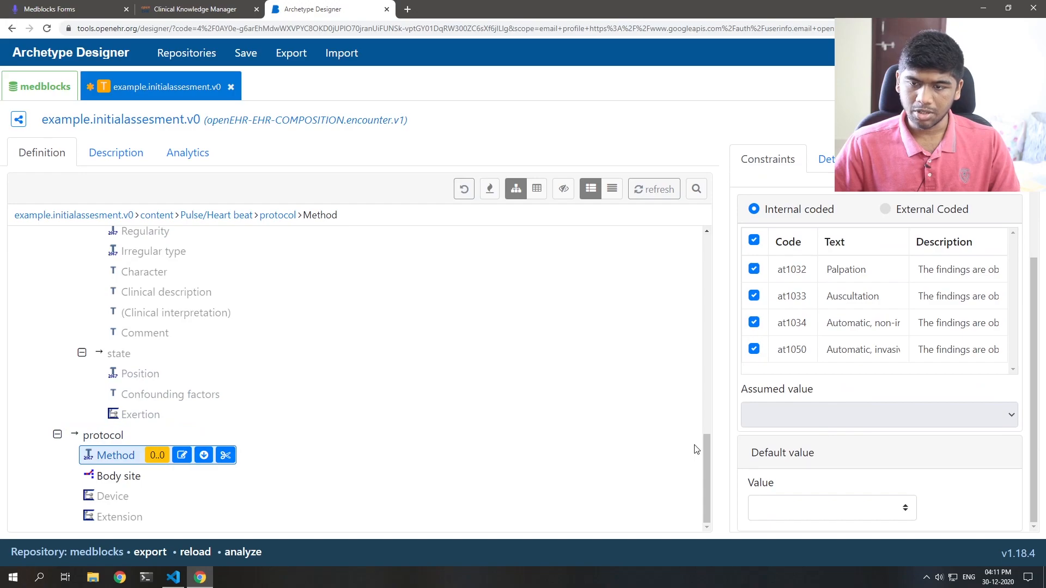
pyautogui.click(118, 475)
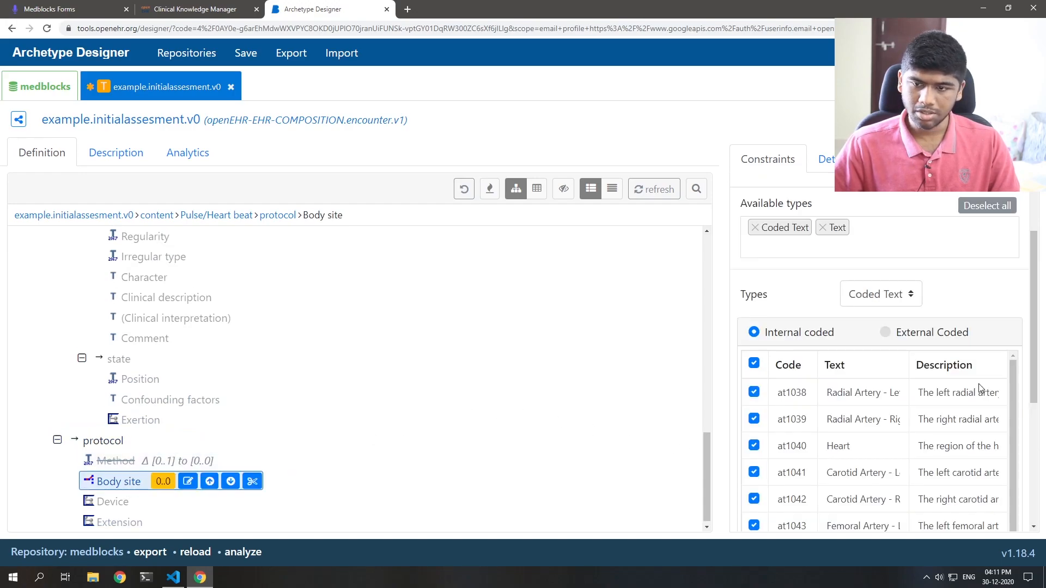
pyautogui.scroll(-3)
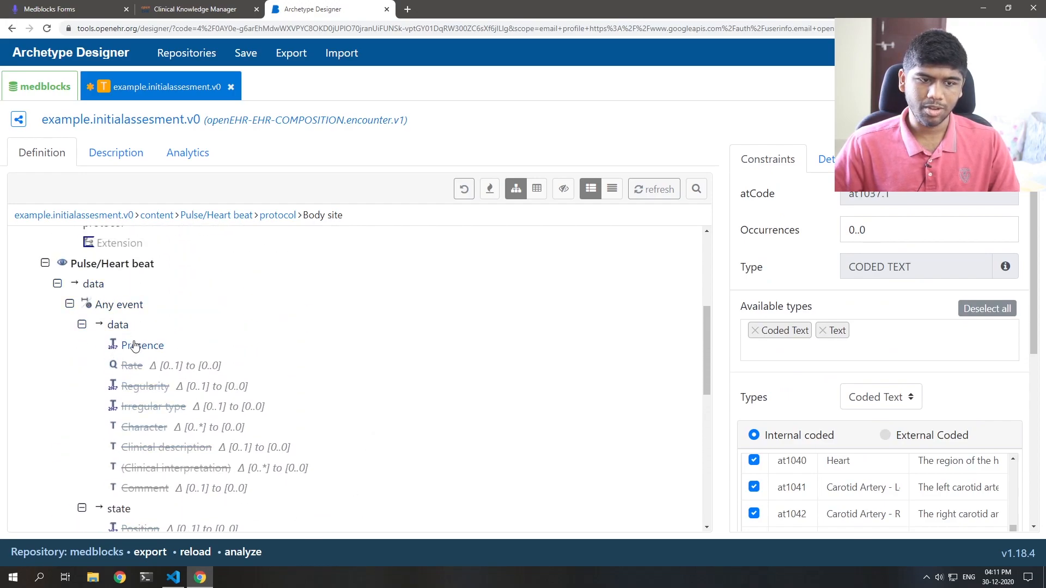
# Limit the pulse Any event to 0..1, save the template, and return to Medblocks Forms
pyautogui.click(118, 304)
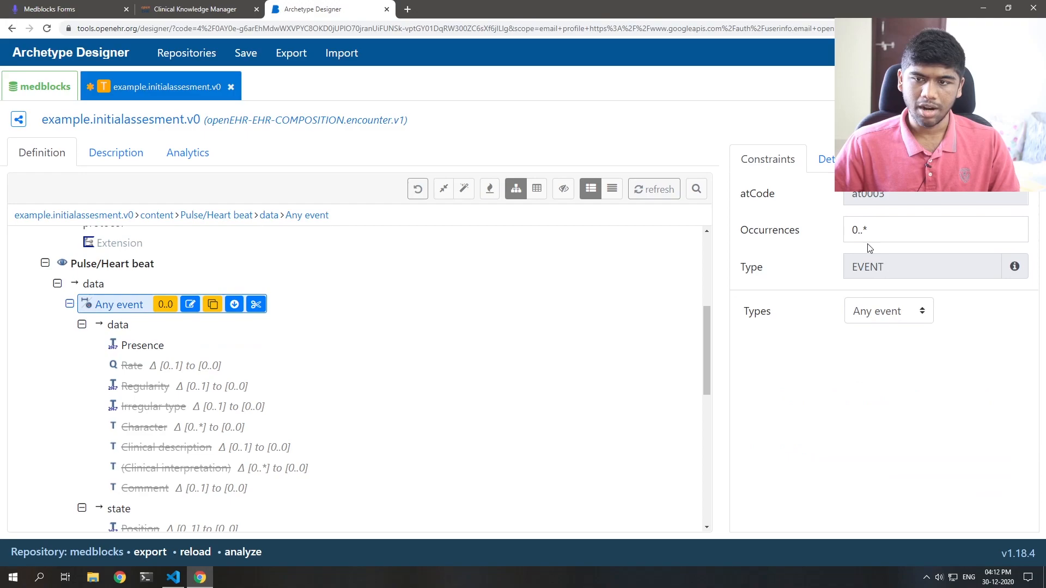
pyautogui.click(906, 230)
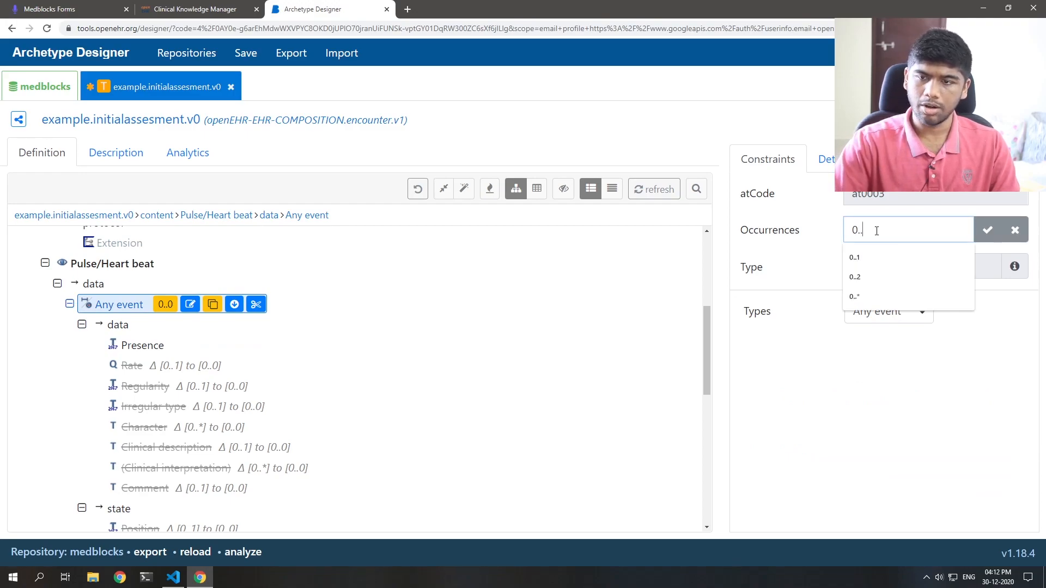
pyautogui.click(854, 257)
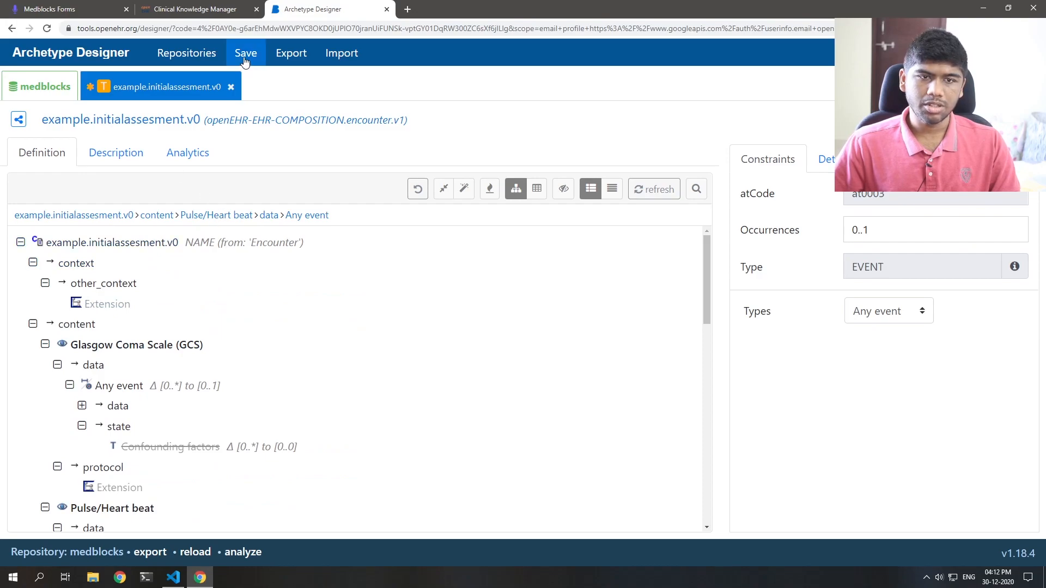
pyautogui.click(246, 53)
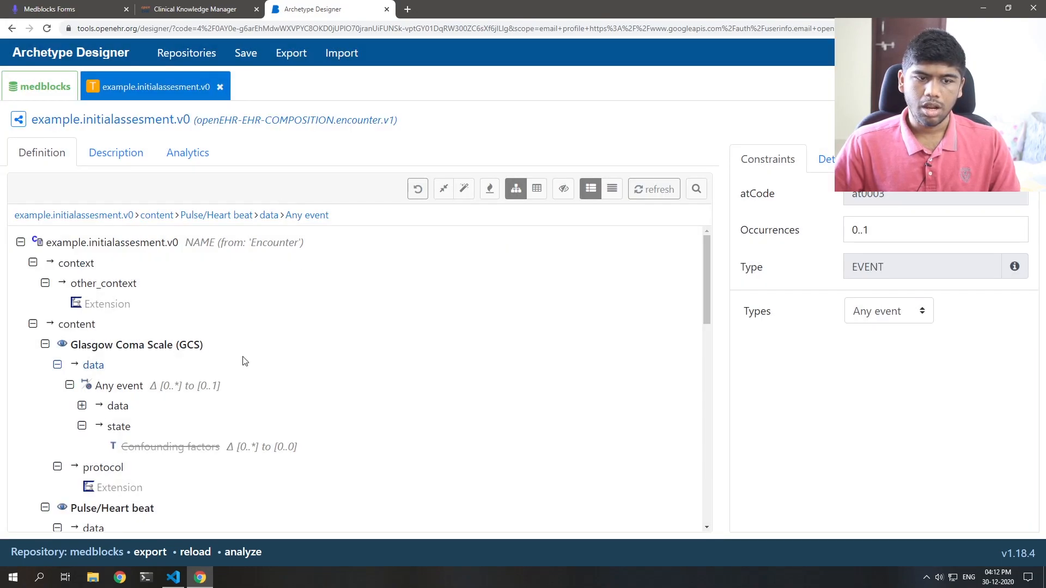
pyautogui.moveTo(279, 298)
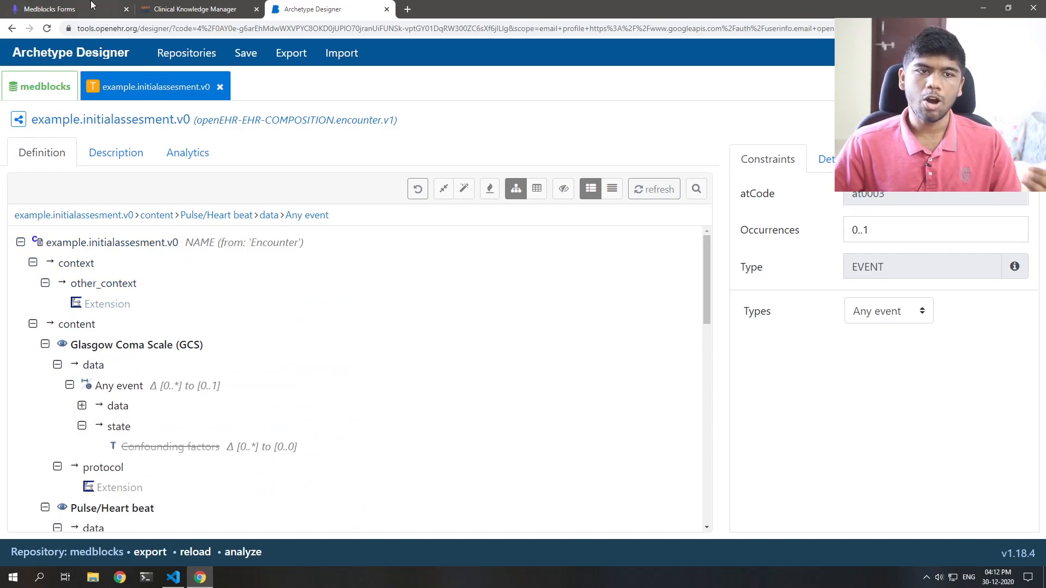
pyautogui.click(50, 9)
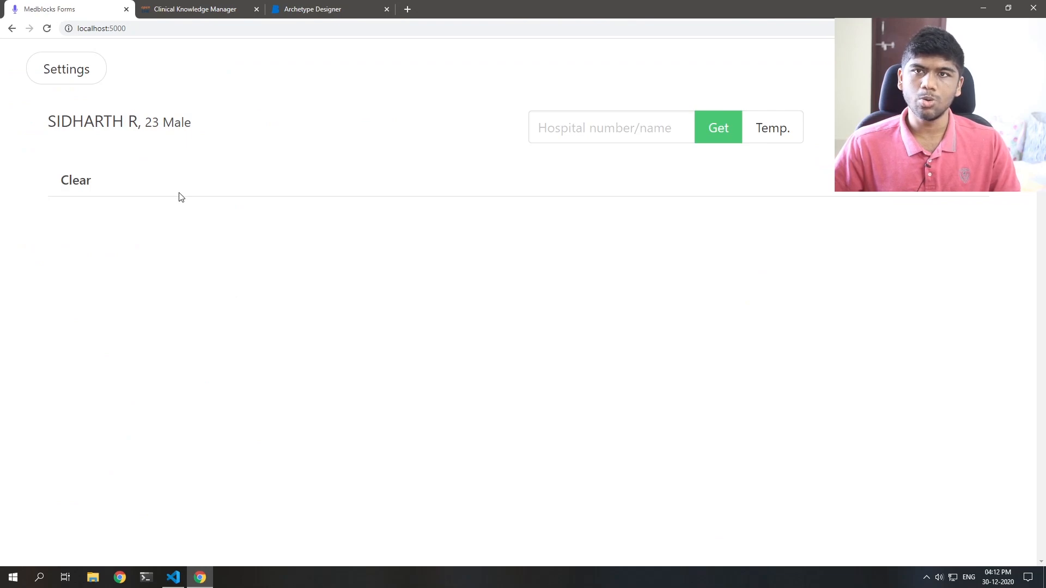
# Visit the Medblocks Forms settings page and check that its templates list is empty
pyautogui.click(66, 69)
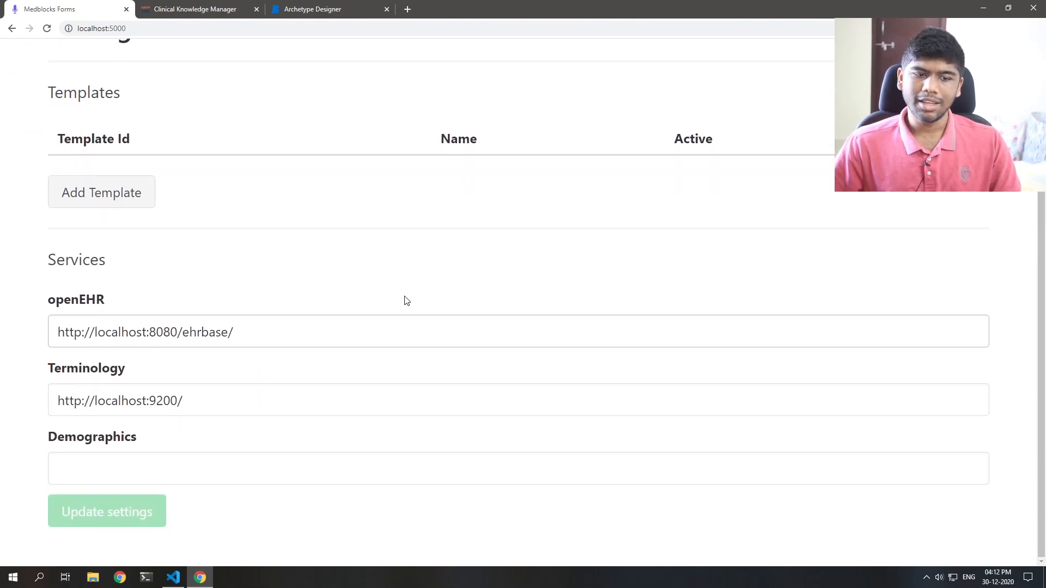
pyautogui.scroll(3)
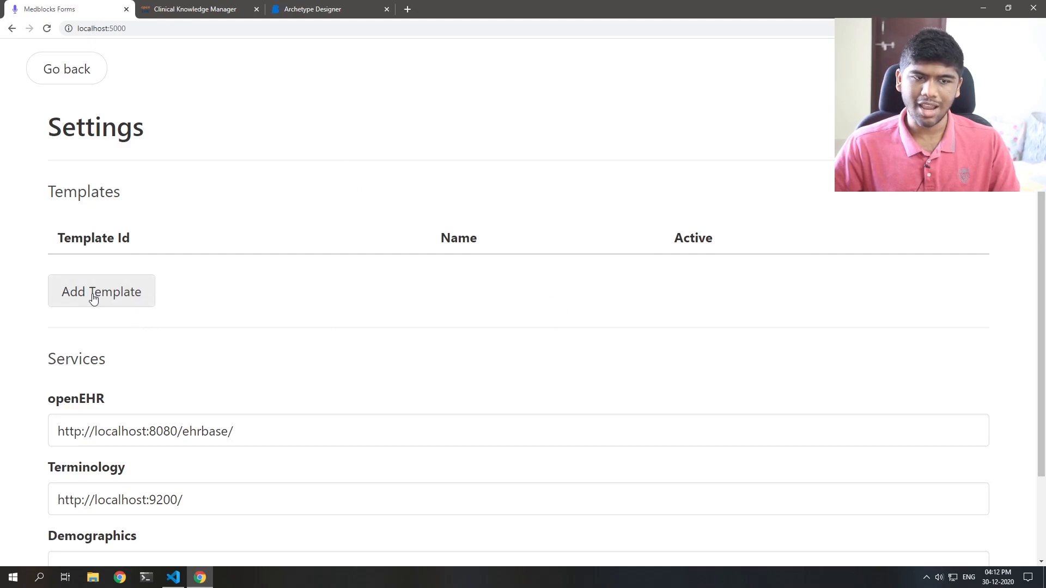
pyautogui.click(313, 9)
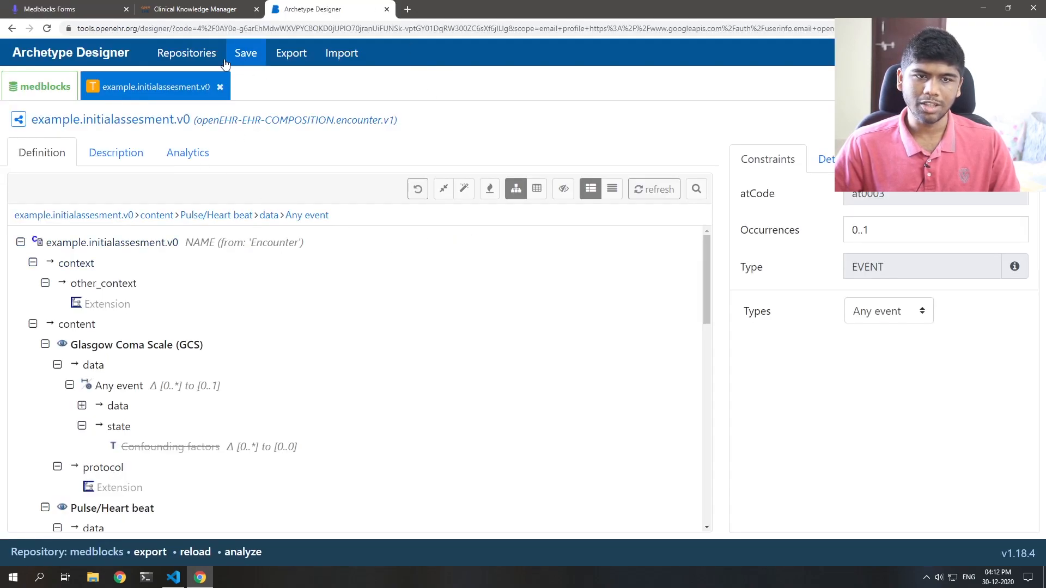
# Export template example.initialassesment.v0 as JSON under its default file name
pyautogui.click(721, 283)
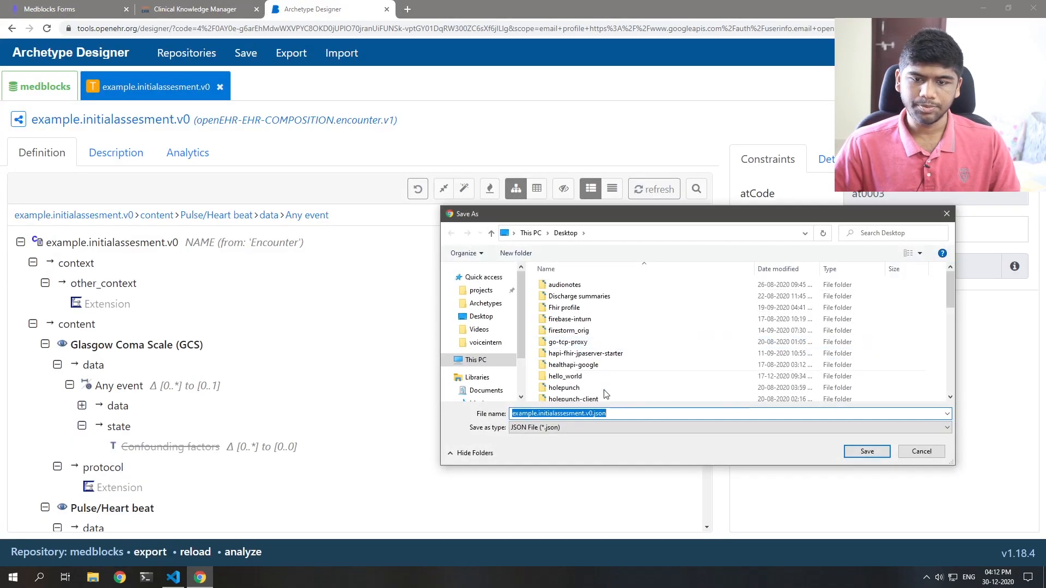
pyautogui.click(865, 452)
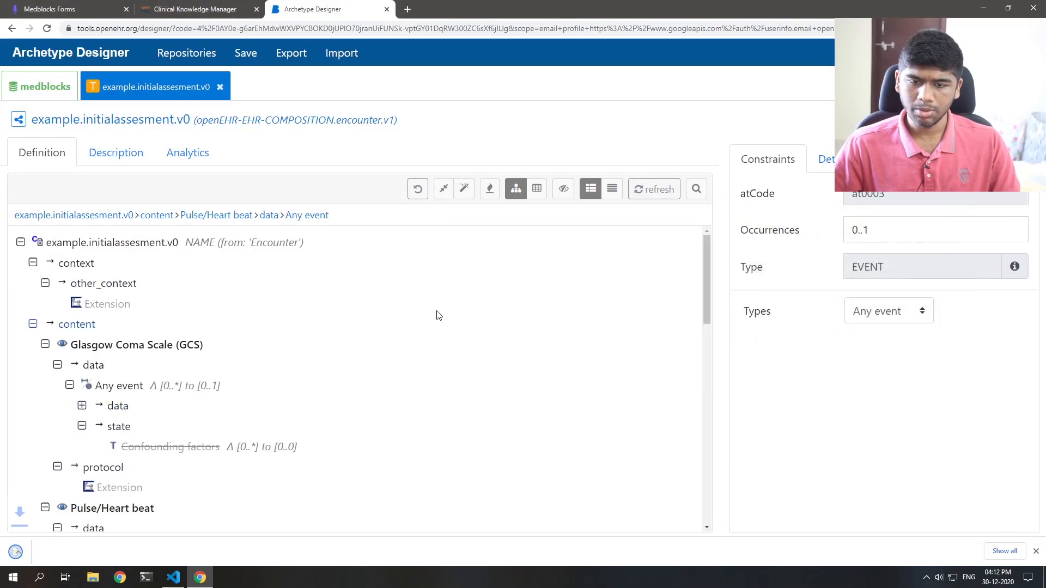
pyautogui.scroll(-3)
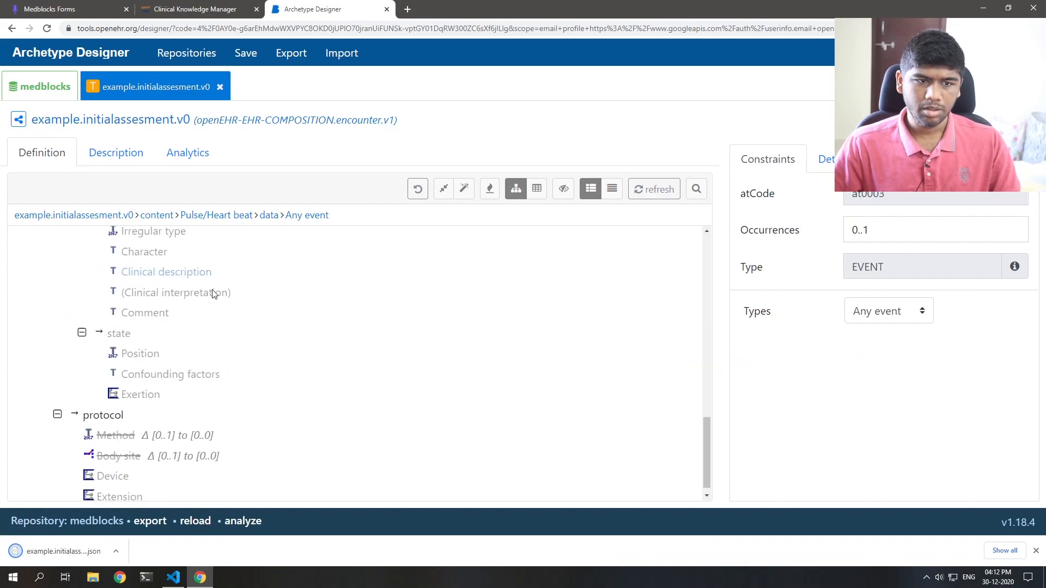
pyautogui.click(63, 9)
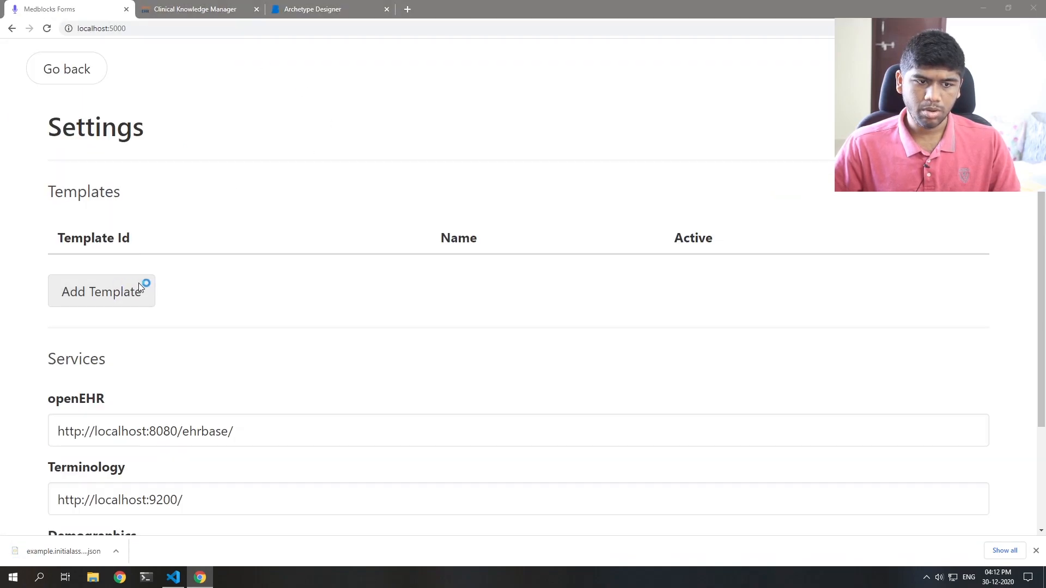
# Upload the example.initialassesment.v0 JSON and open its Glasgow Coma Scale and pulse form
pyautogui.click(101, 292)
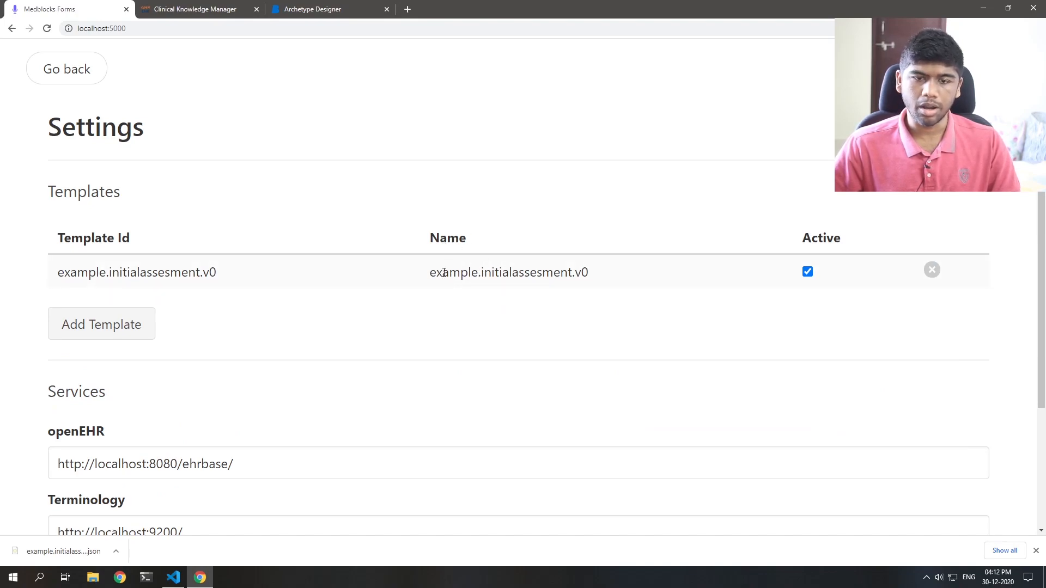
pyautogui.click(66, 68)
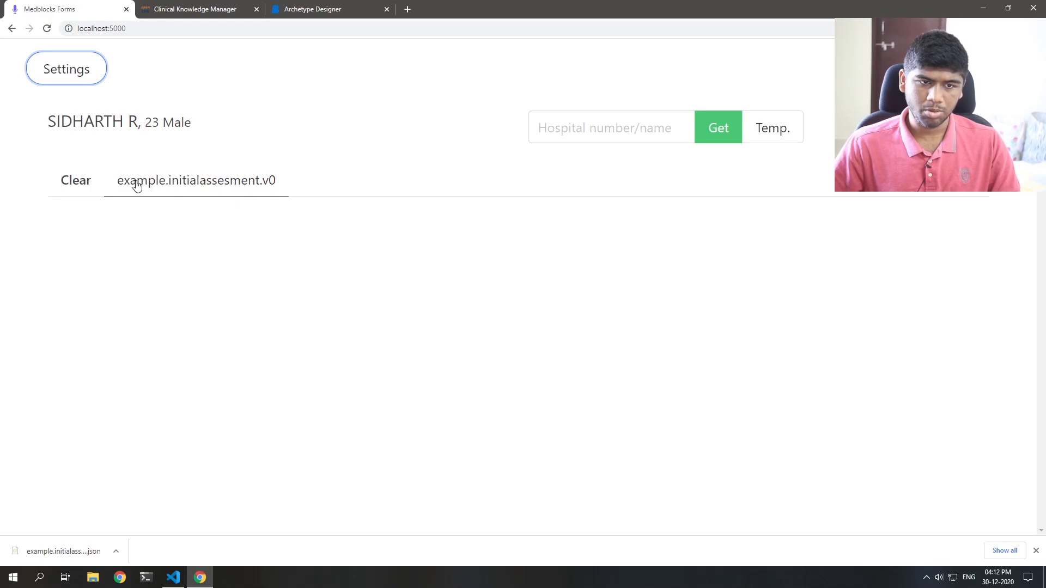
pyautogui.moveTo(175, 193)
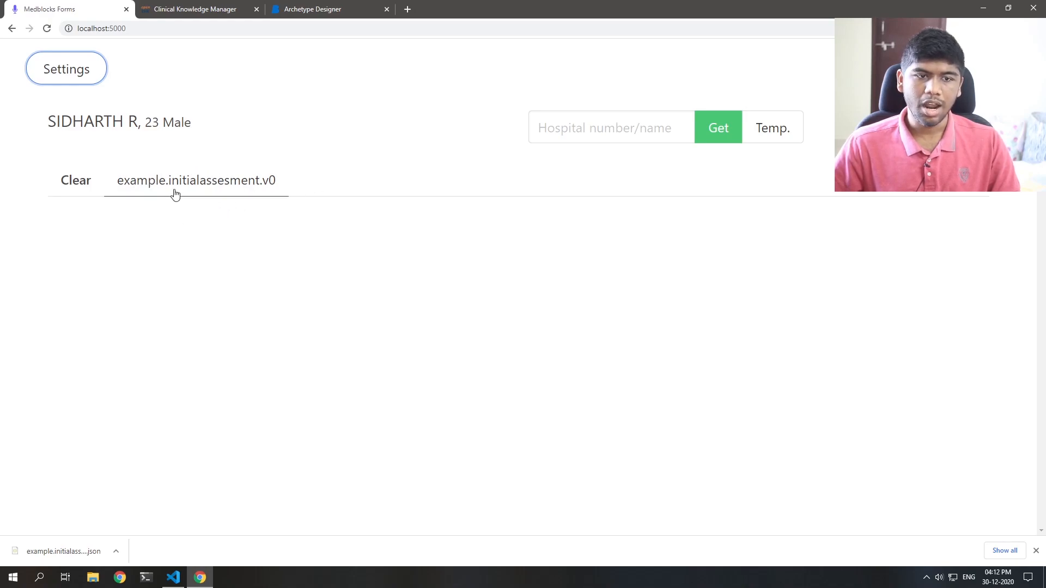
pyautogui.click(196, 180)
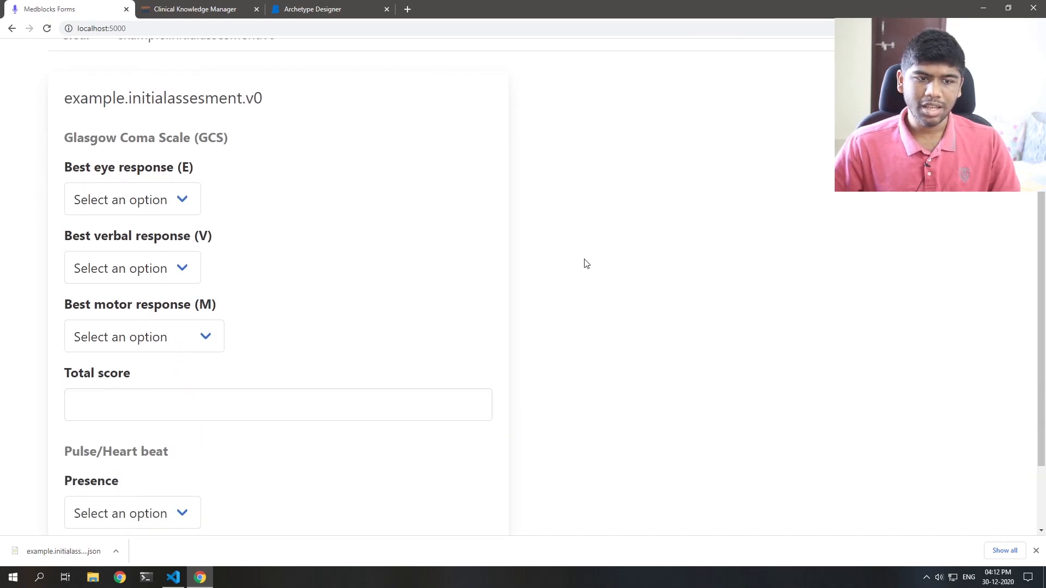
pyautogui.scroll(3)
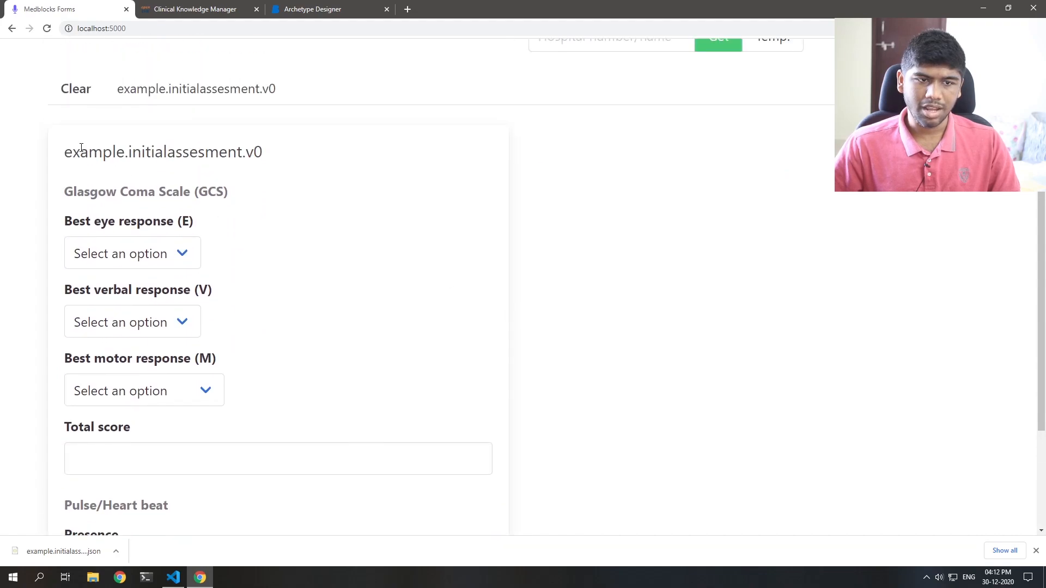
pyautogui.moveTo(324, 157)
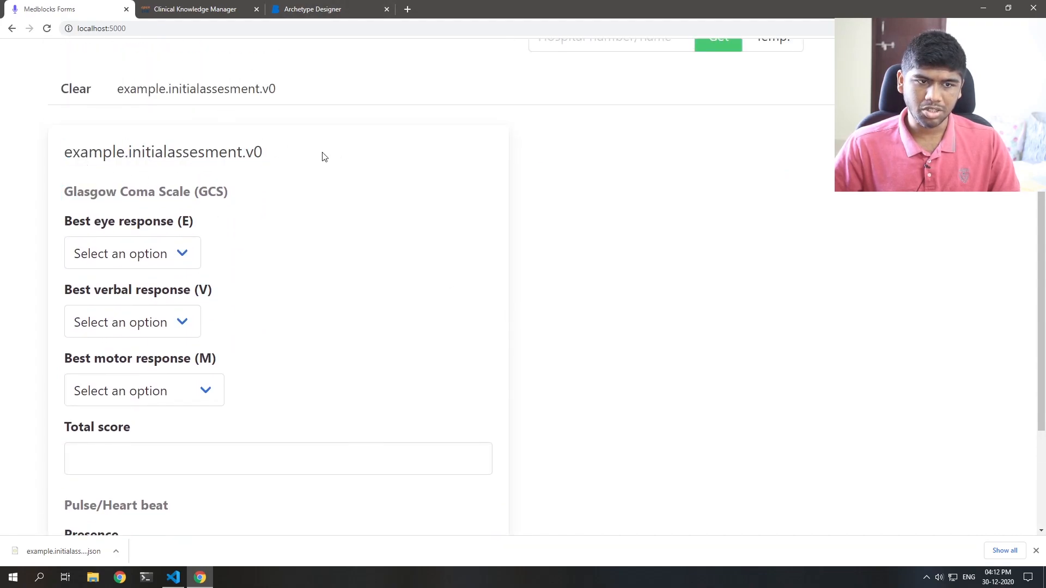
pyautogui.click(327, 8)
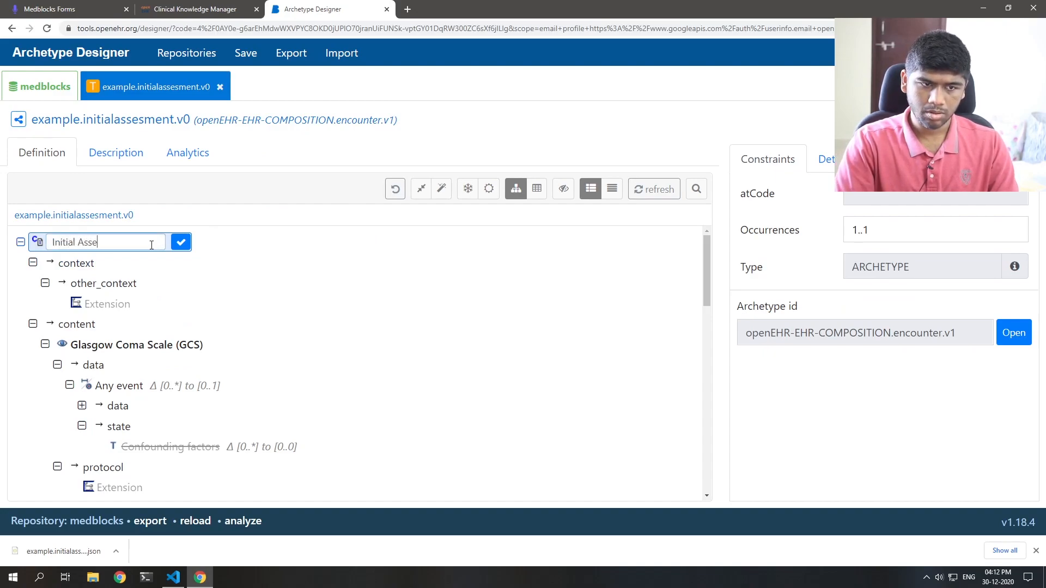
# Confirm the name Initial Assesment, save the template, and save the re-exported JSON
pyautogui.click(181, 241)
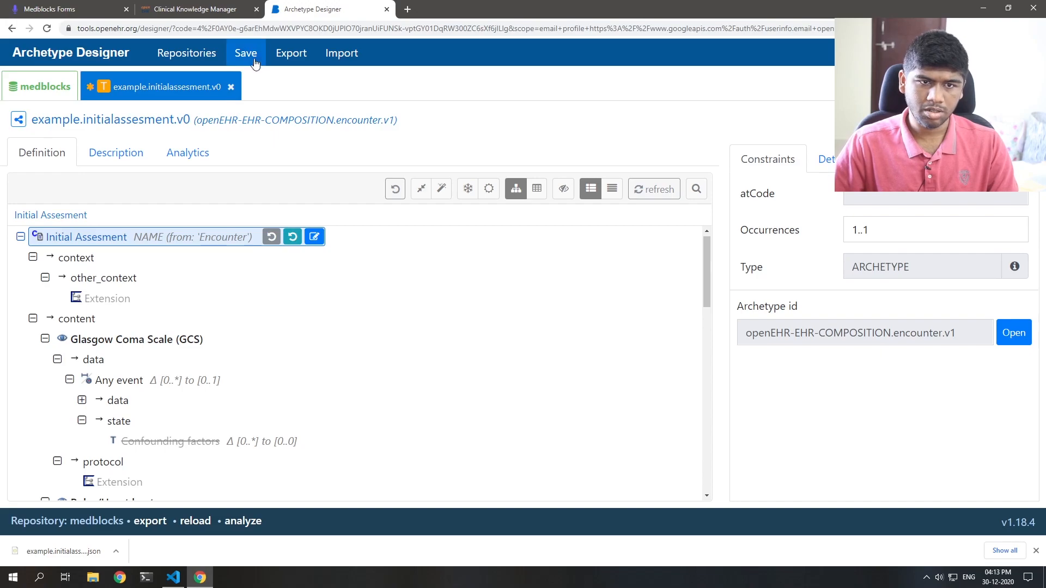
pyautogui.click(290, 53)
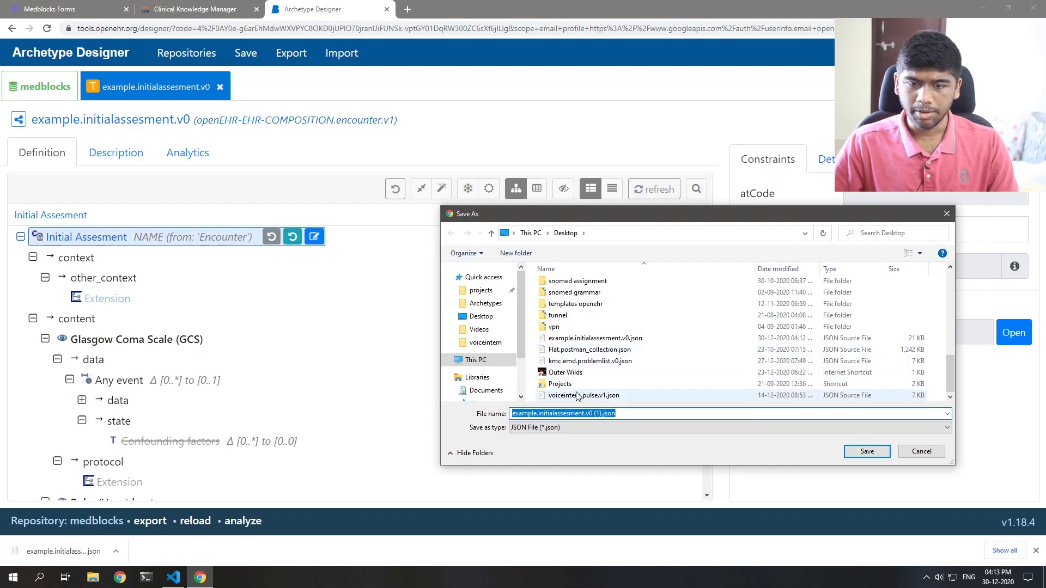
pyautogui.click(865, 451)
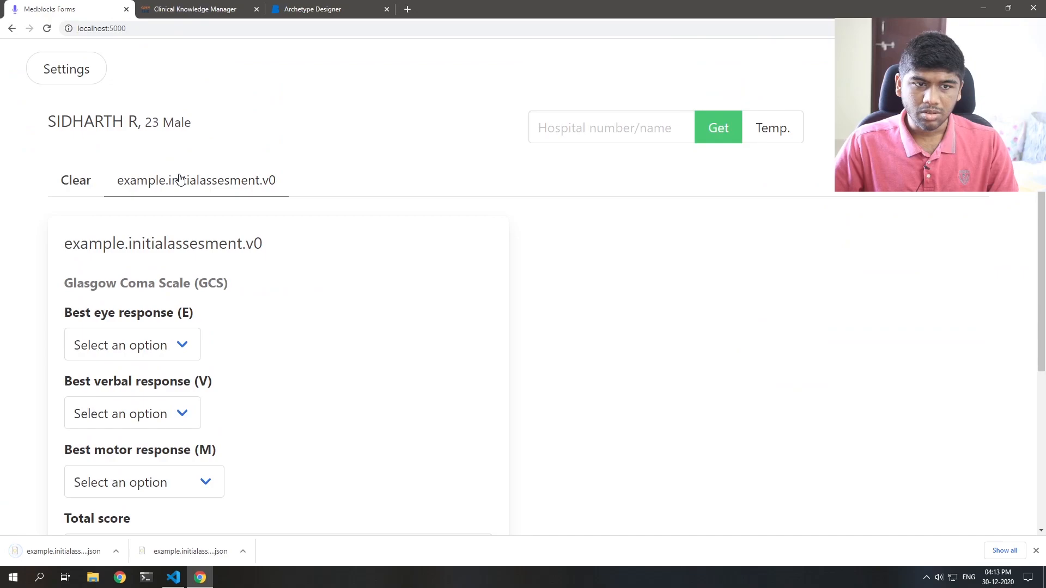
# Add the renamed Initial Assesment template file, remove the old one, and go back
pyautogui.click(65, 69)
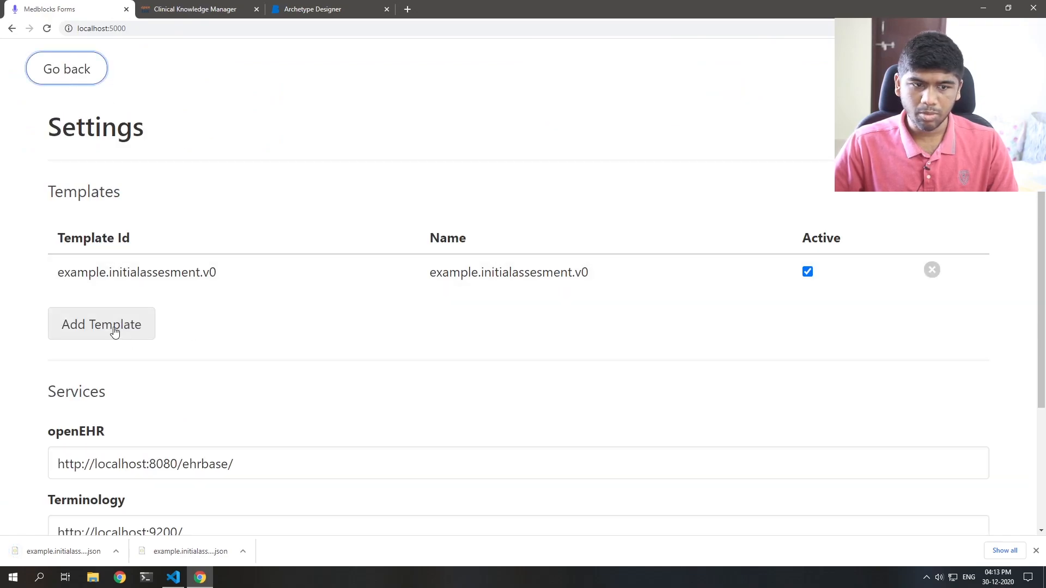
pyautogui.click(101, 324)
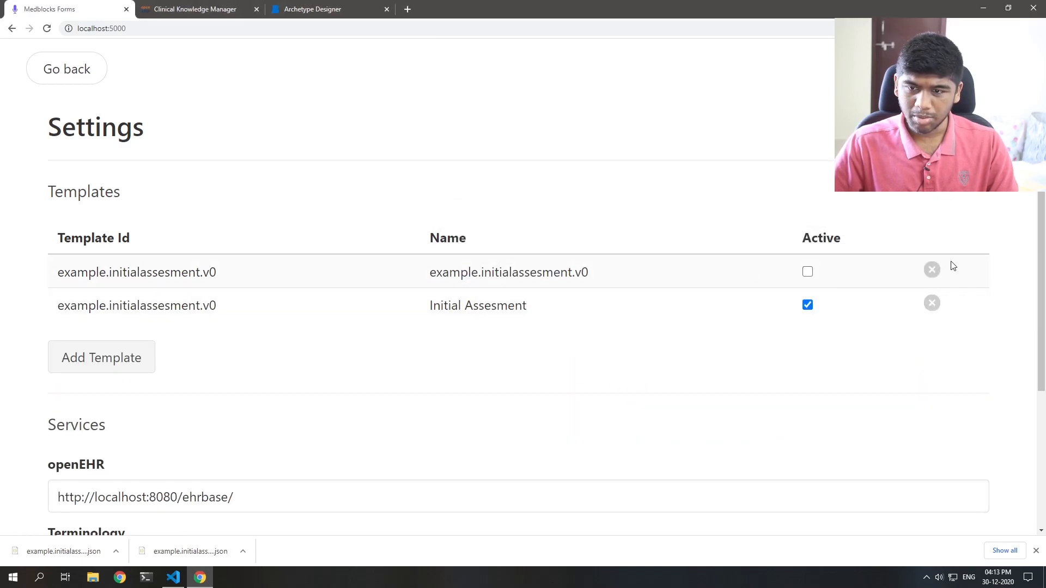
pyautogui.click(930, 270)
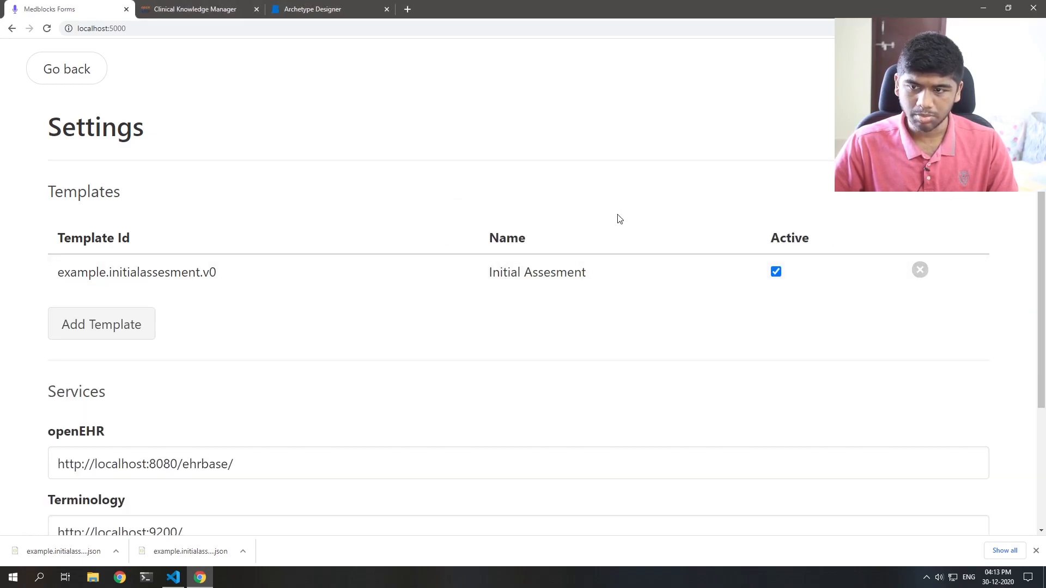
pyautogui.click(66, 68)
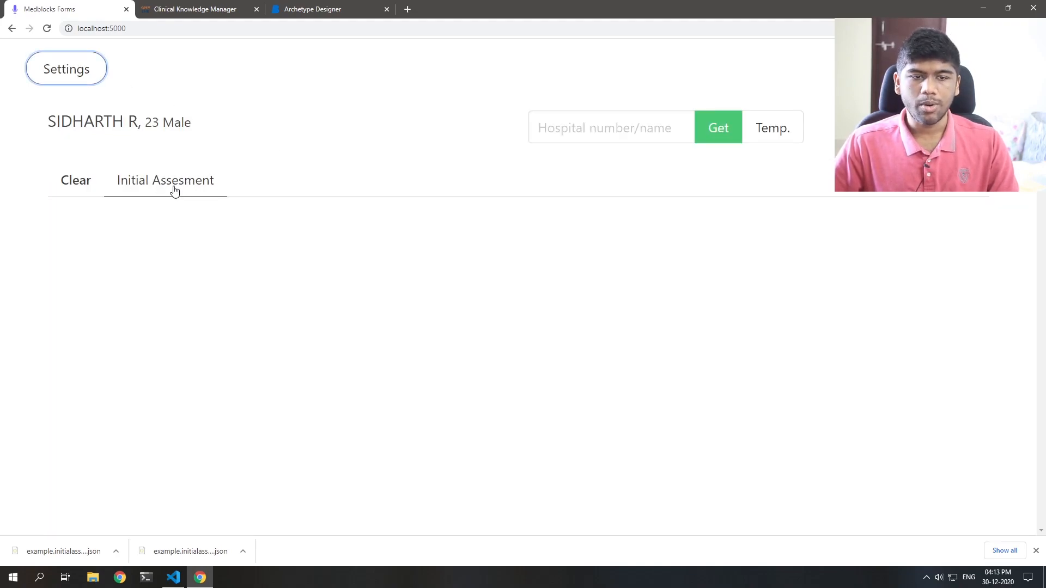
# Open the Initial Assesment form and set eye response 4 Spontaneous and verbal 5 Orientated
pyautogui.click(164, 180)
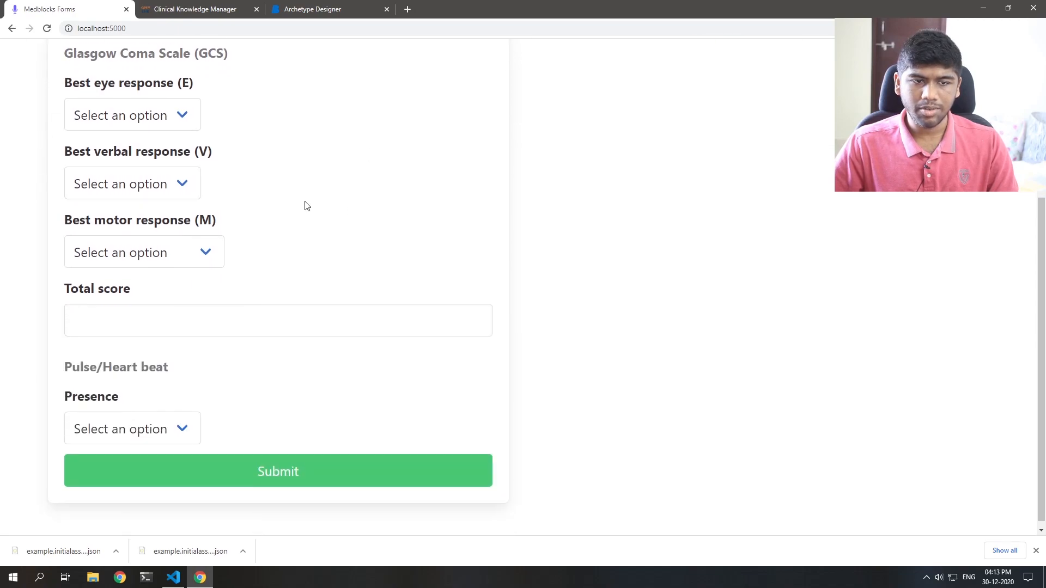
pyautogui.scroll(3)
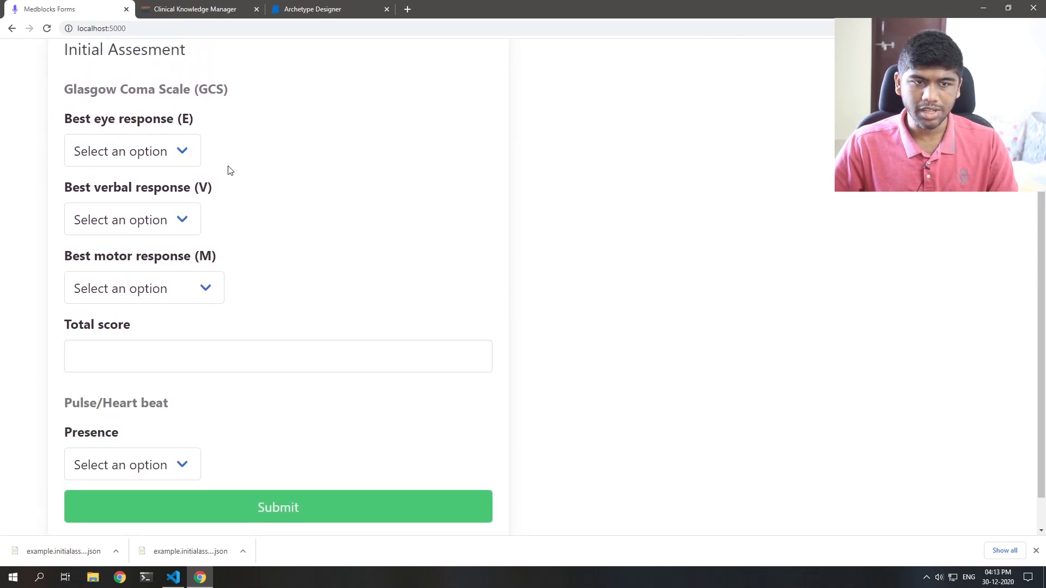
pyautogui.scroll(3)
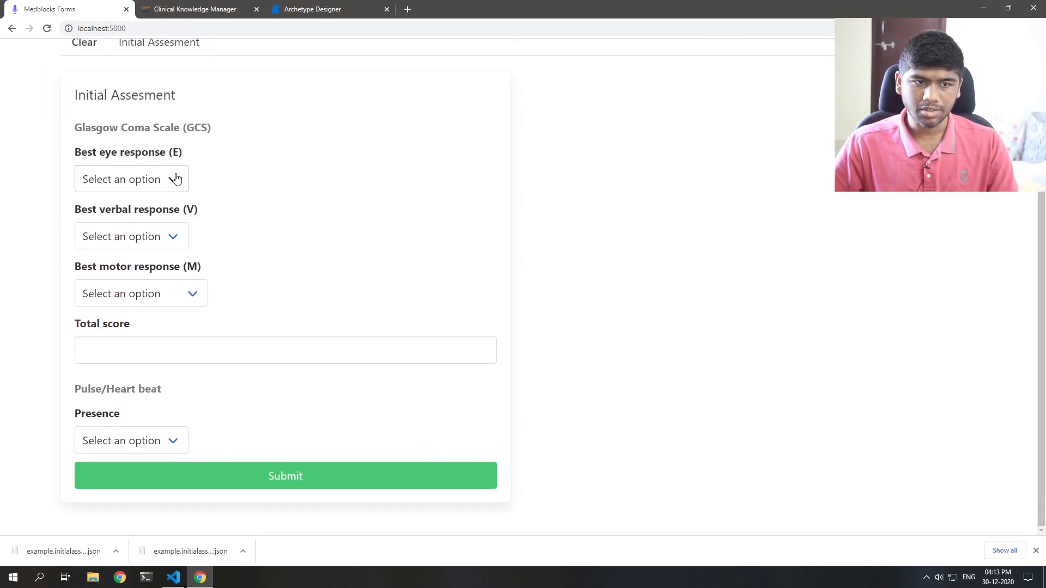
pyautogui.click(130, 179)
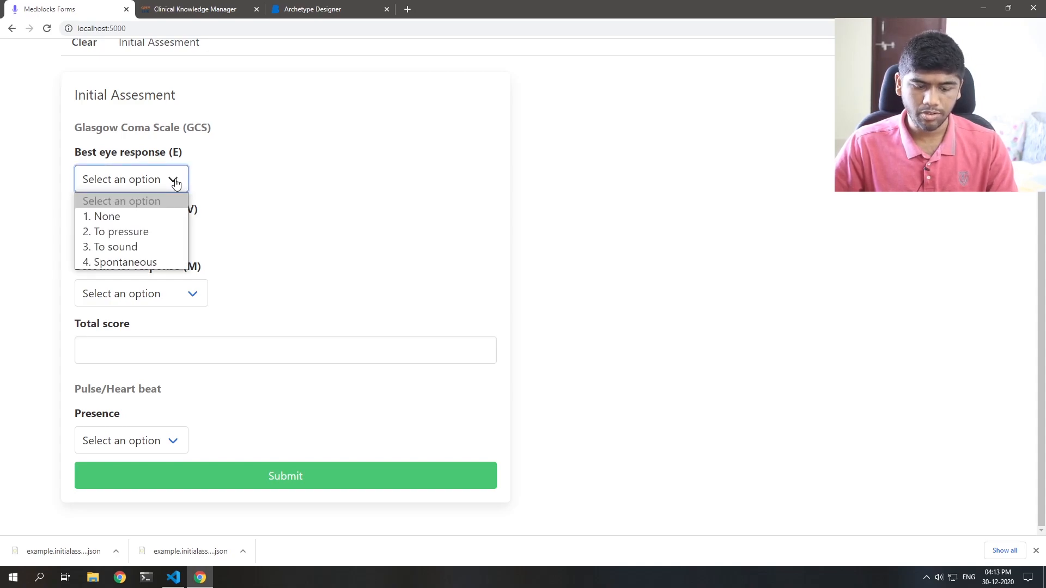
pyautogui.click(124, 262)
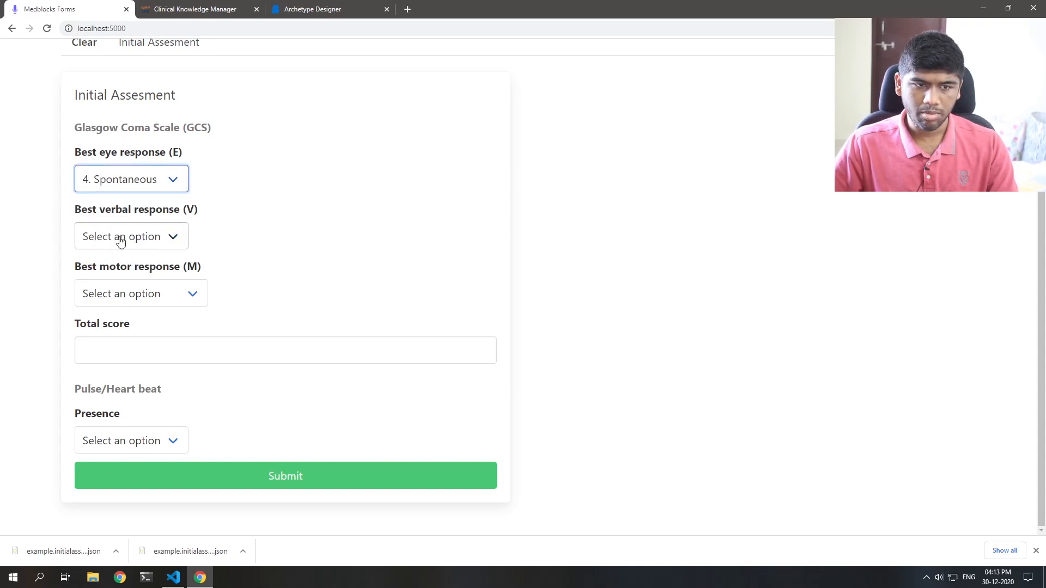
pyautogui.click(131, 236)
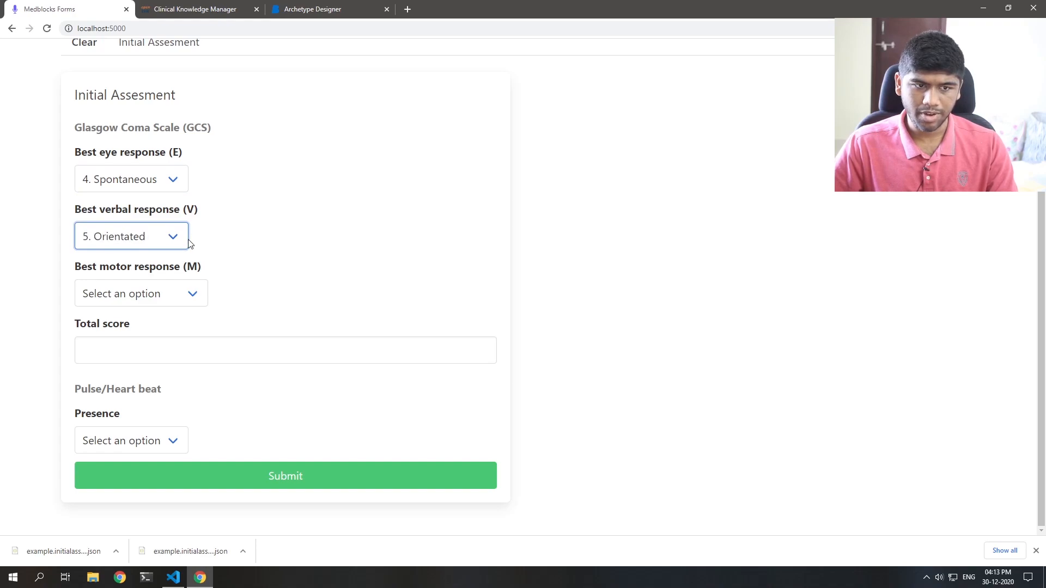
pyautogui.click(140, 293)
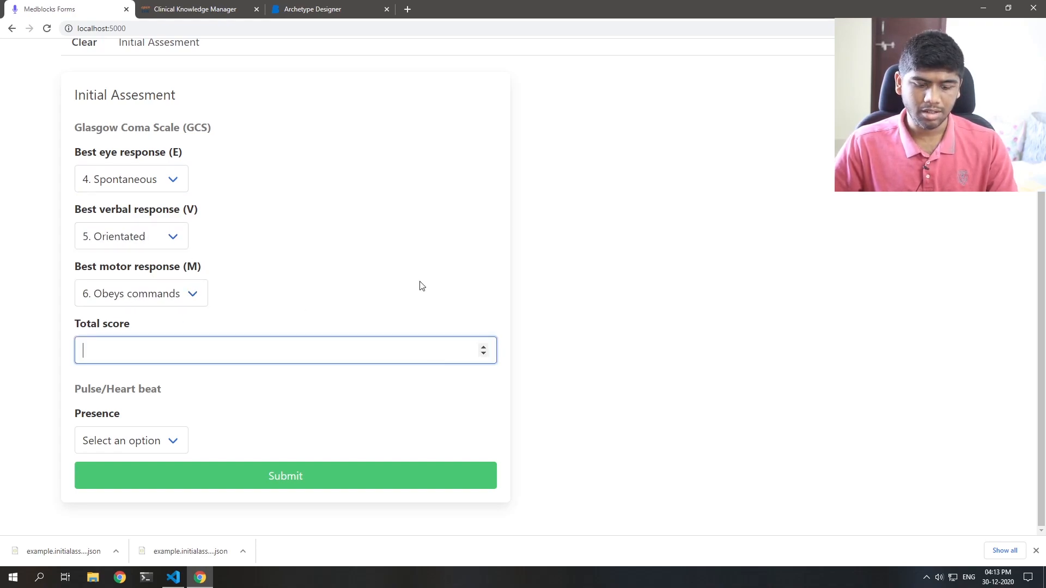
# Enter total score 15 and mark the pulse presence as Present
pyautogui.write('15')
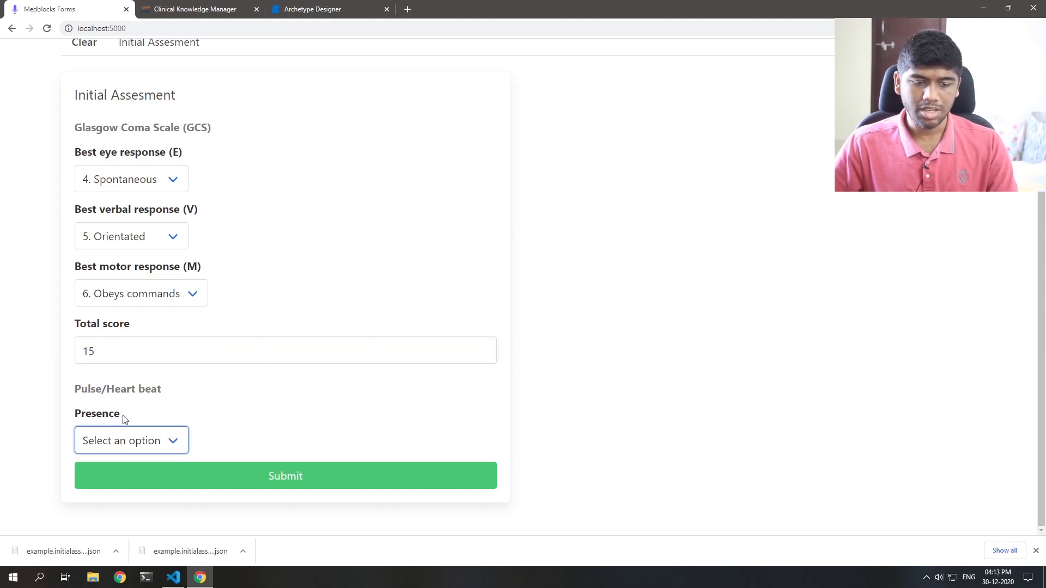
pyautogui.click(131, 440)
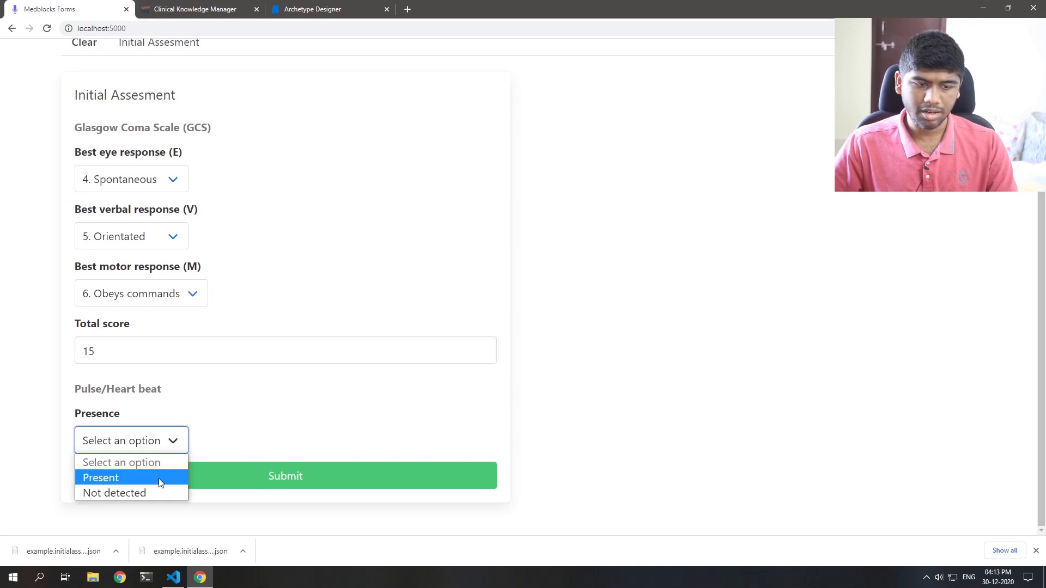
pyautogui.click(101, 478)
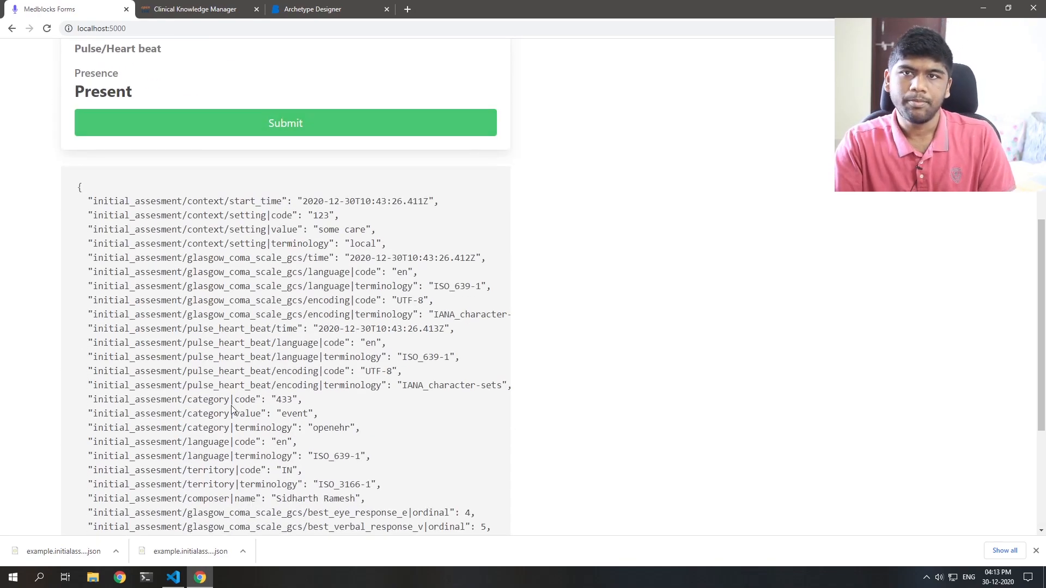
# Scroll through the flat JSON showing GCS ordinals, total score 15 and pulse presence
pyautogui.scroll(3)
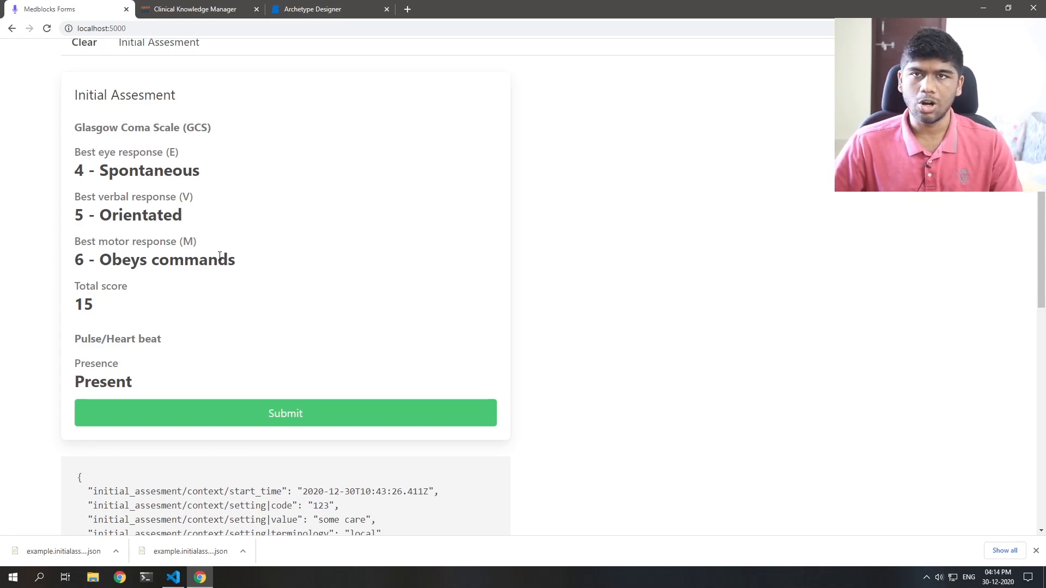
pyautogui.scroll(-3)
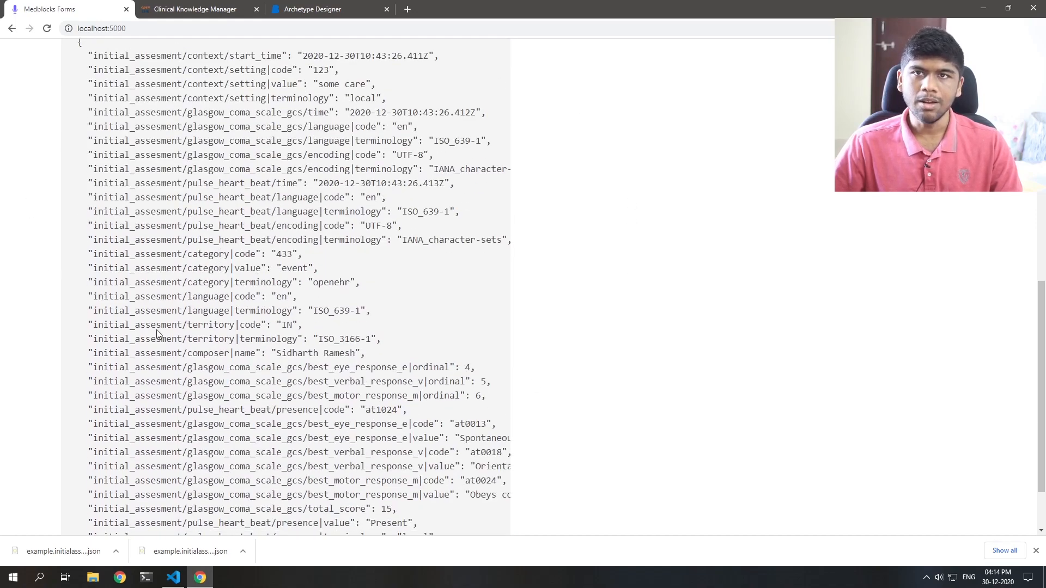
pyautogui.scroll(3)
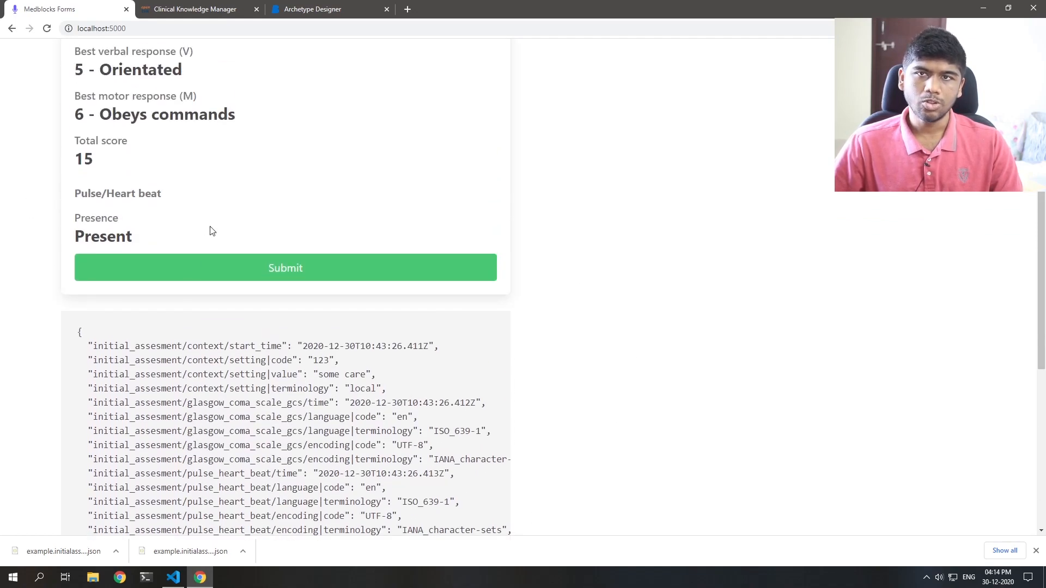
pyautogui.scroll(3)
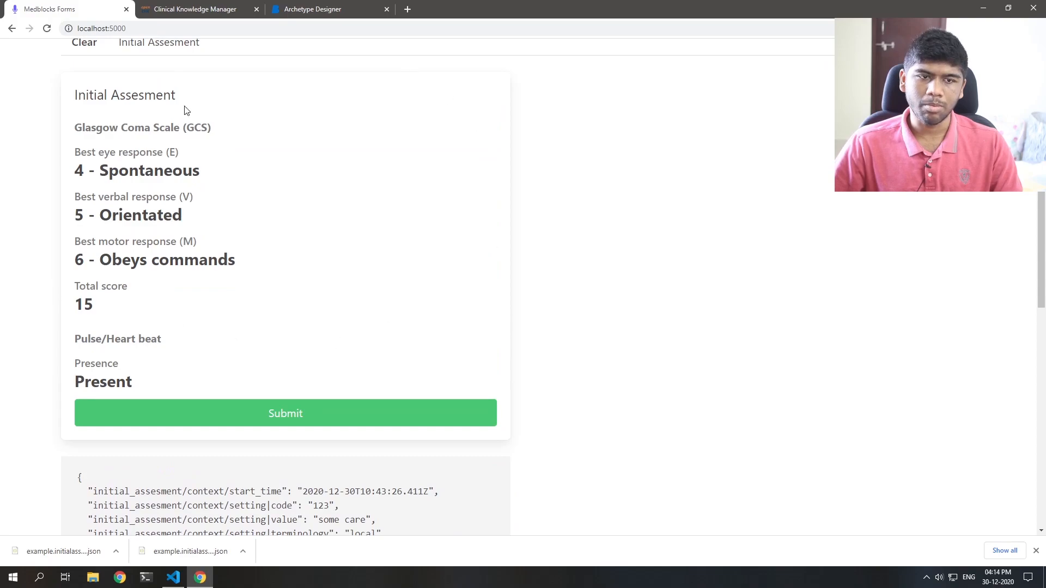
pyautogui.moveTo(270, 268)
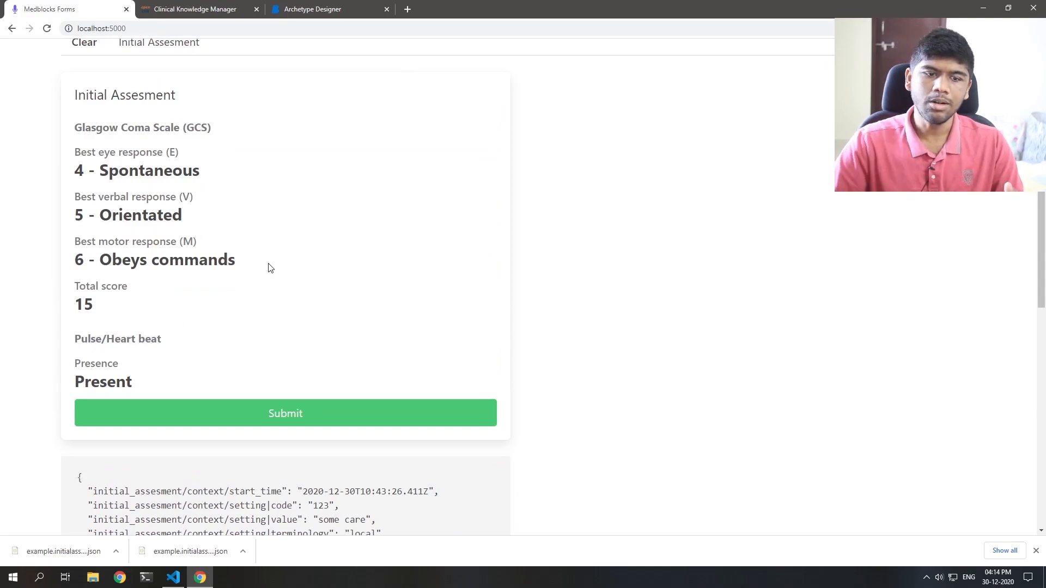
pyautogui.scroll(-3)
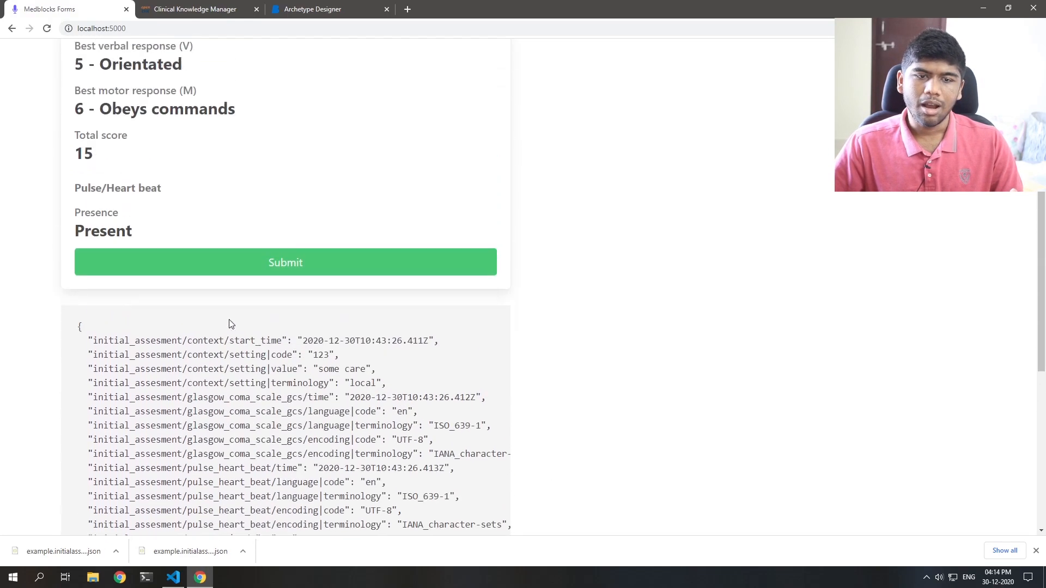
pyautogui.scroll(-3)
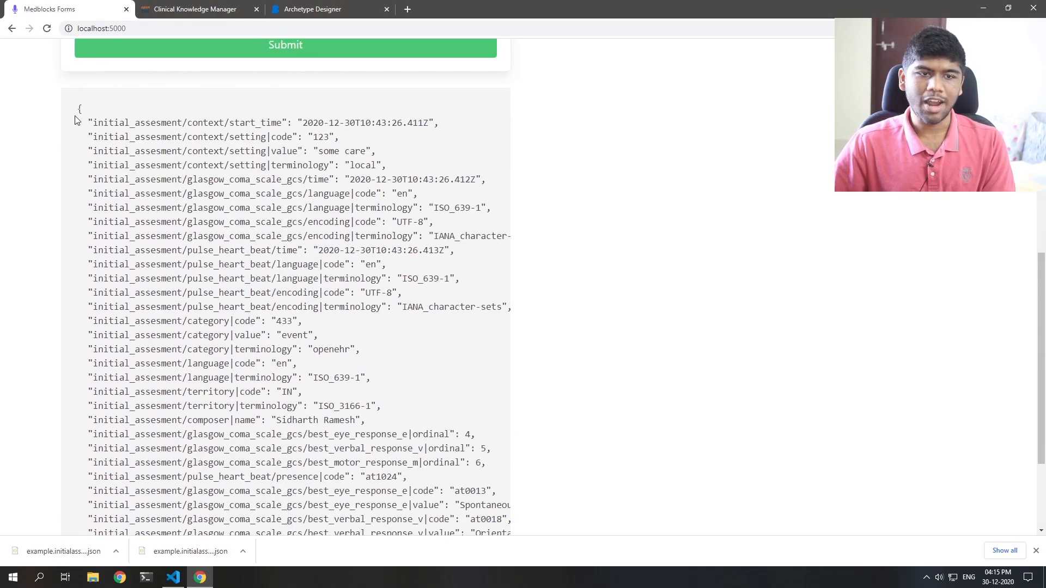
pyautogui.scroll(-3)
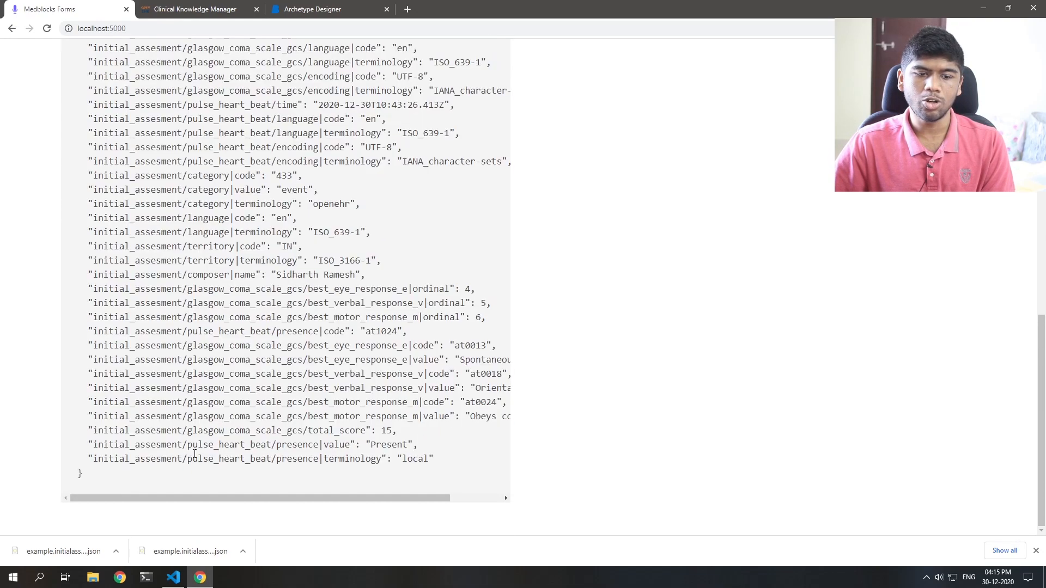
pyautogui.scroll(3)
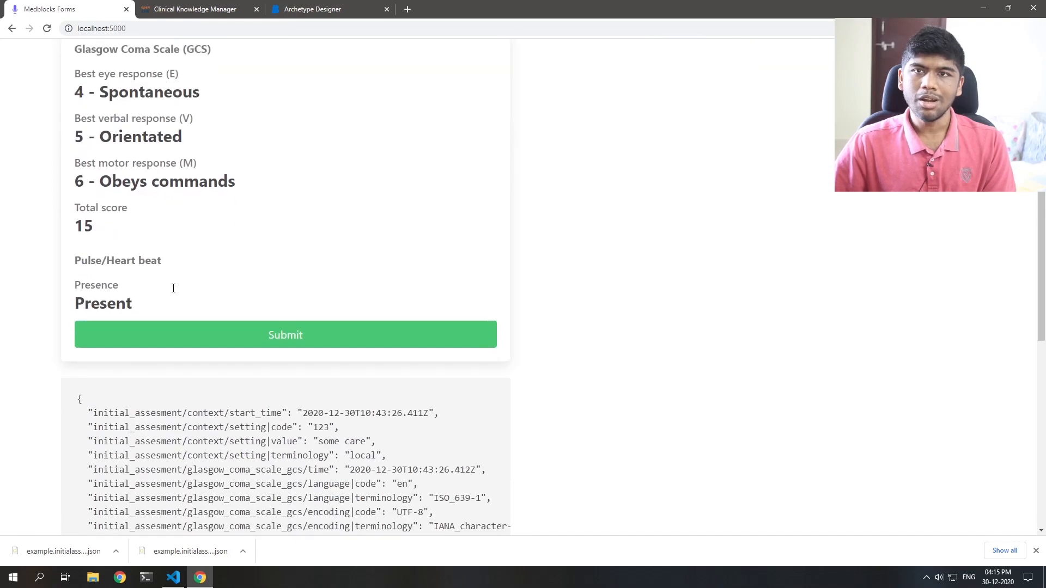
pyautogui.scroll(-3)
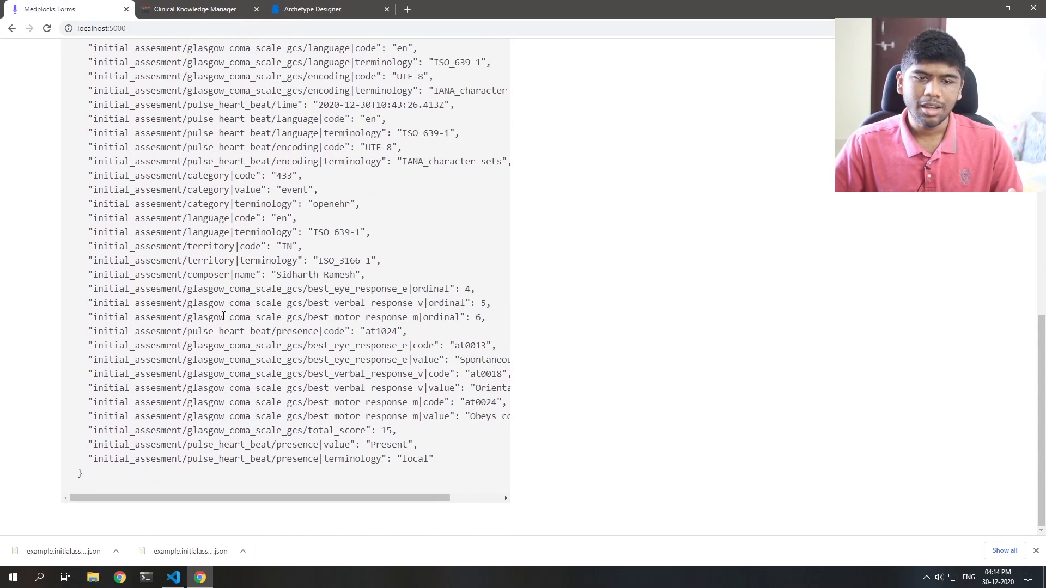
pyautogui.scroll(3)
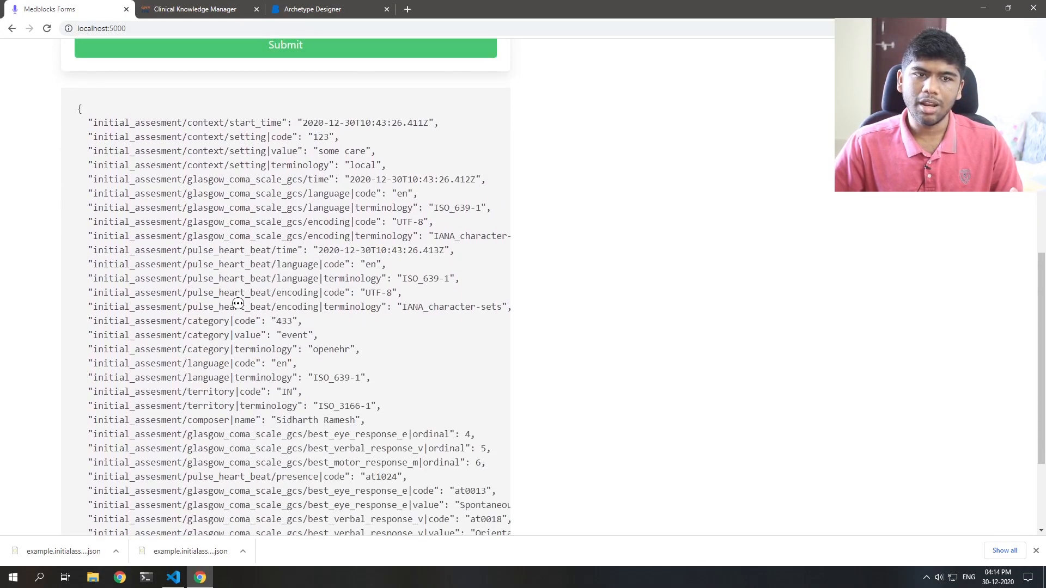